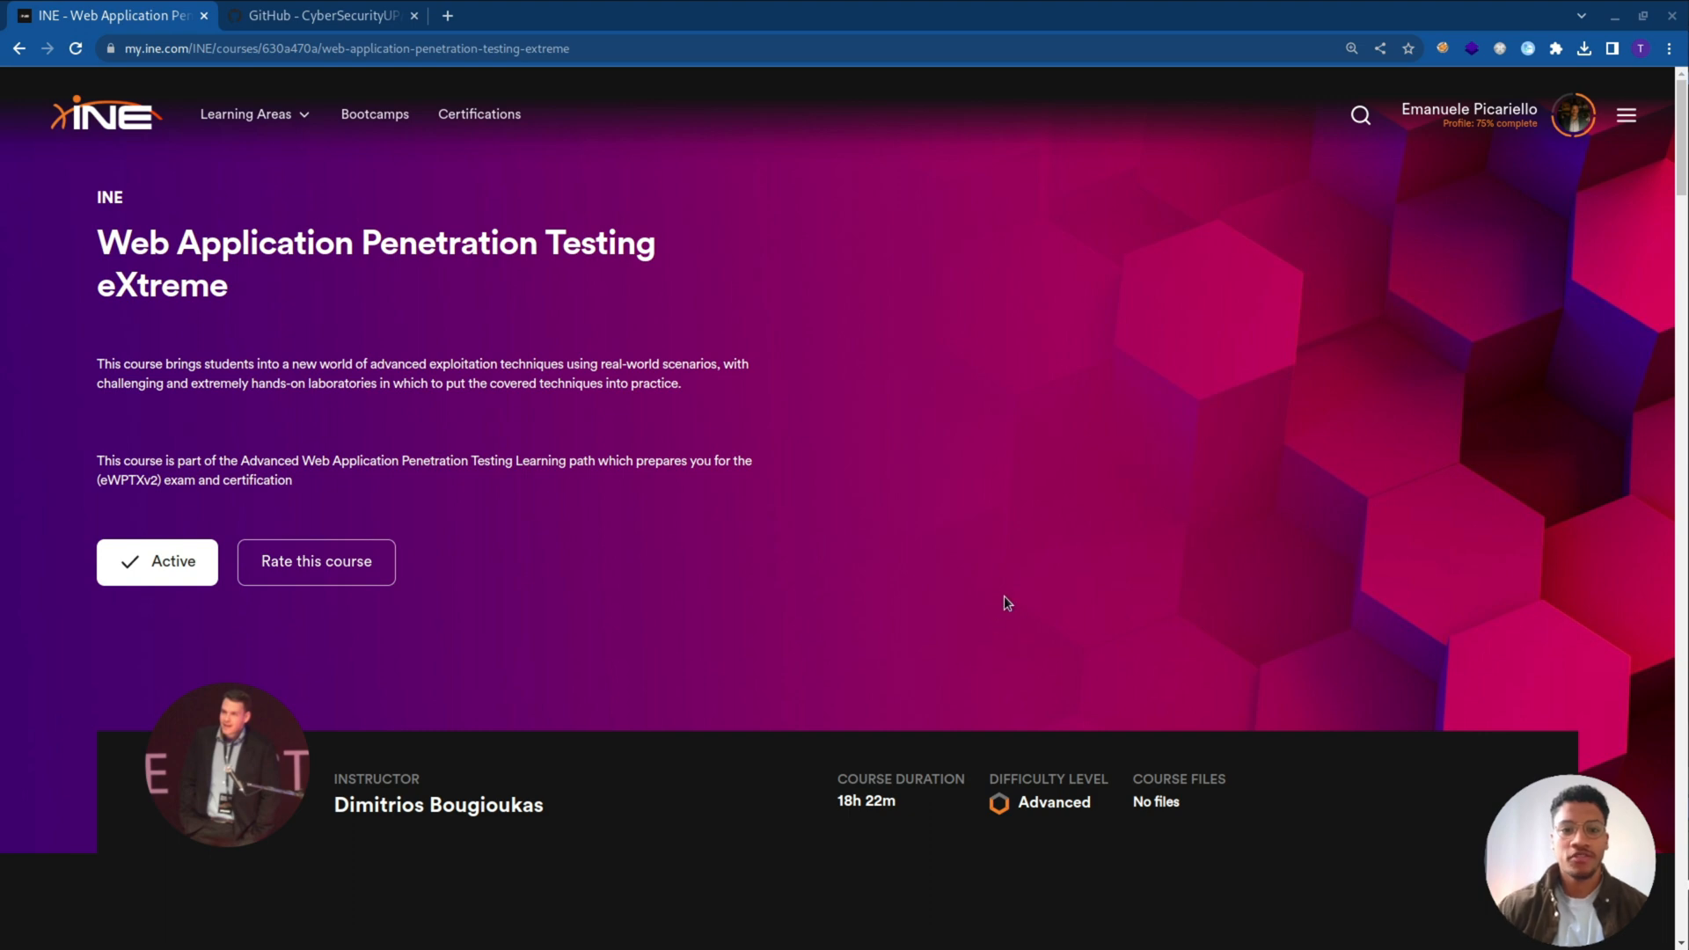
mouse_move(997, 604)
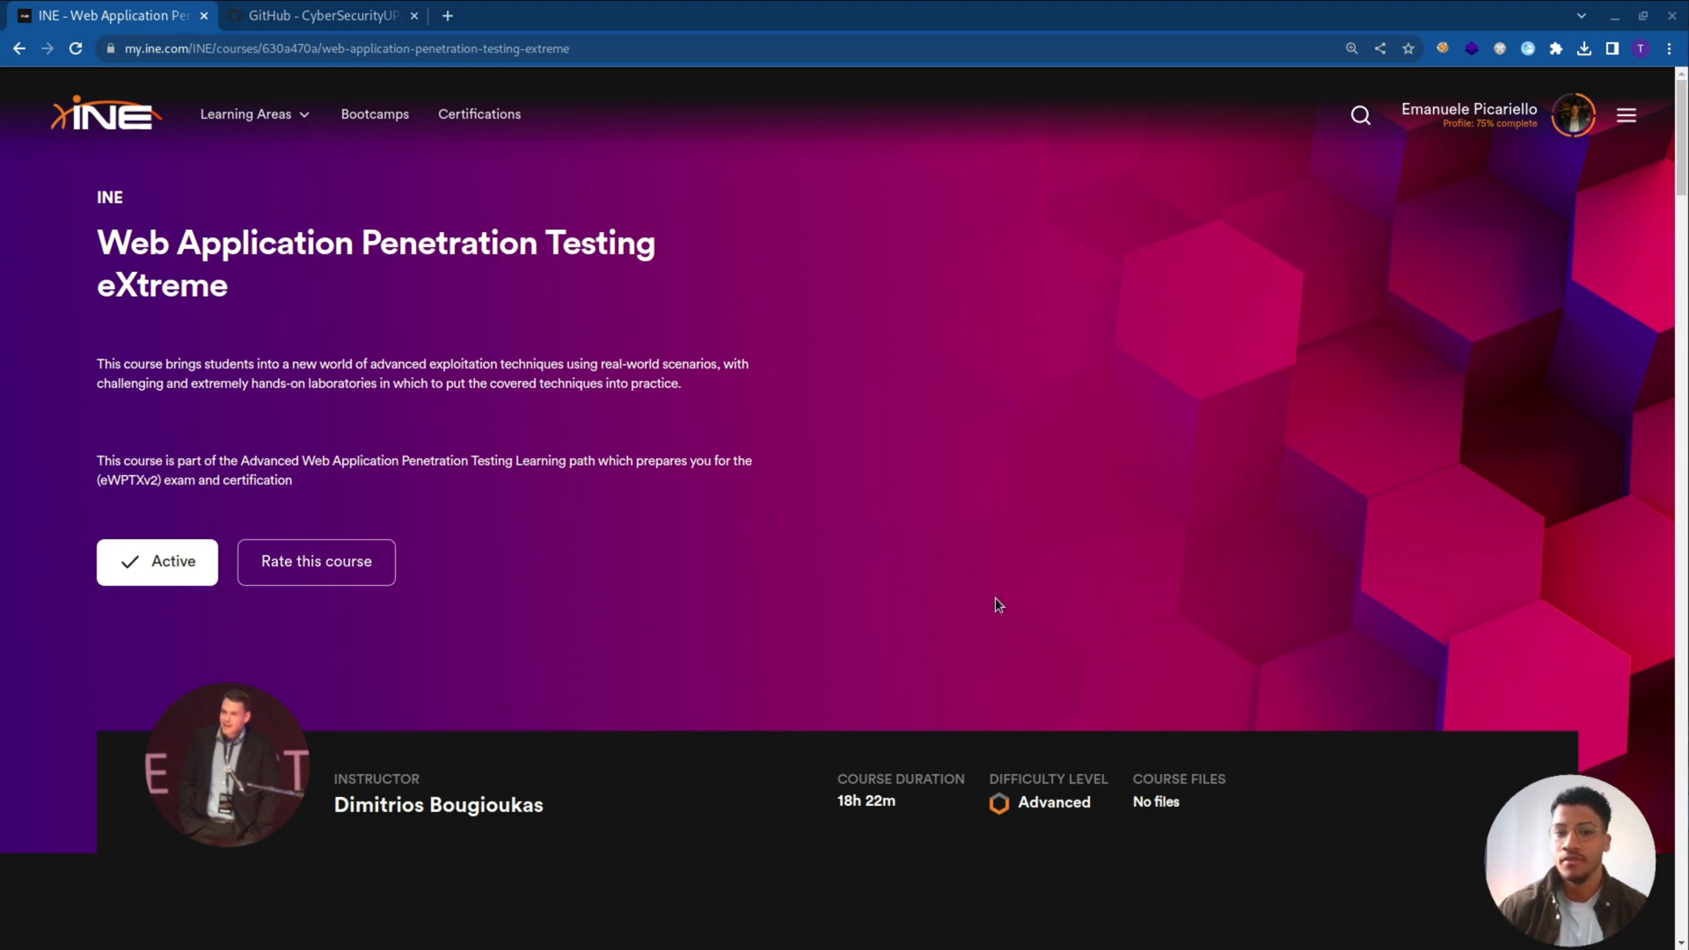
mouse_move(993, 637)
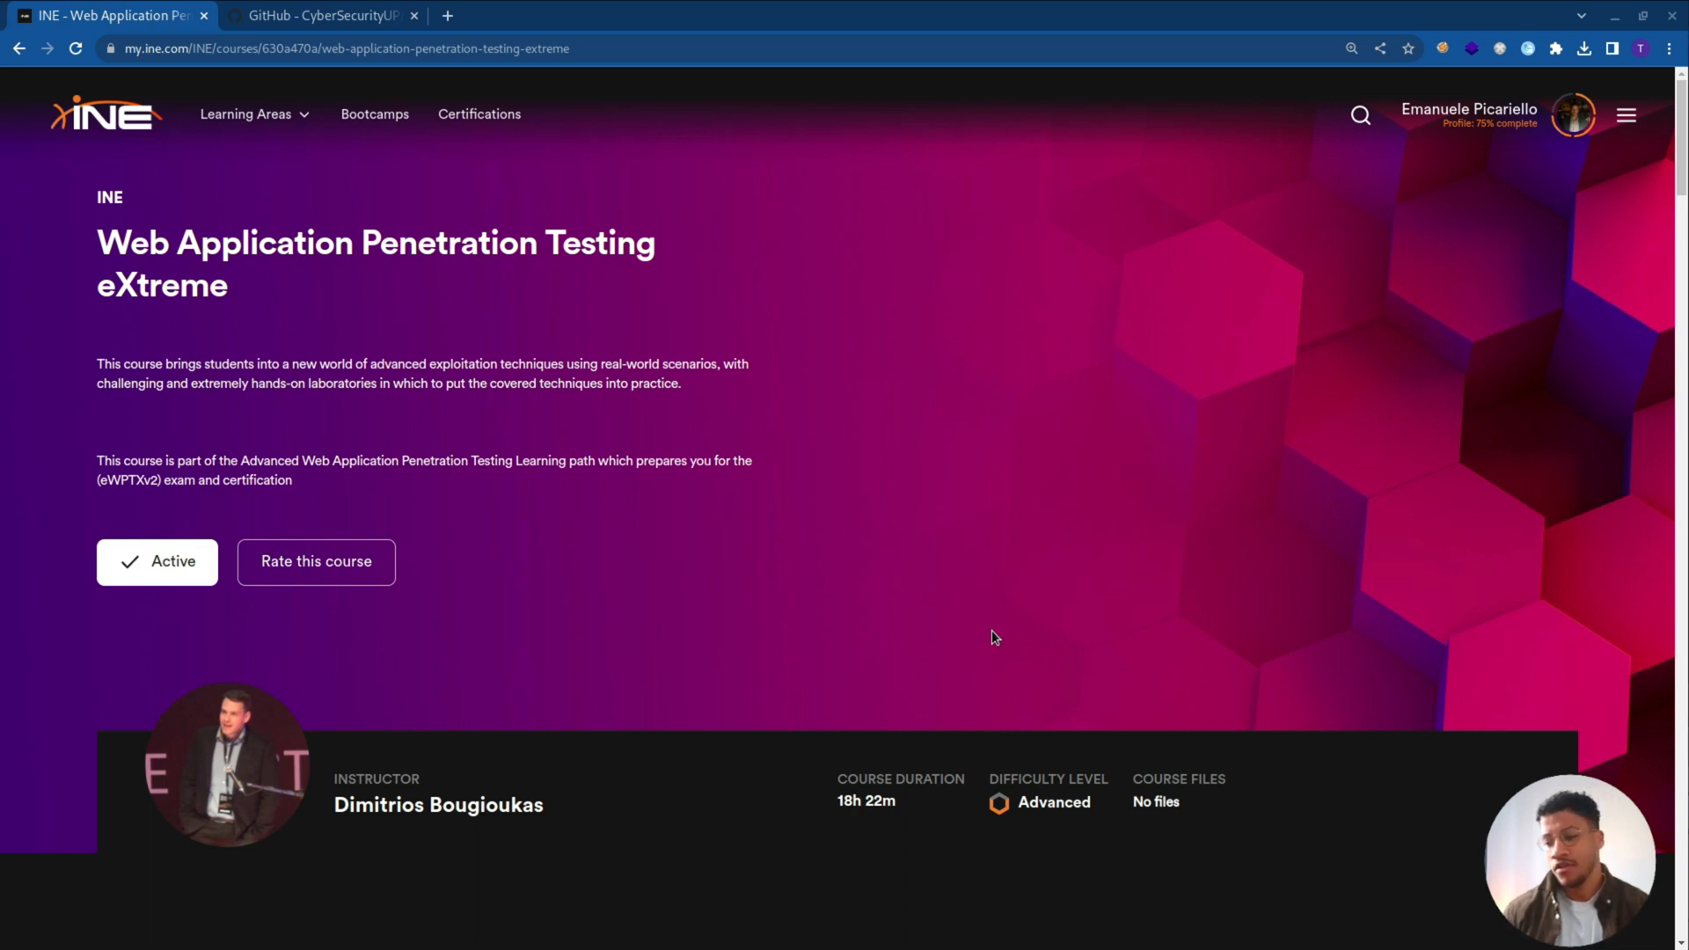
mouse_move(870, 544)
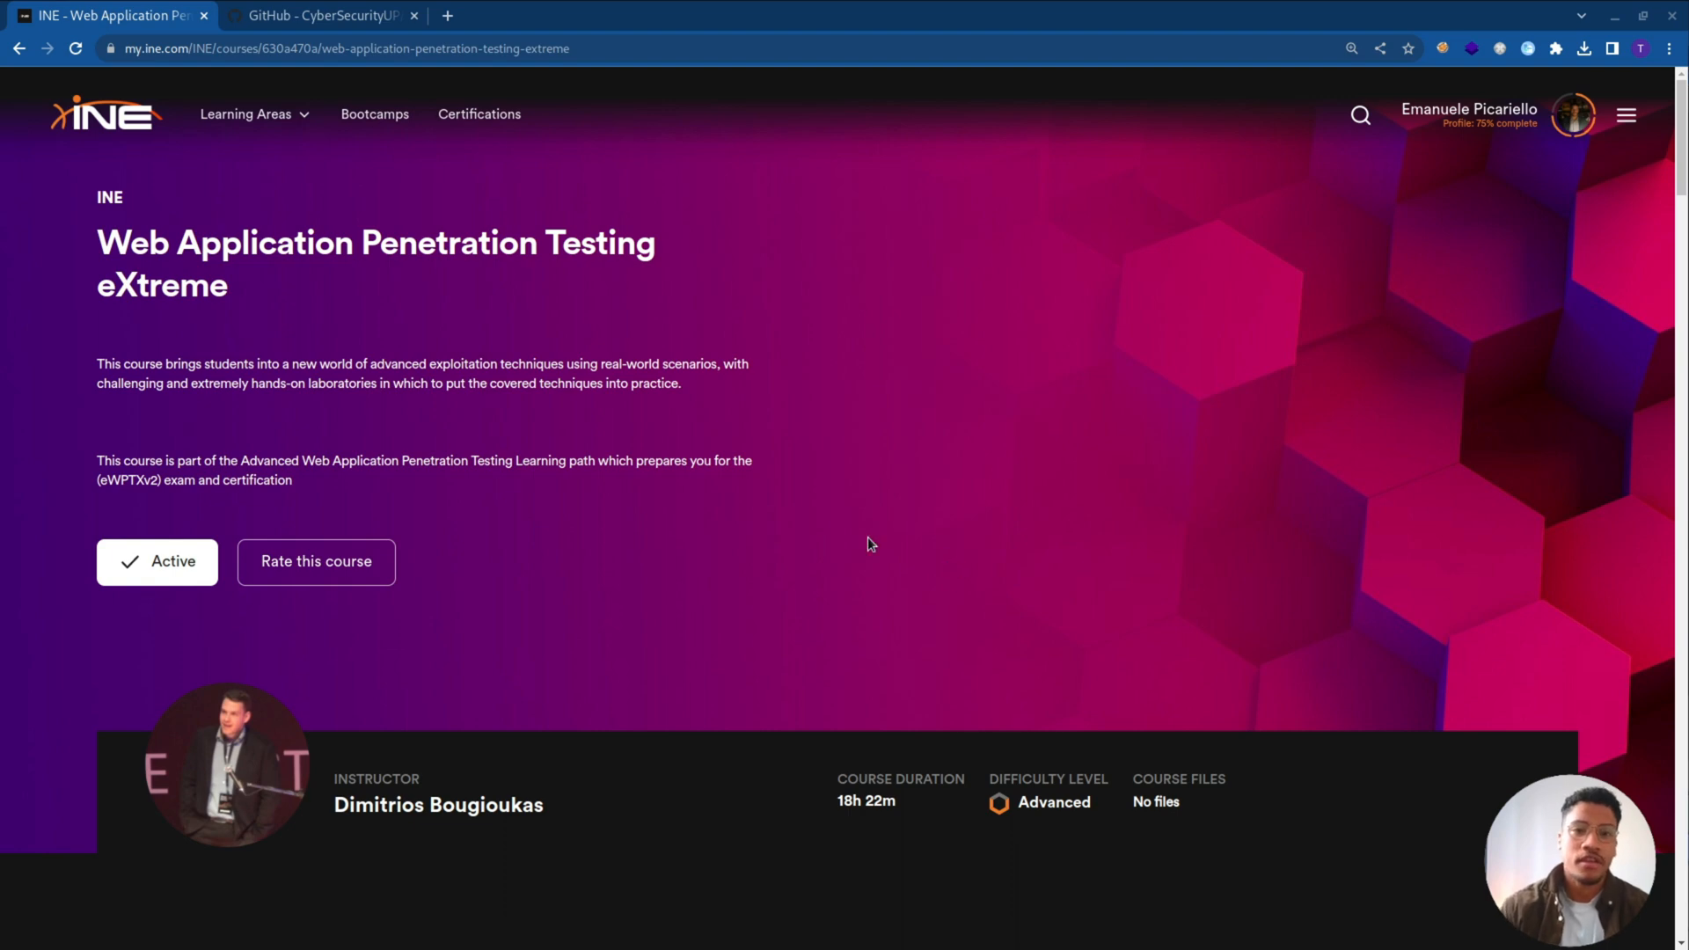
mouse_move(498, 401)
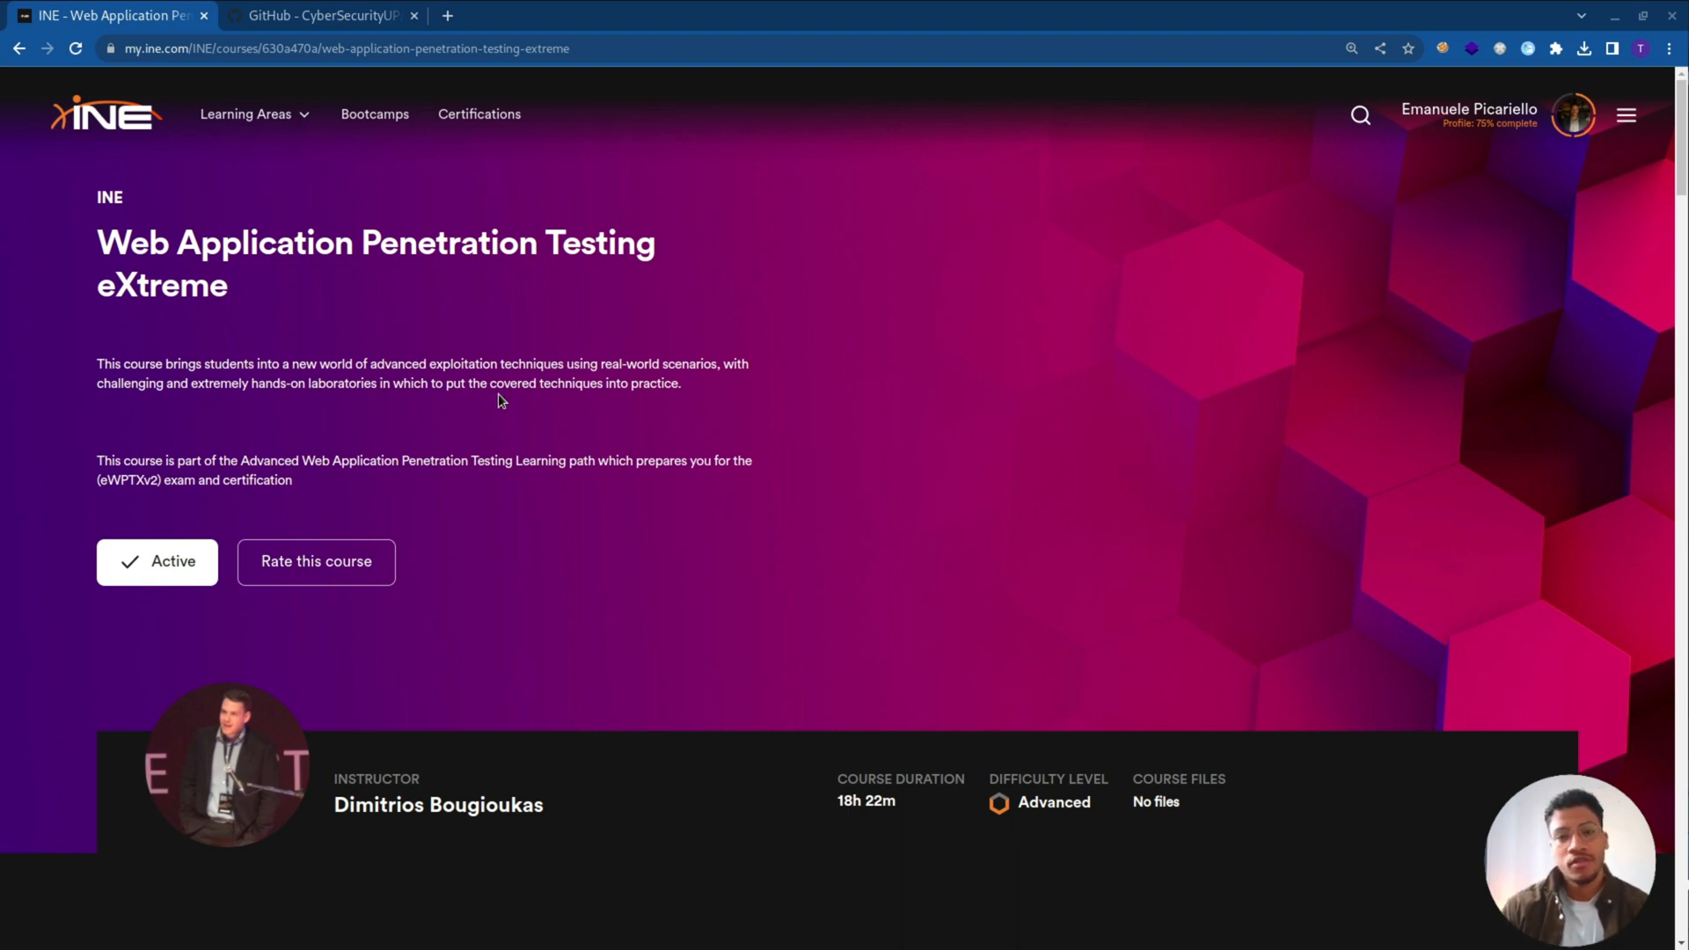
mouse_move(460, 382)
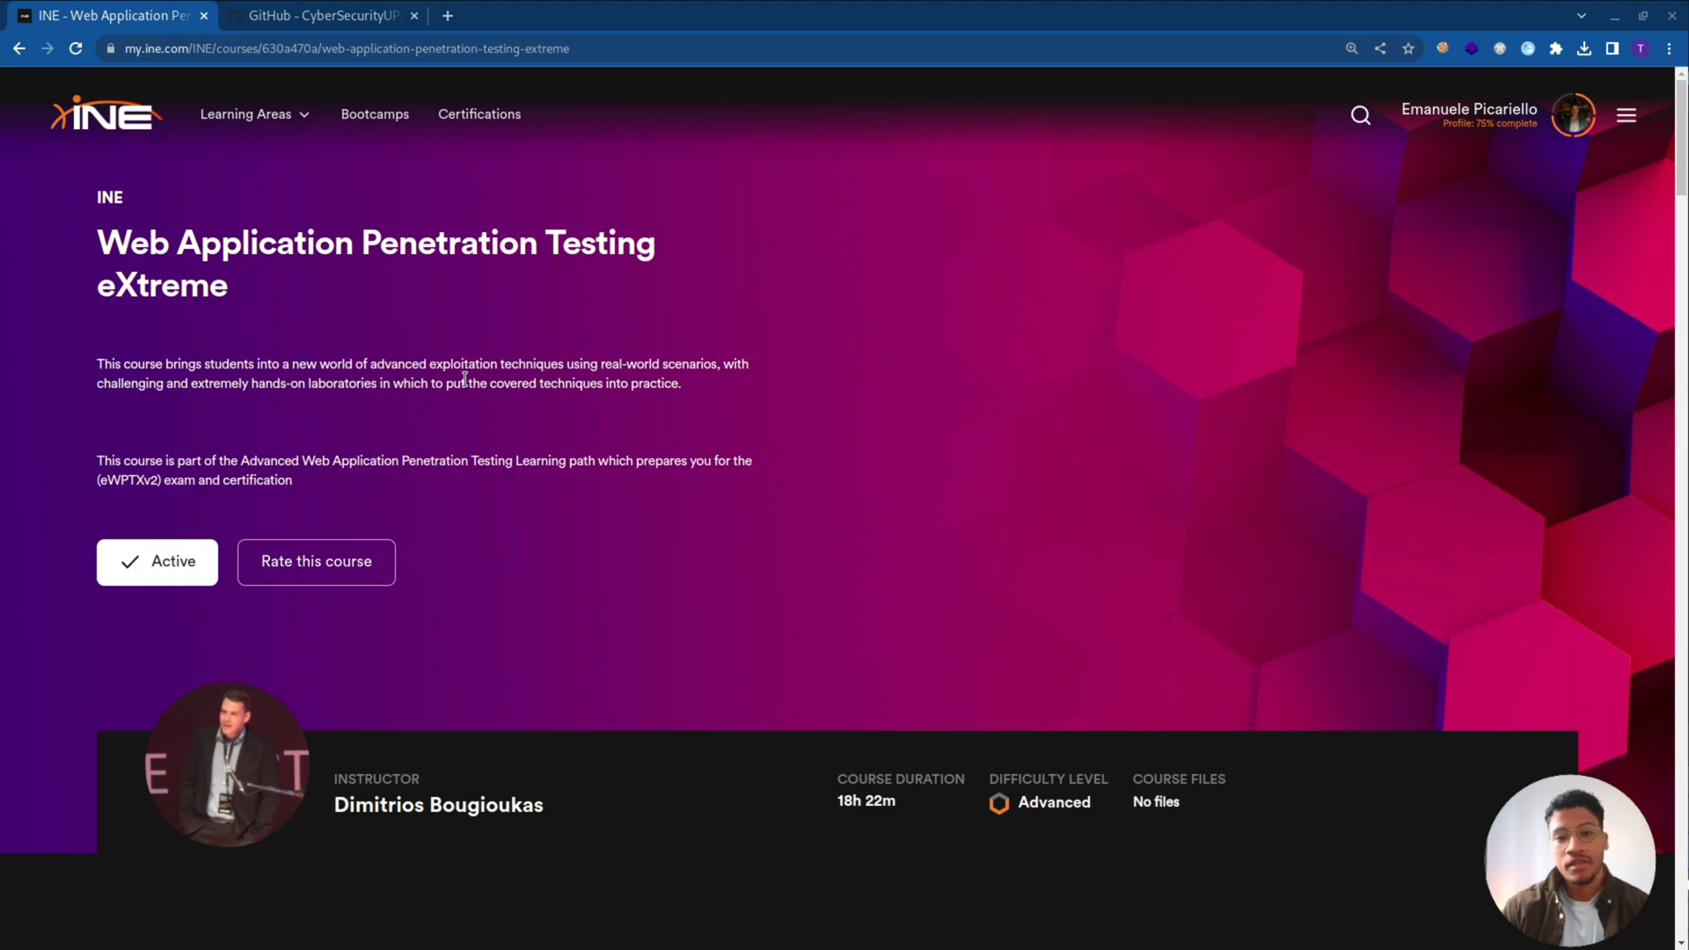
mouse_move(481, 327)
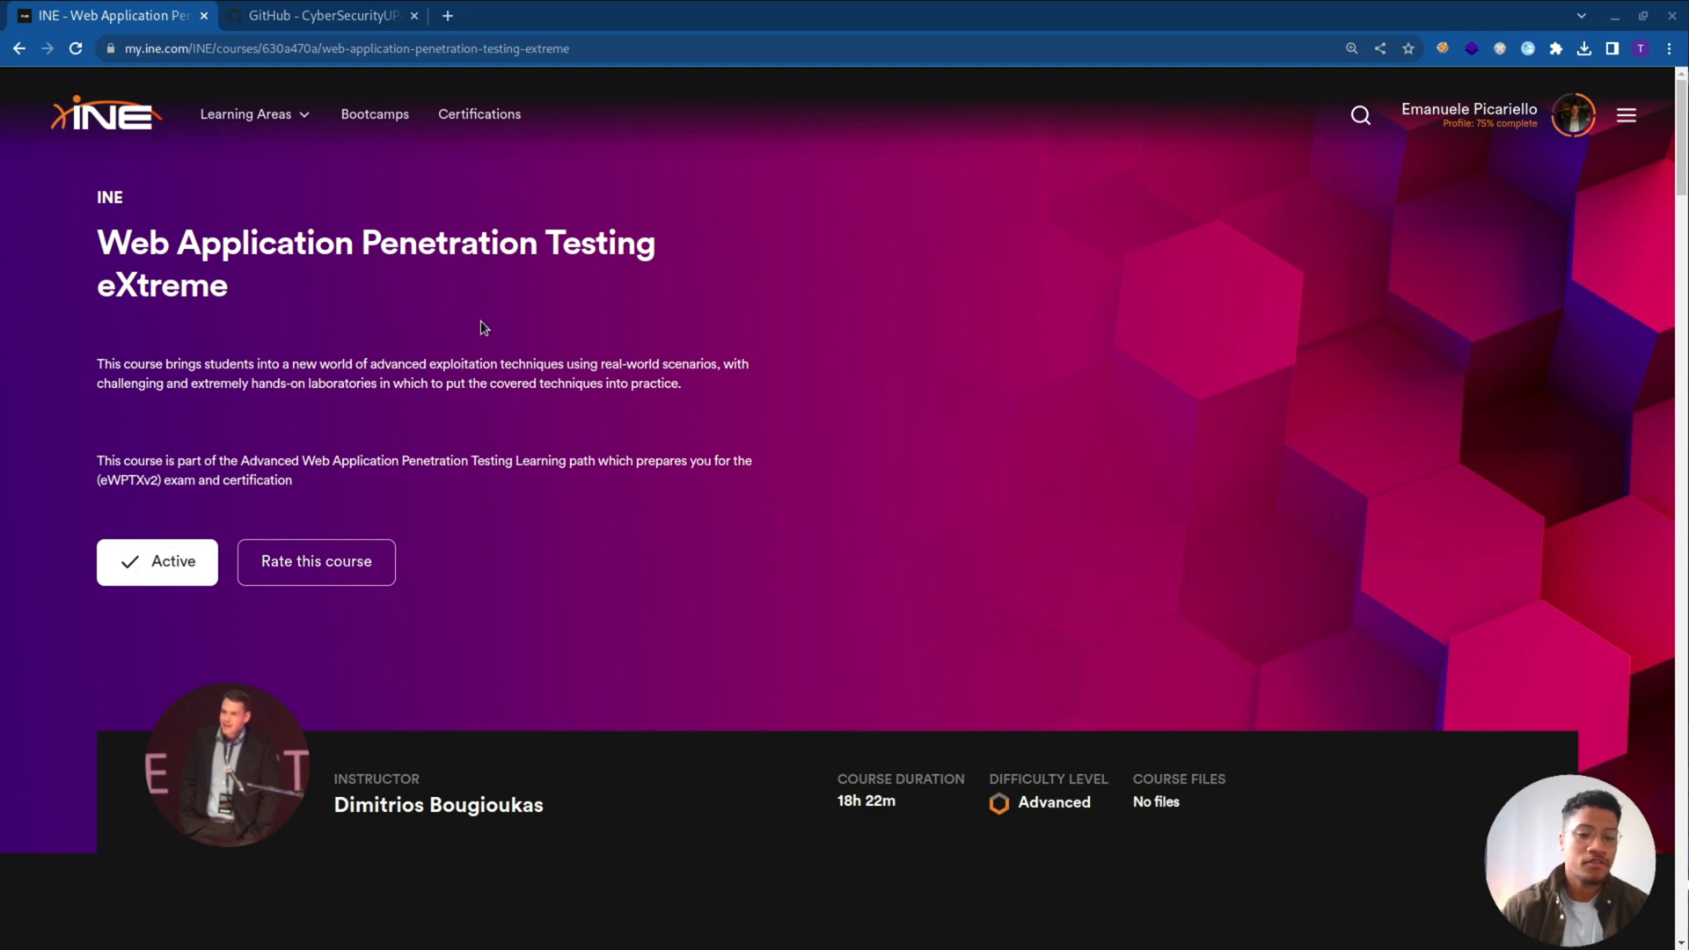
mouse_move(499, 293)
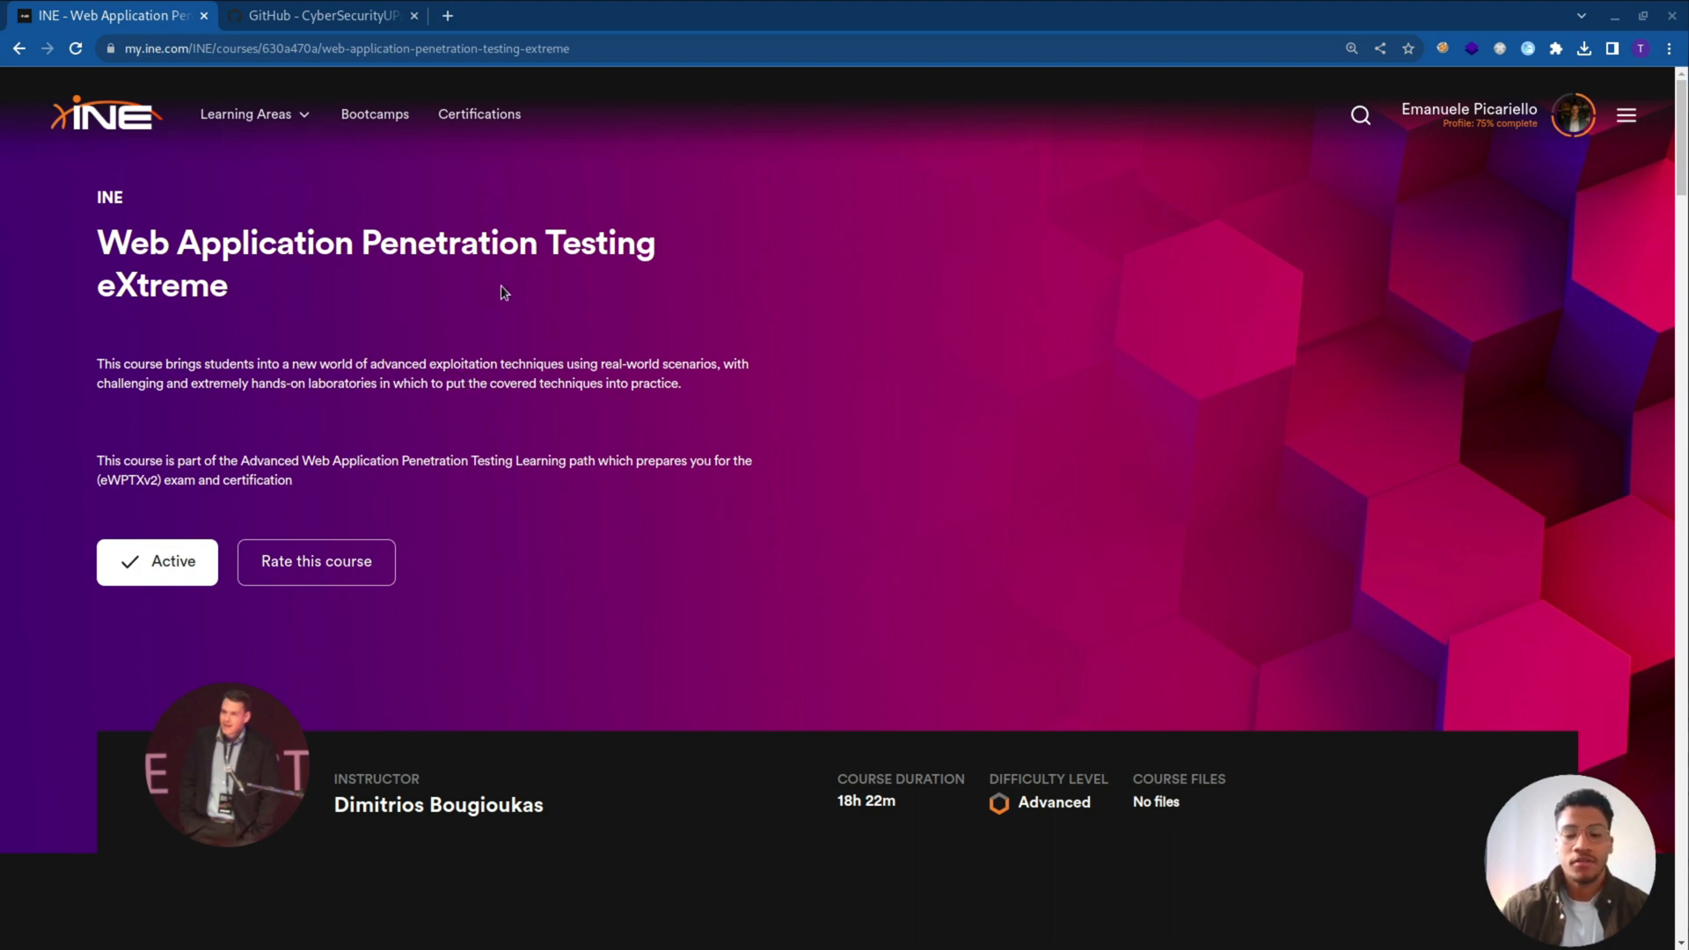
mouse_move(515, 302)
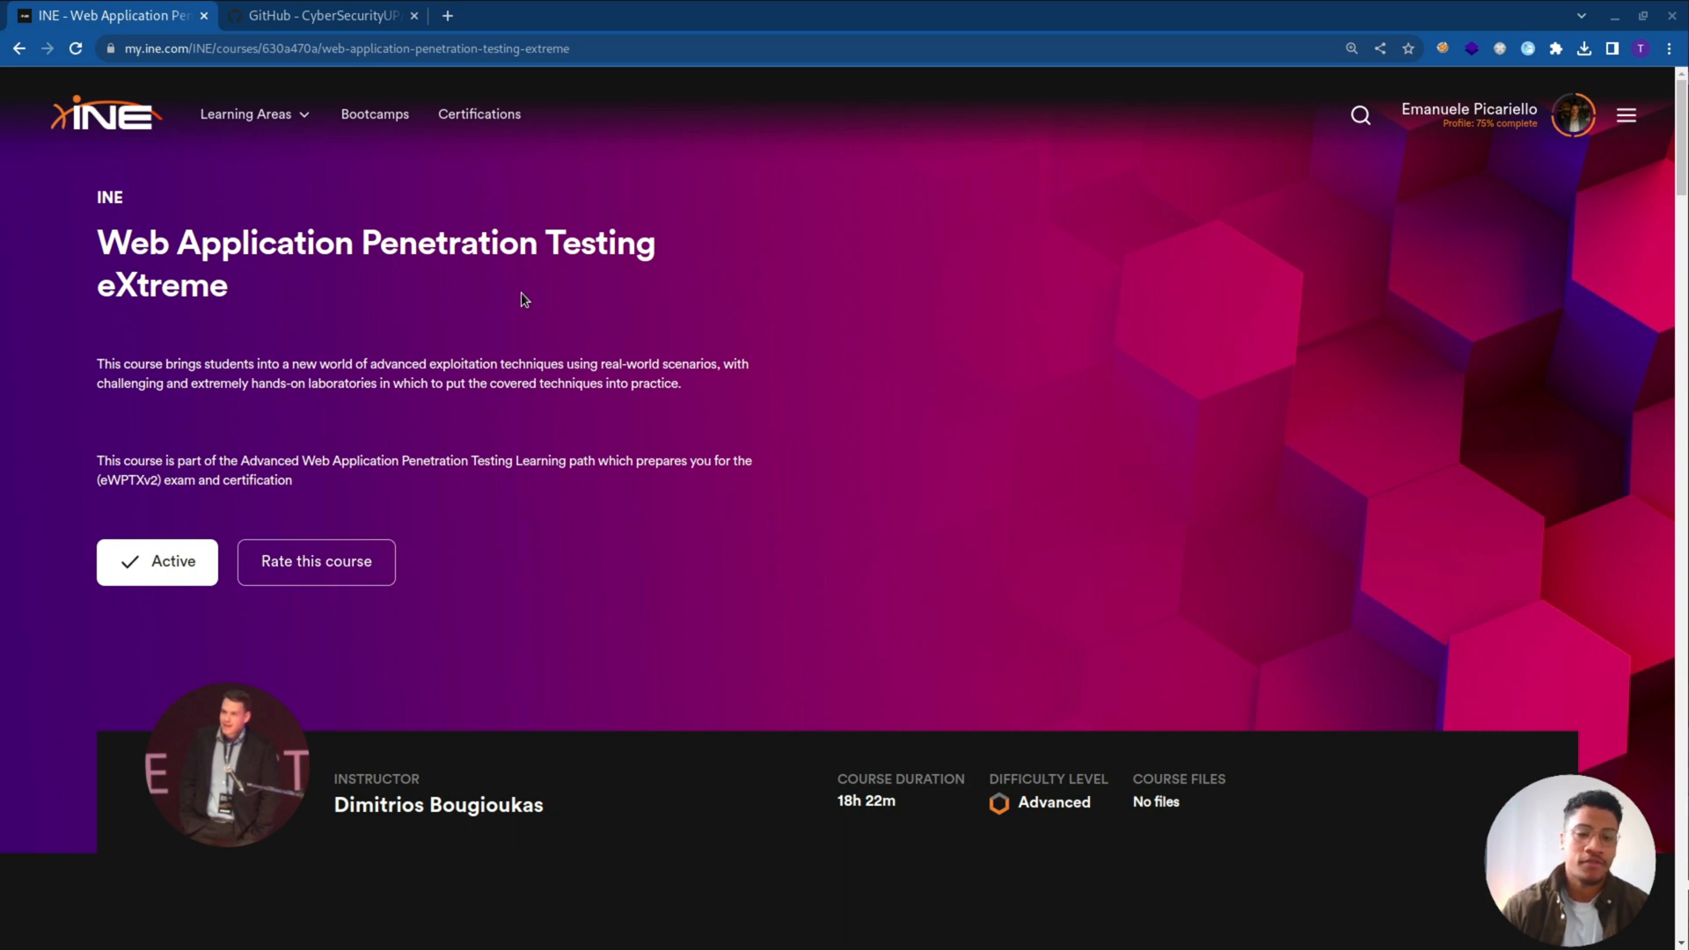
mouse_move(468, 322)
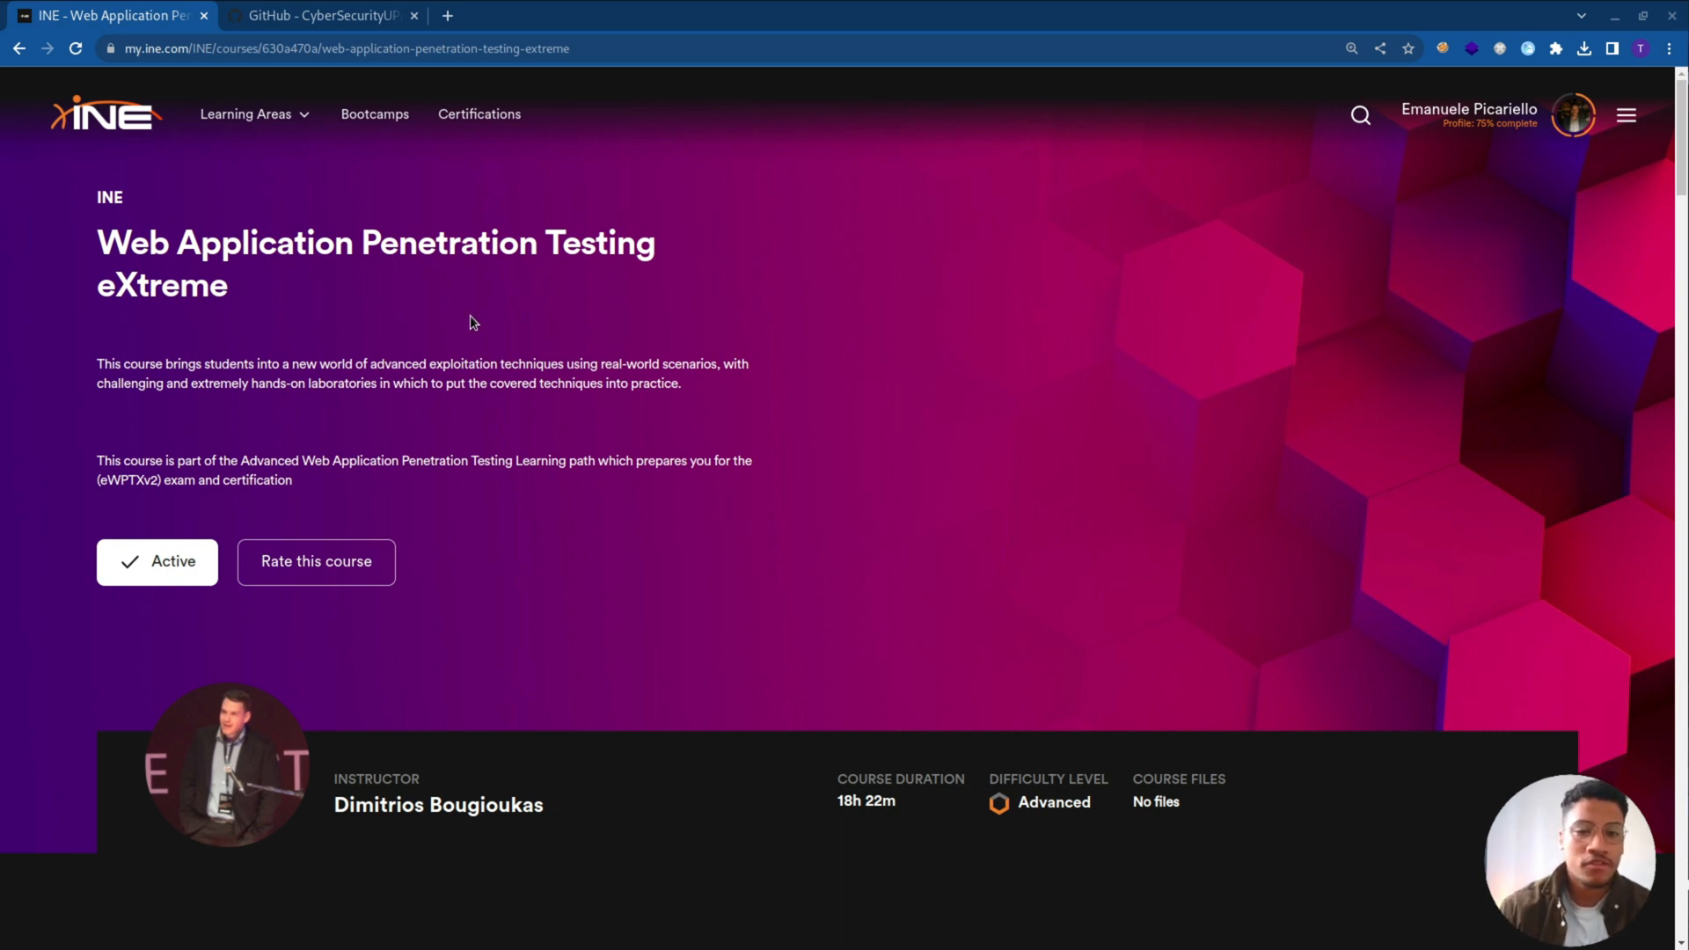
mouse_move(480, 338)
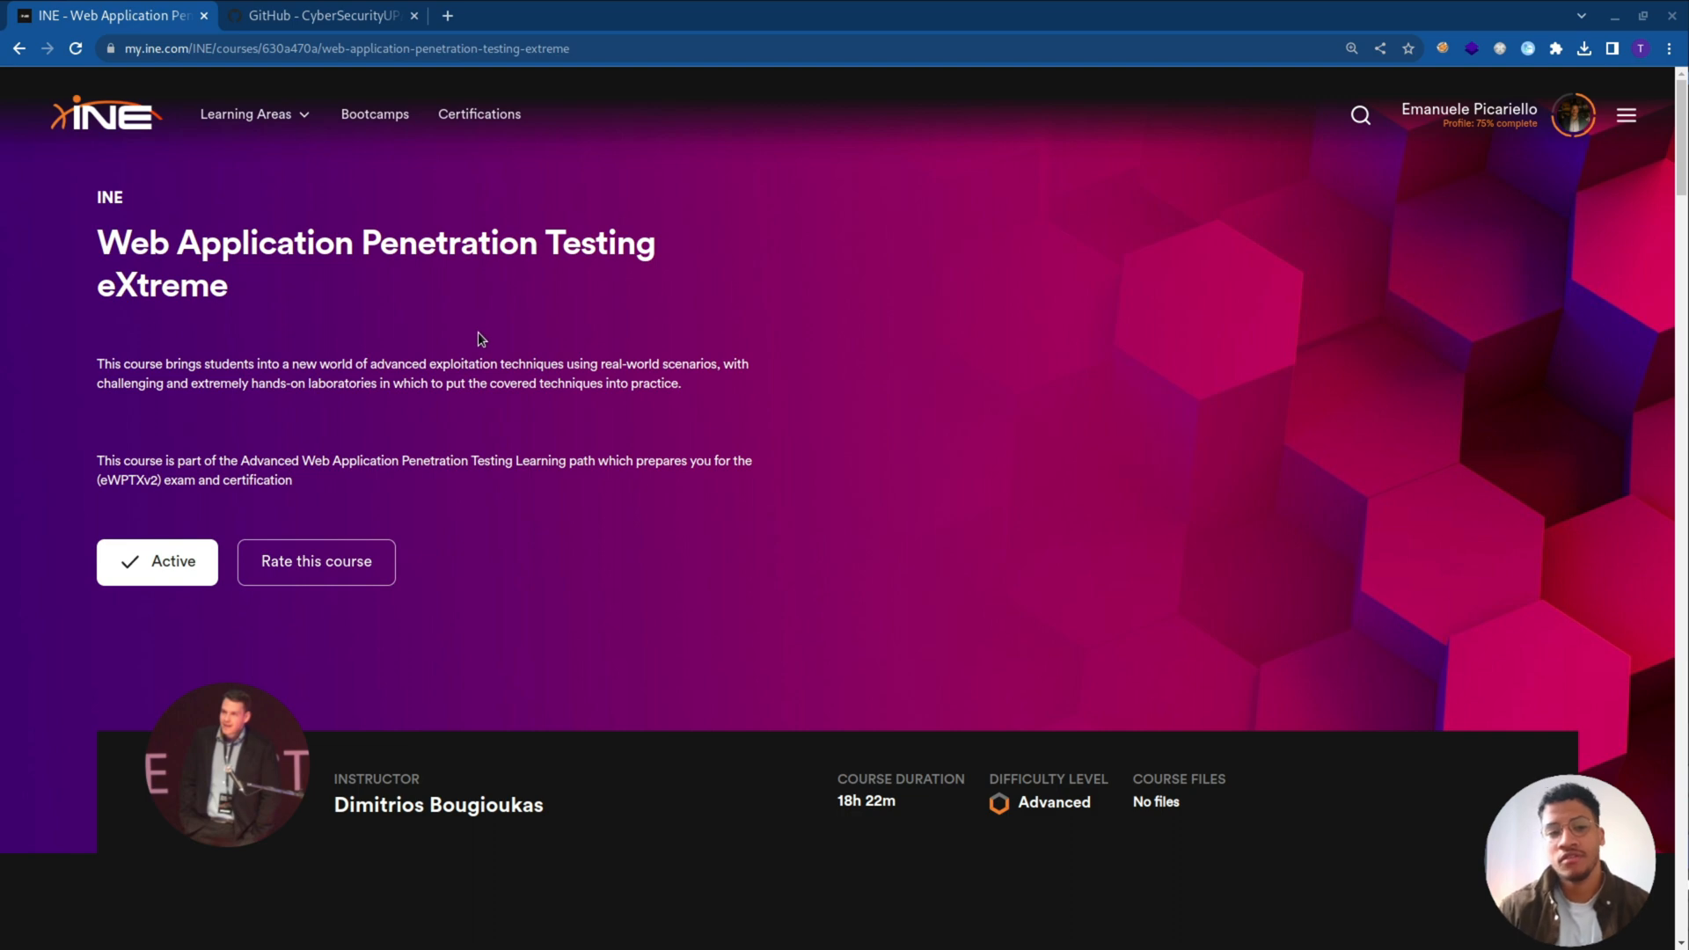
mouse_move(299, 404)
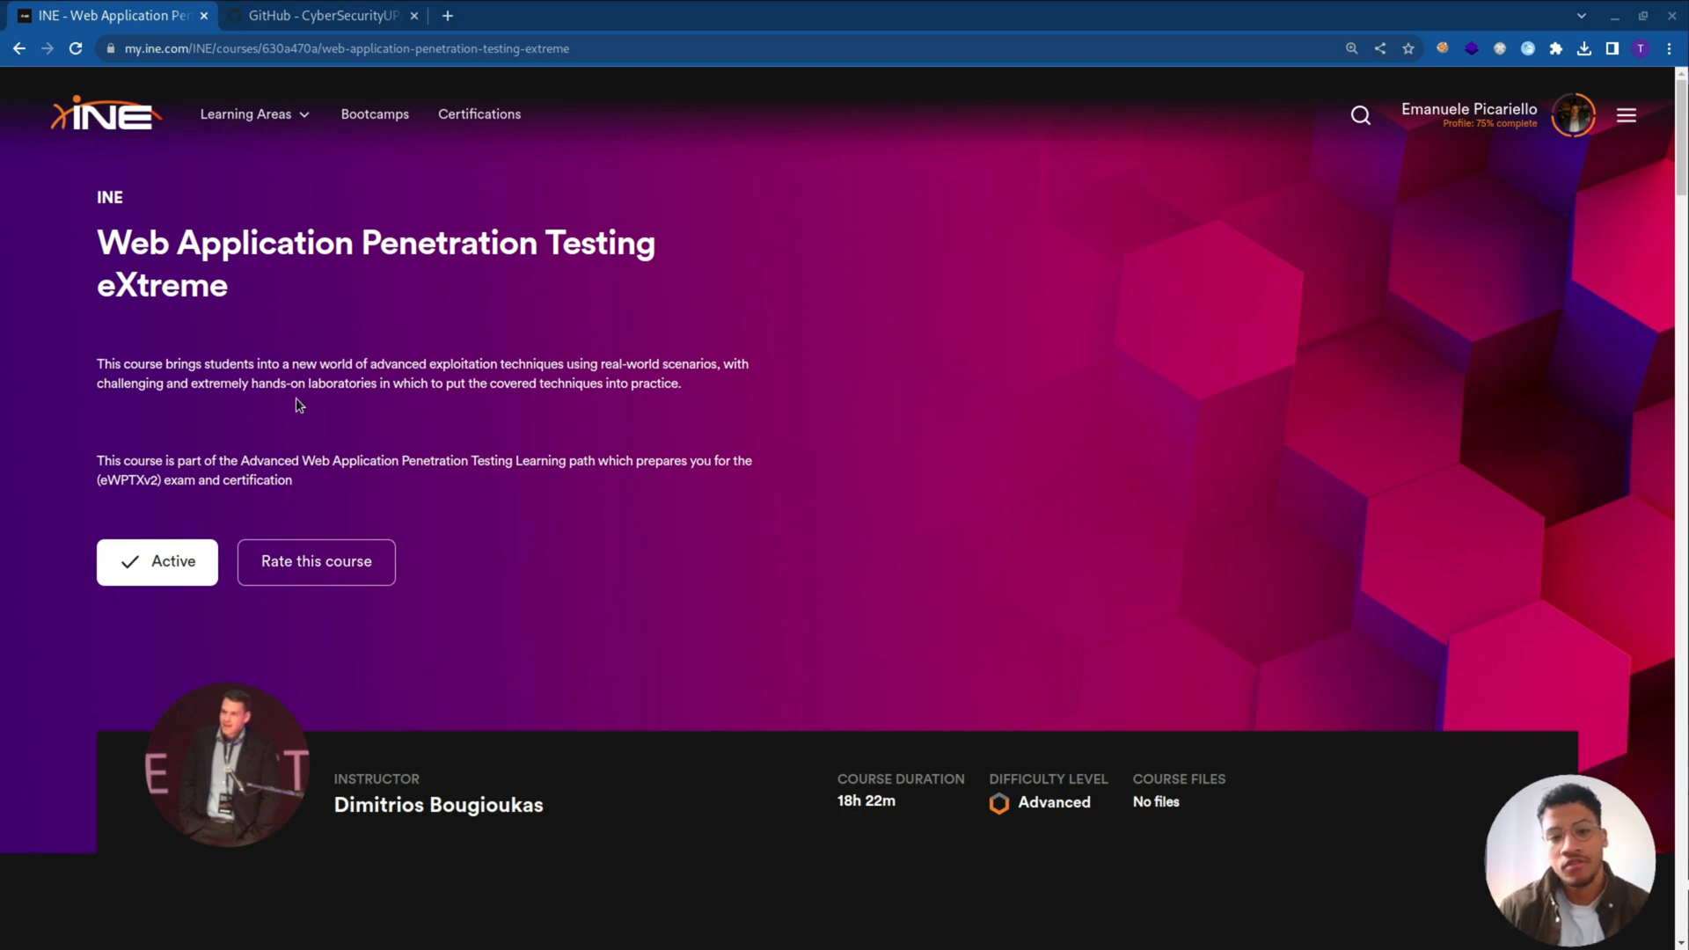
mouse_move(520, 403)
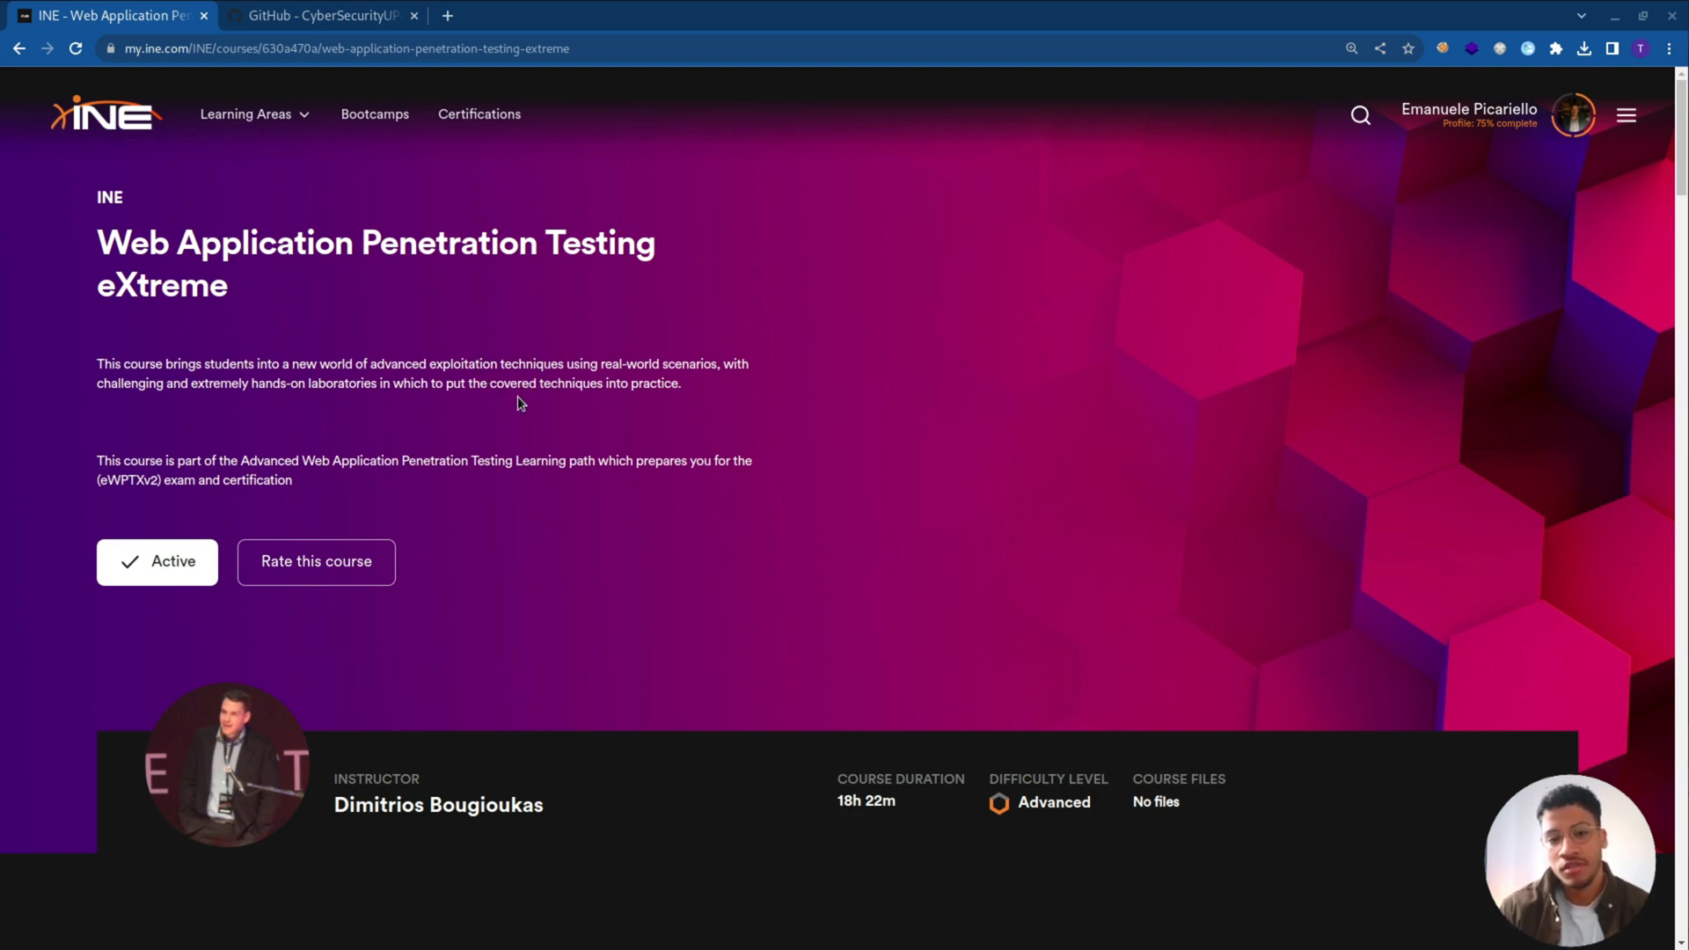
mouse_move(519, 432)
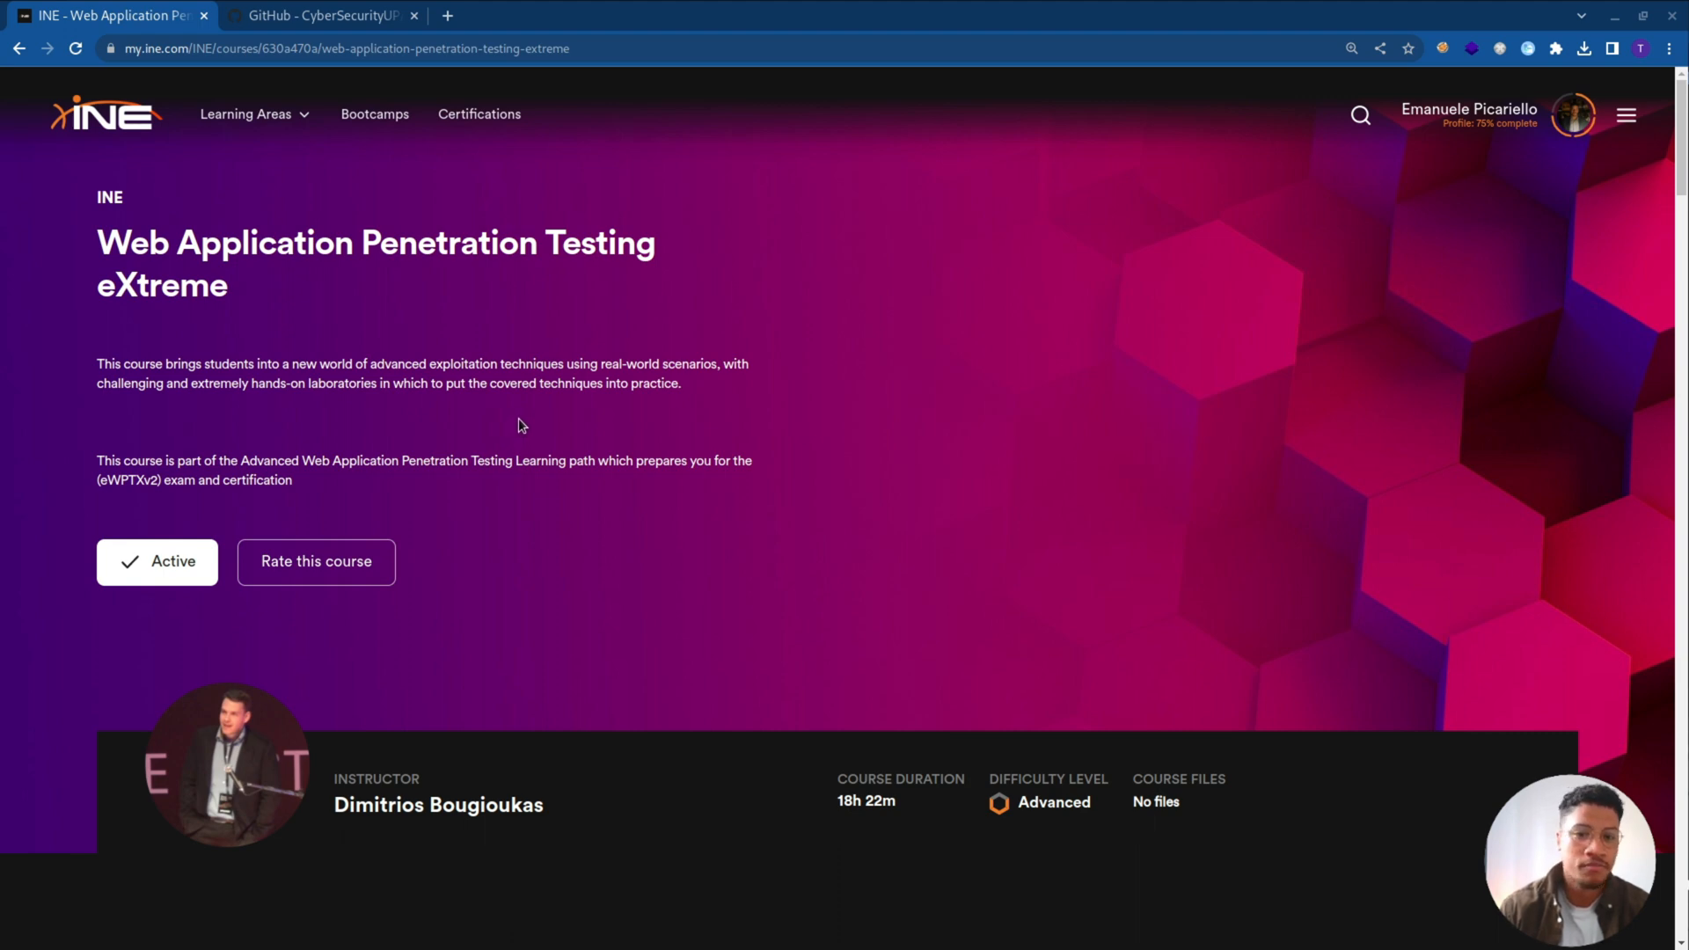
Scroll down through the INE course syllabus sections.
scroll(down, 3)
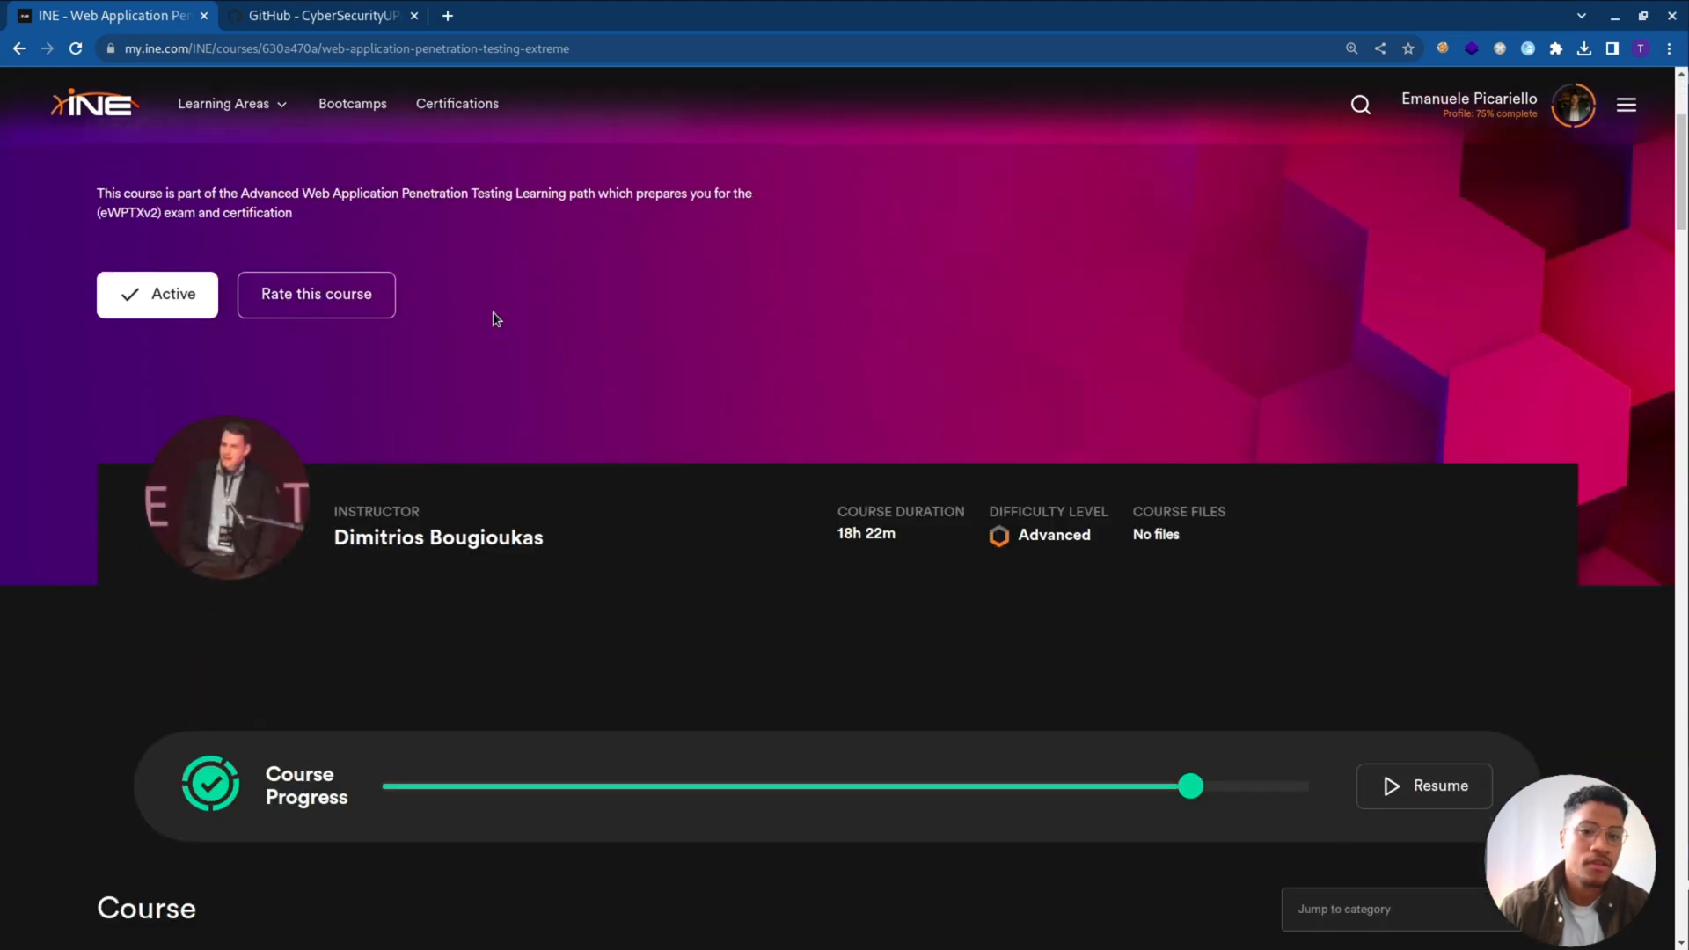
scroll(down, 3)
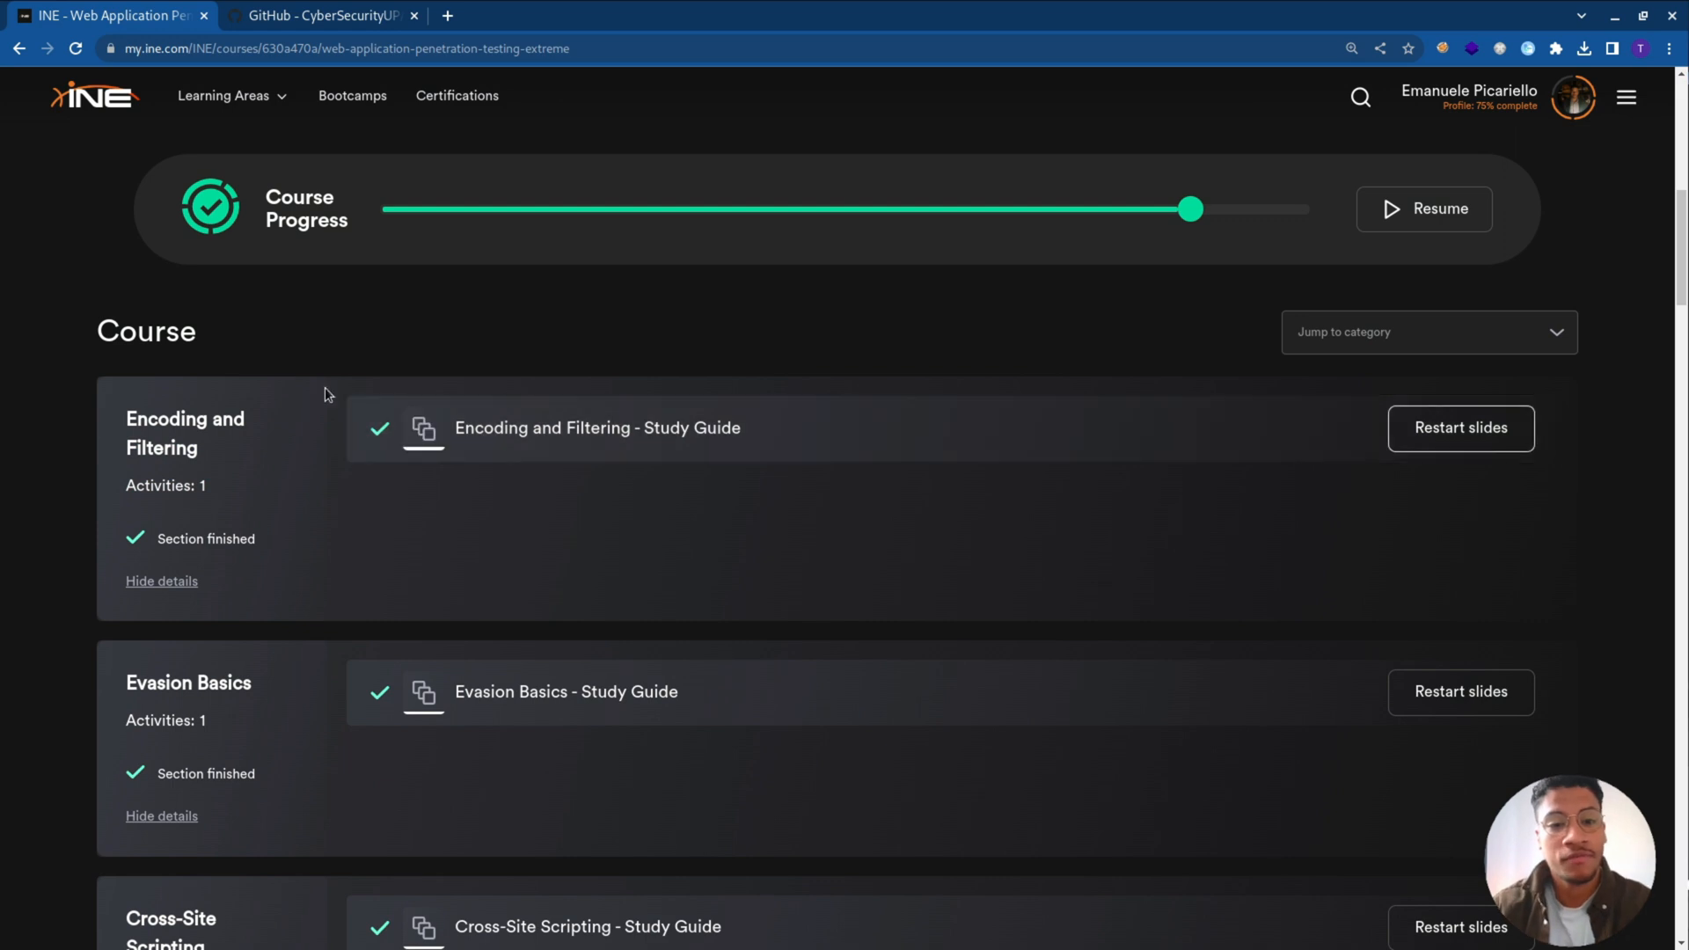
scroll(down, 3)
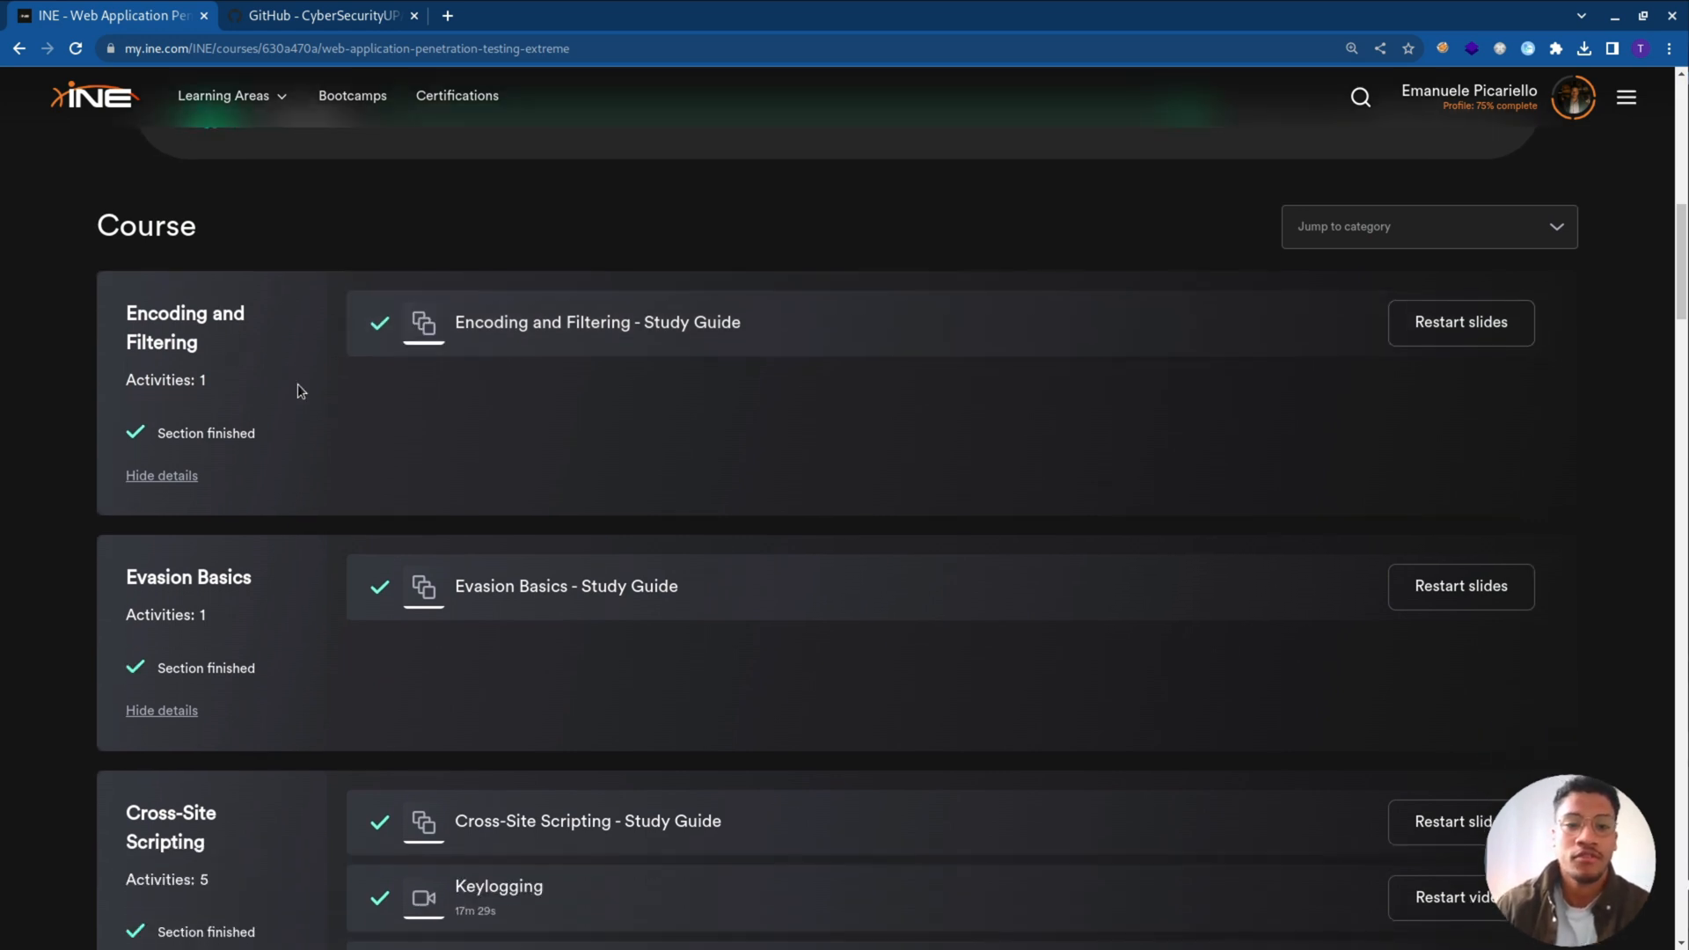
mouse_move(339, 416)
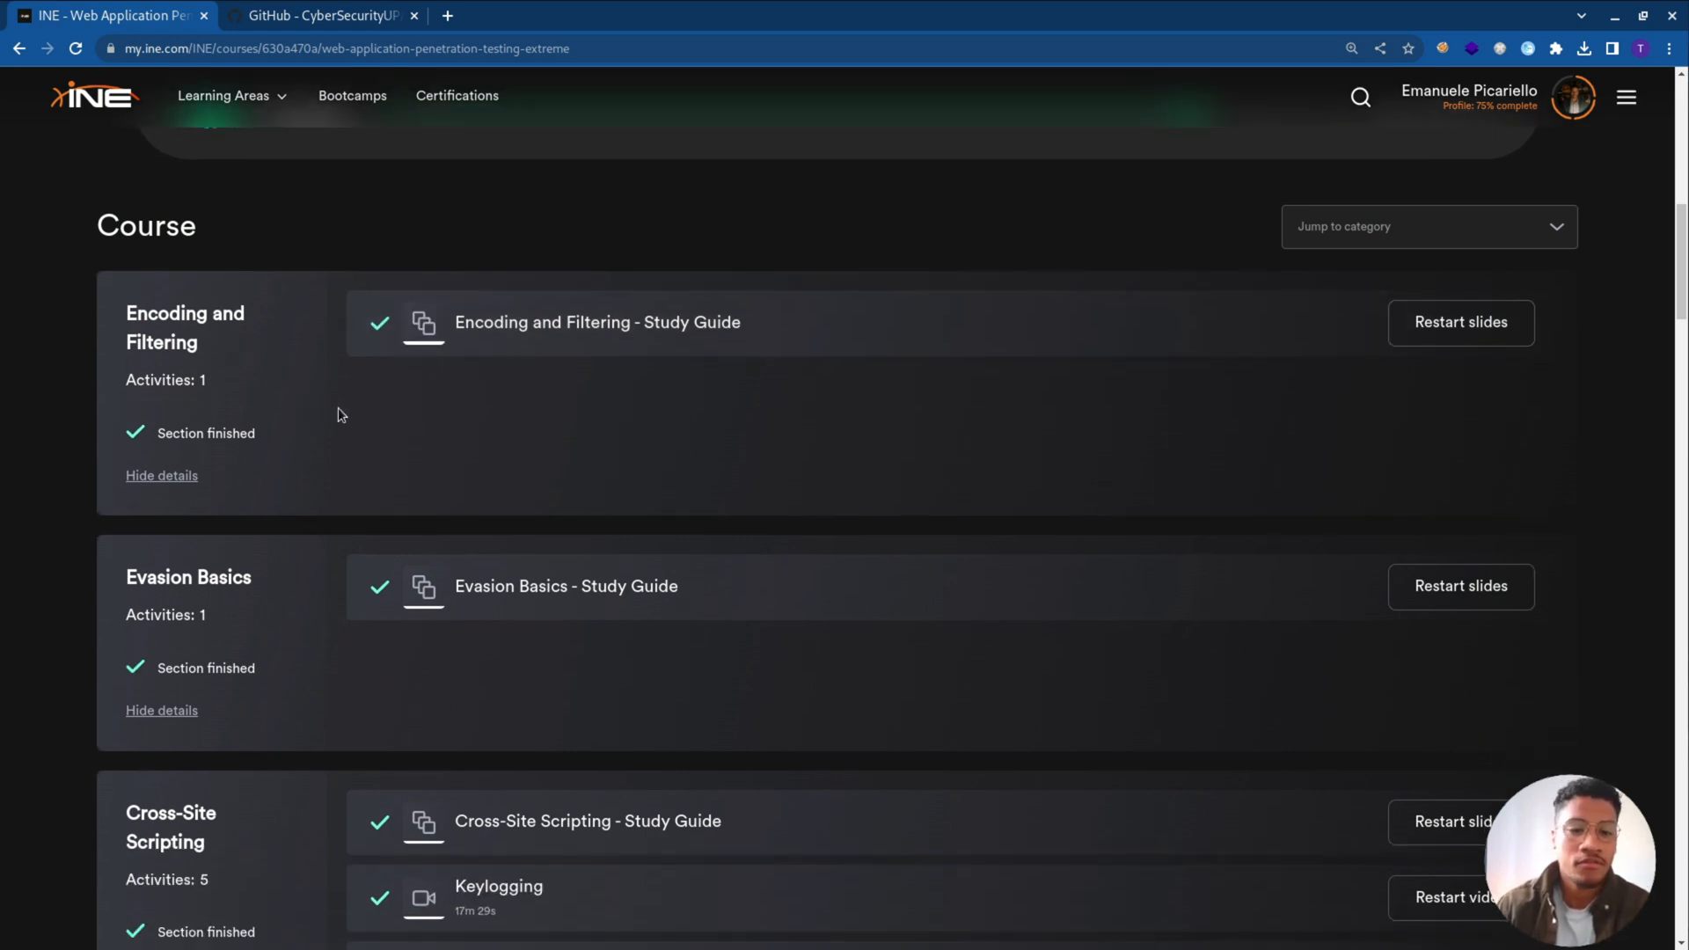
scroll(down, 3)
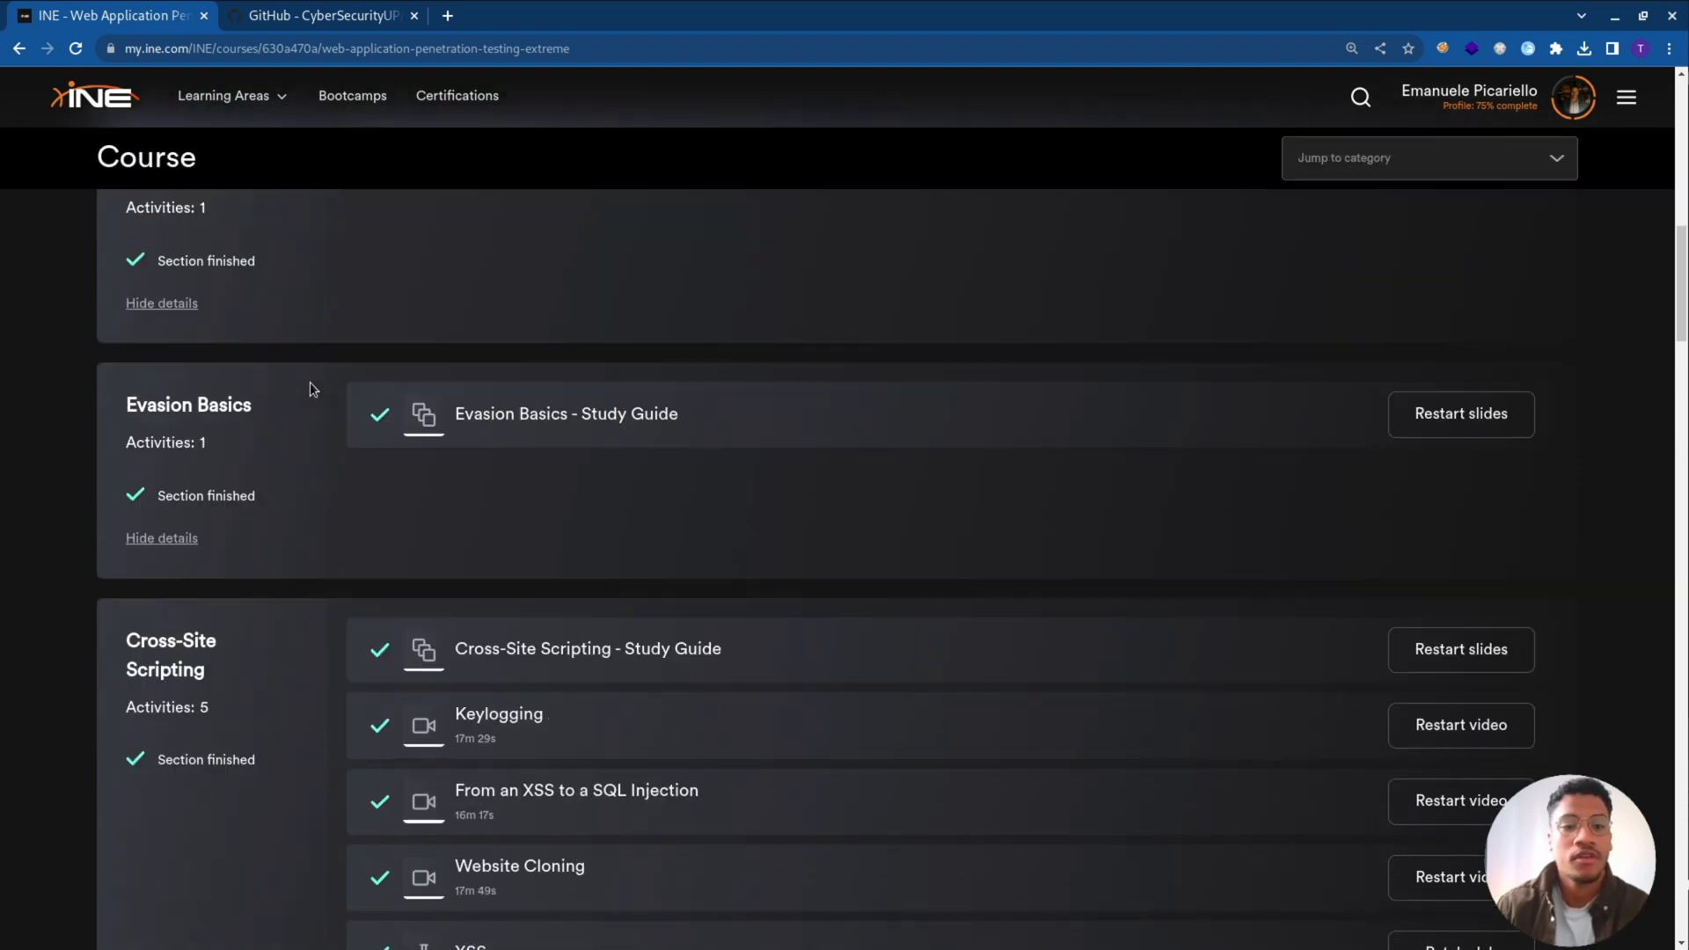
scroll(down, 3)
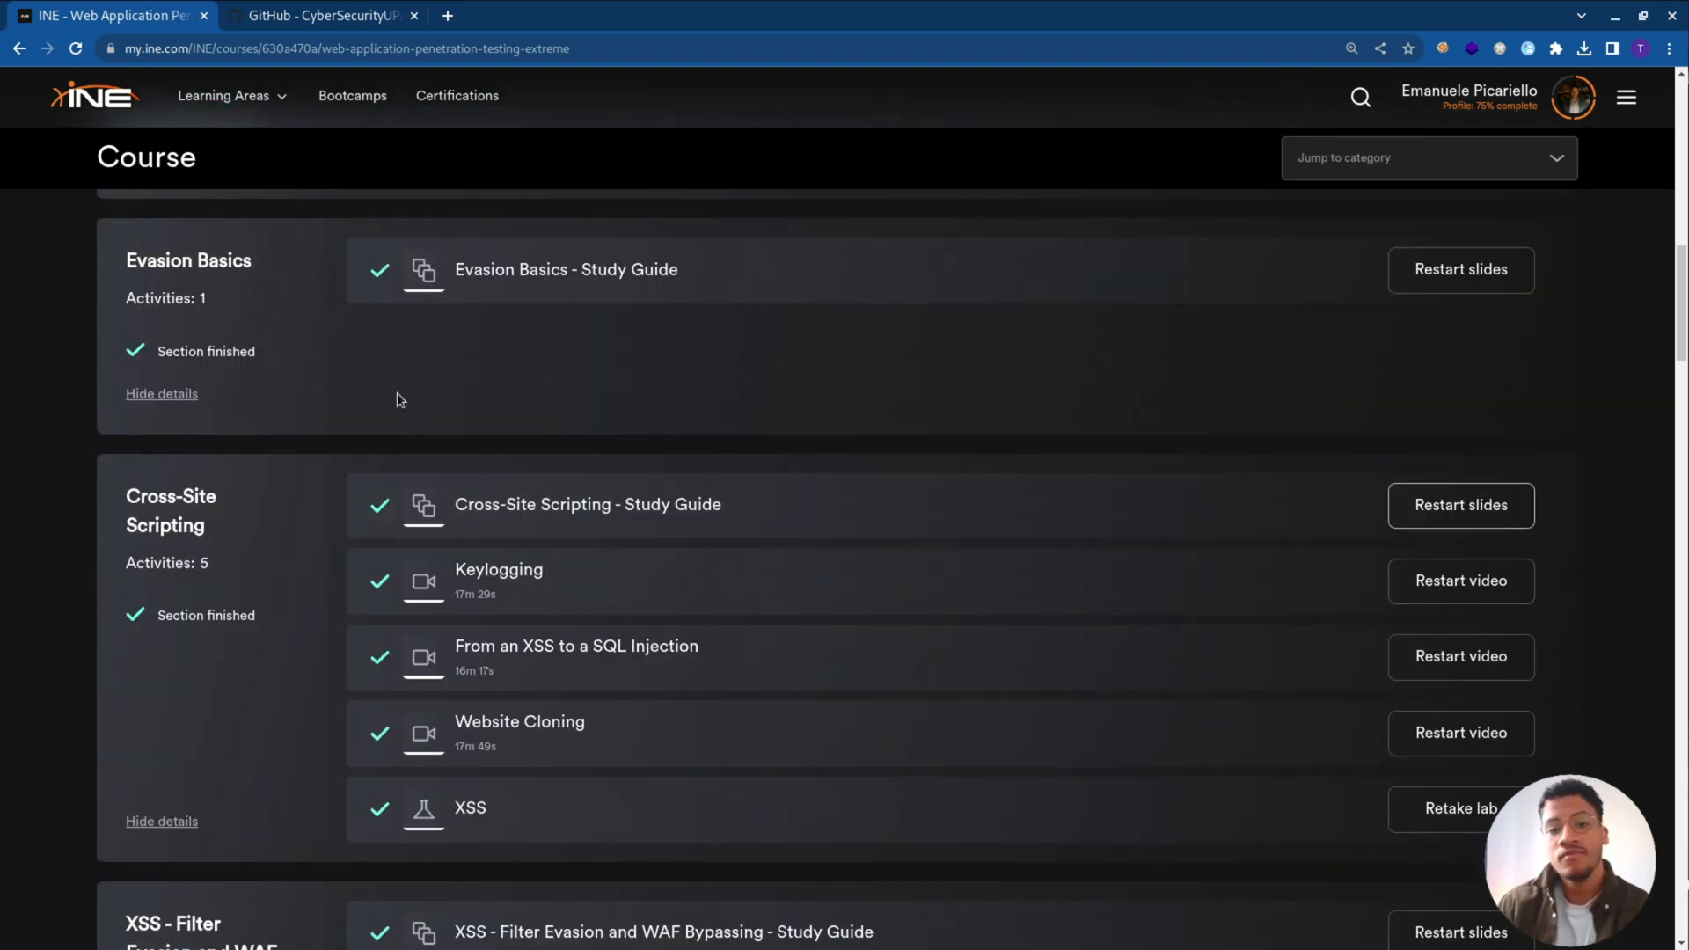
scroll(down, 3)
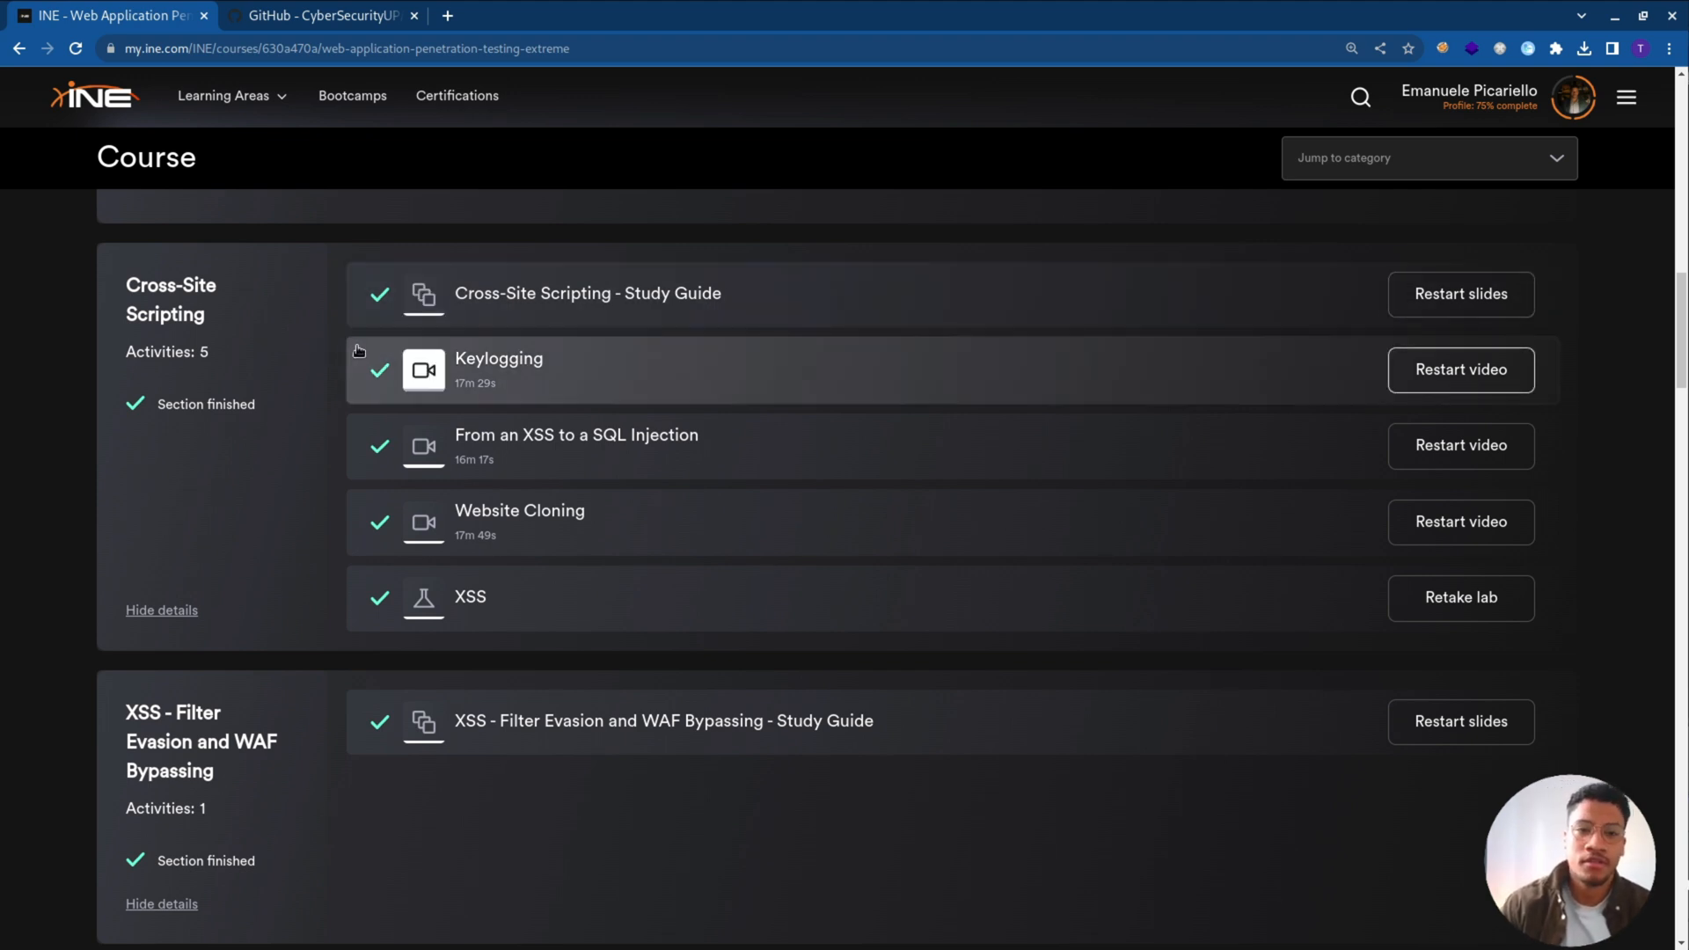
mouse_move(307, 349)
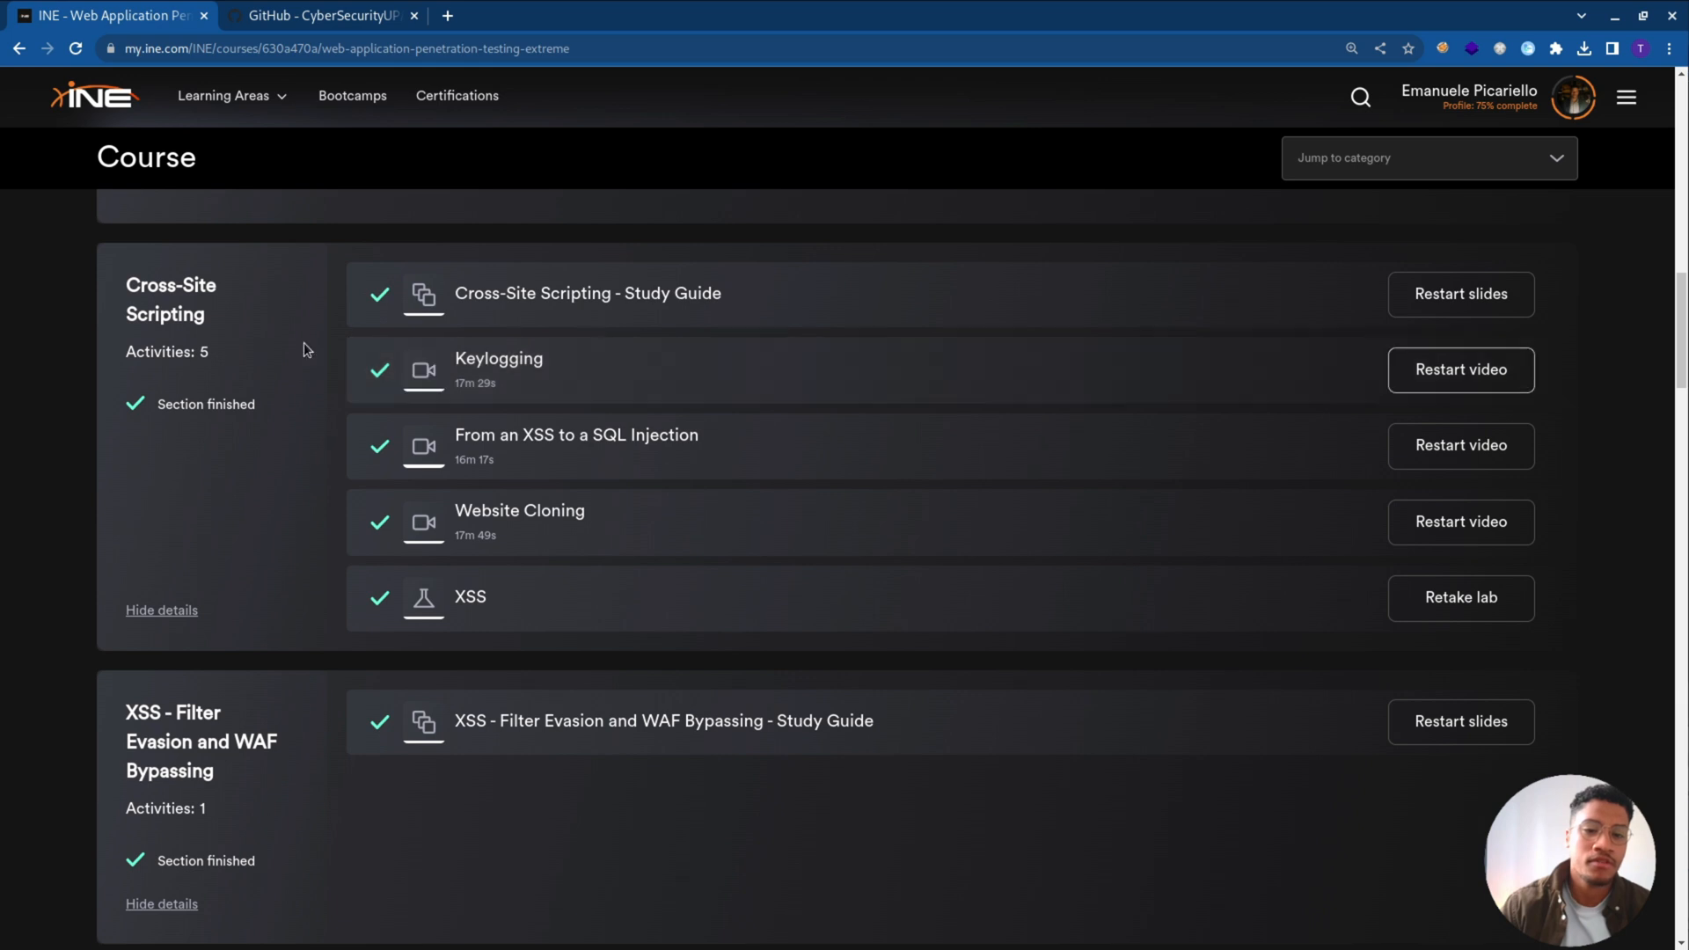
scroll(down, 3)
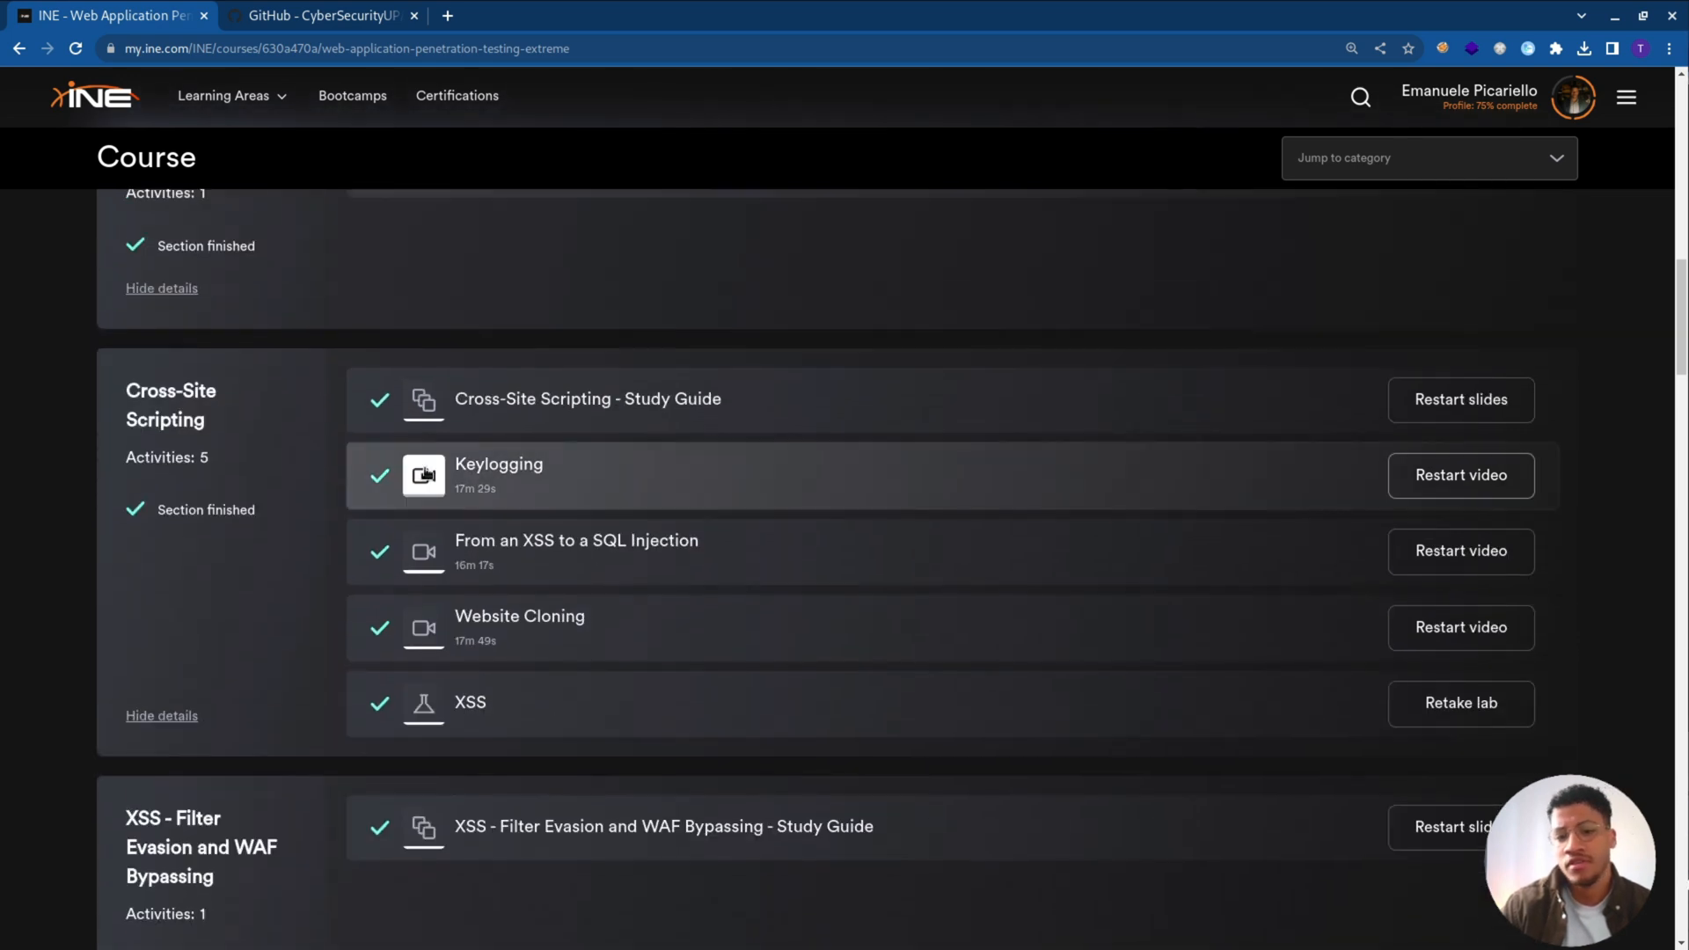
mouse_move(334, 510)
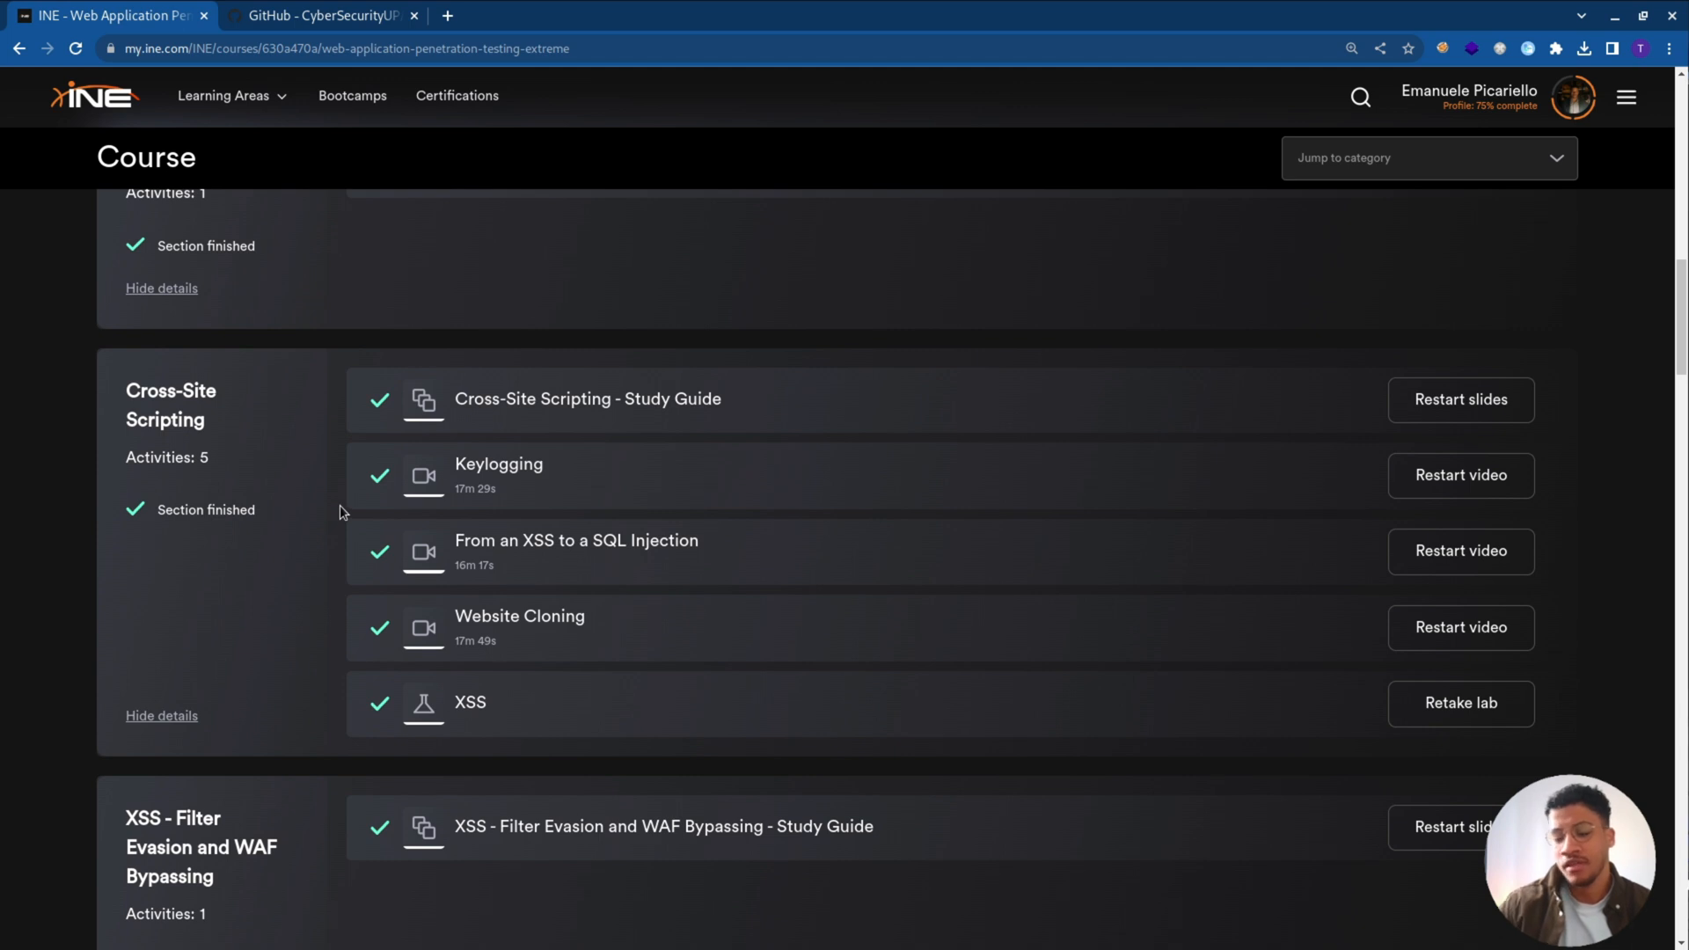
mouse_move(351, 608)
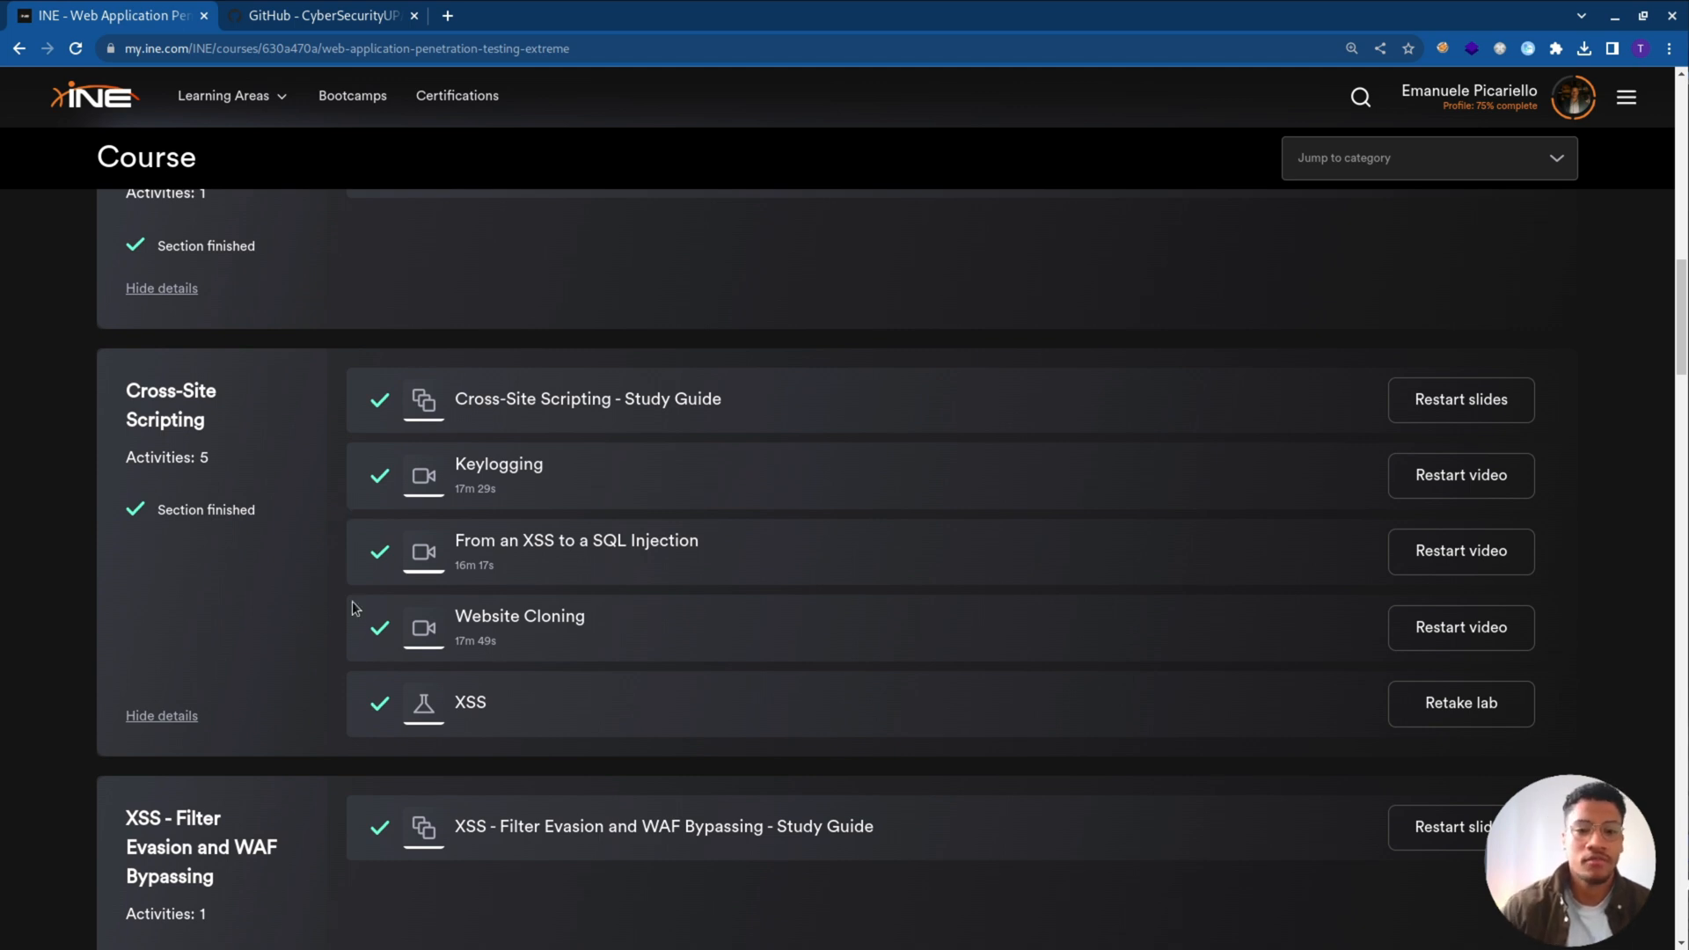
scroll(down, 3)
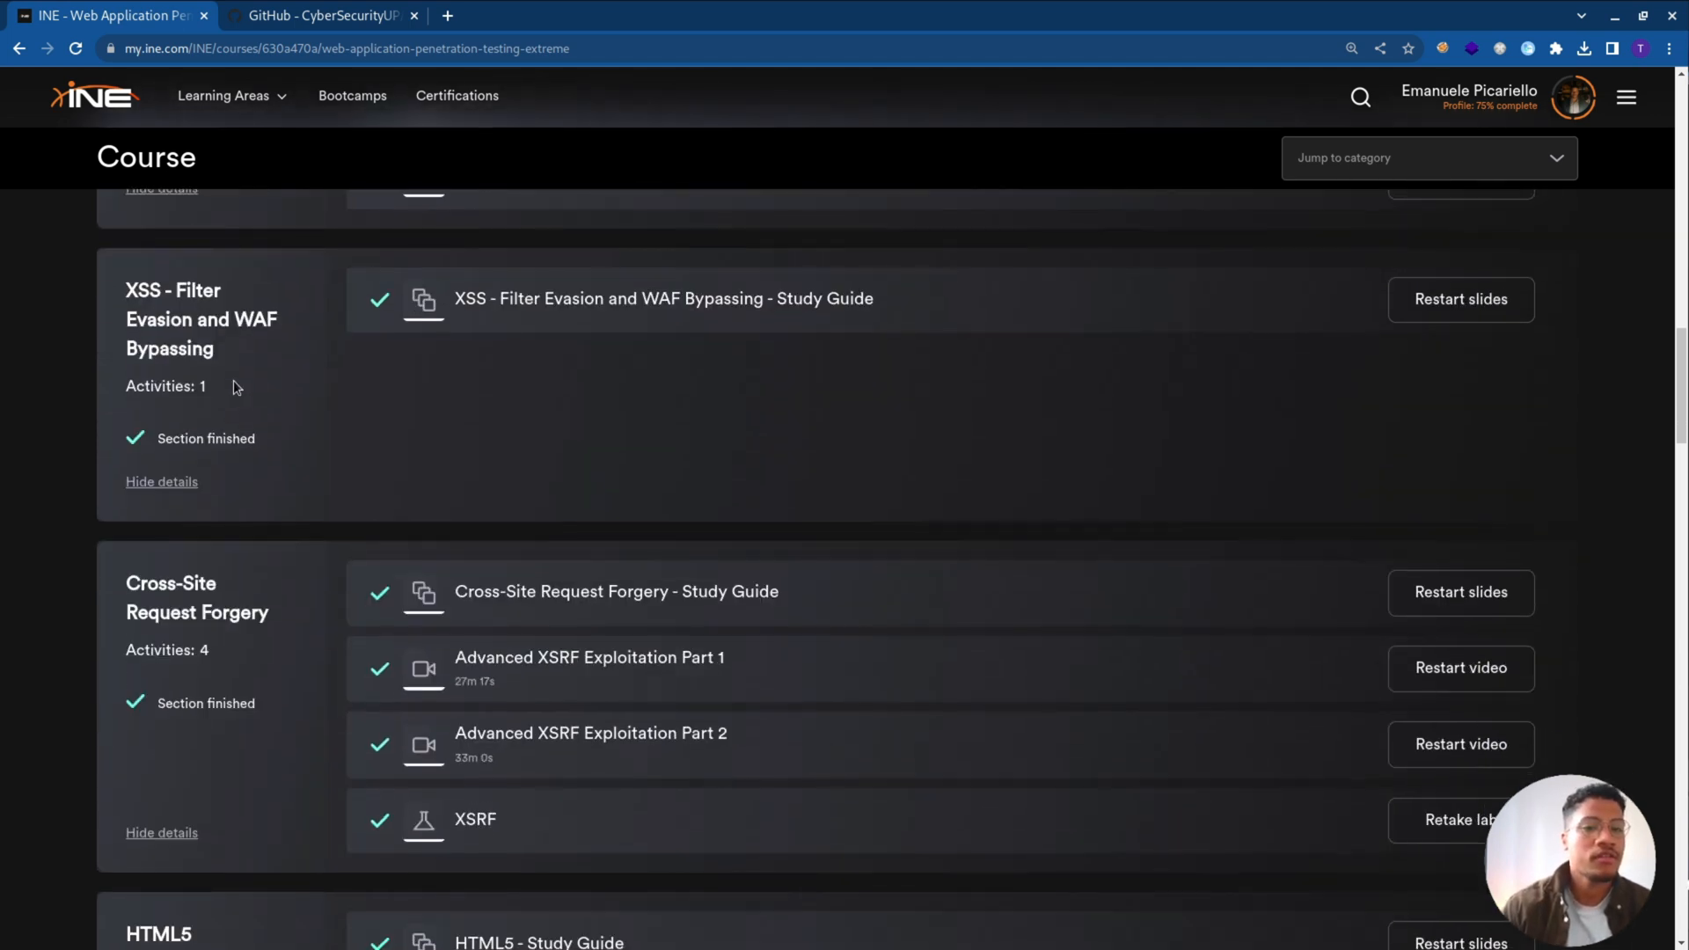
mouse_move(289, 404)
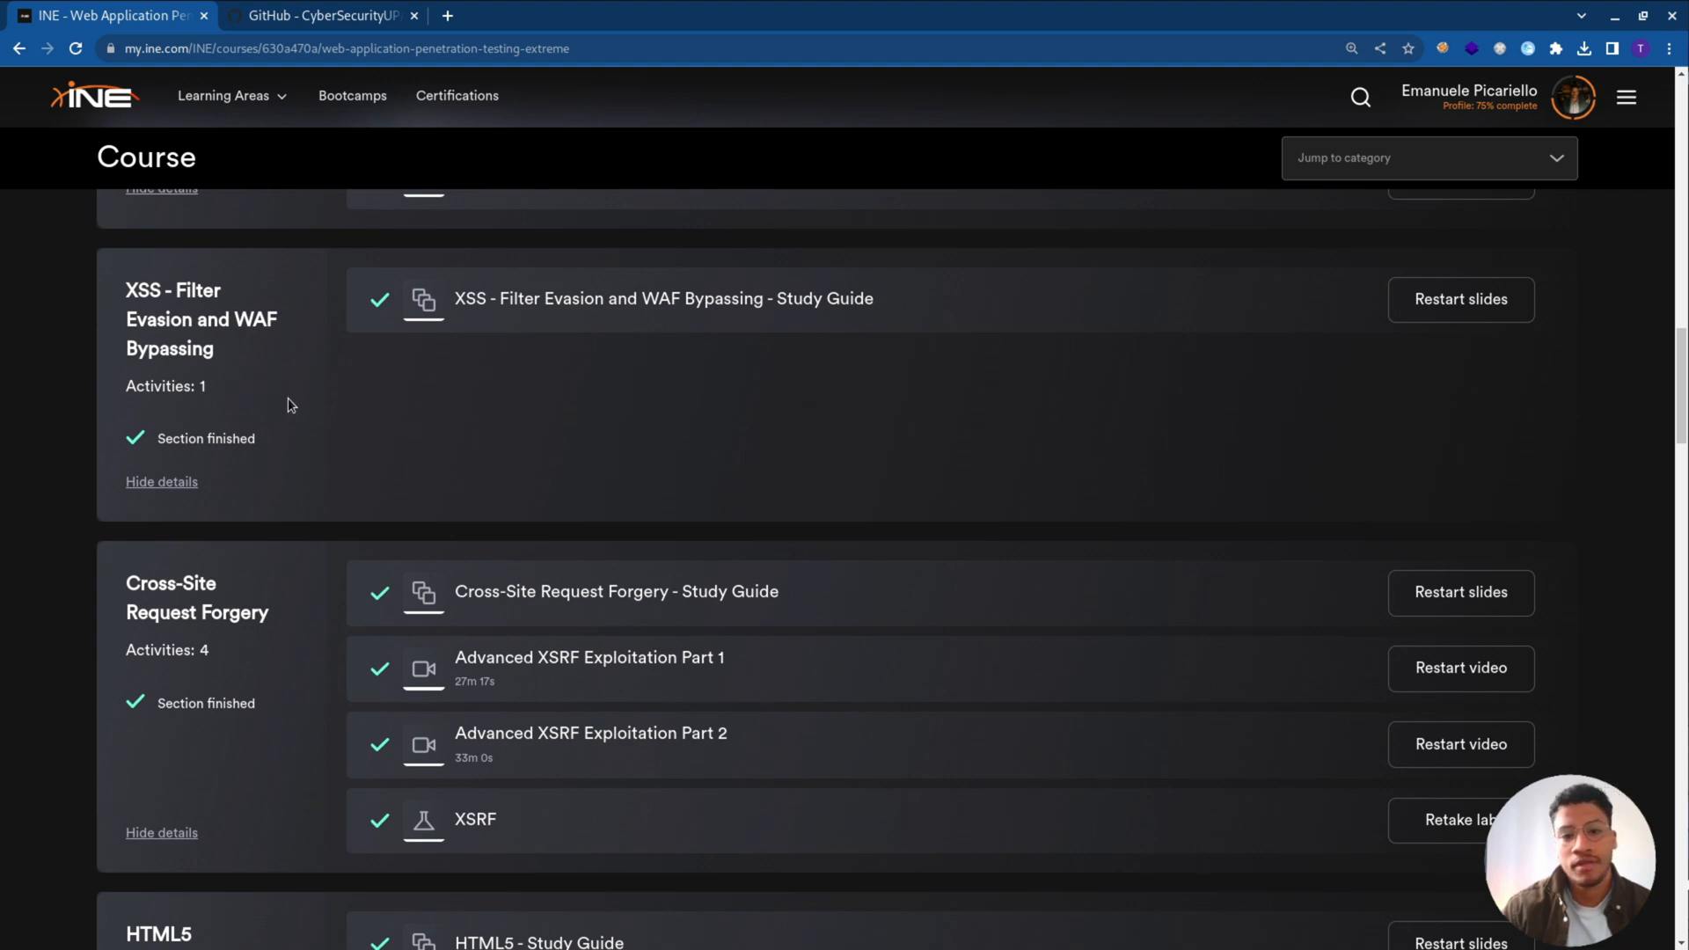
scroll(down, 3)
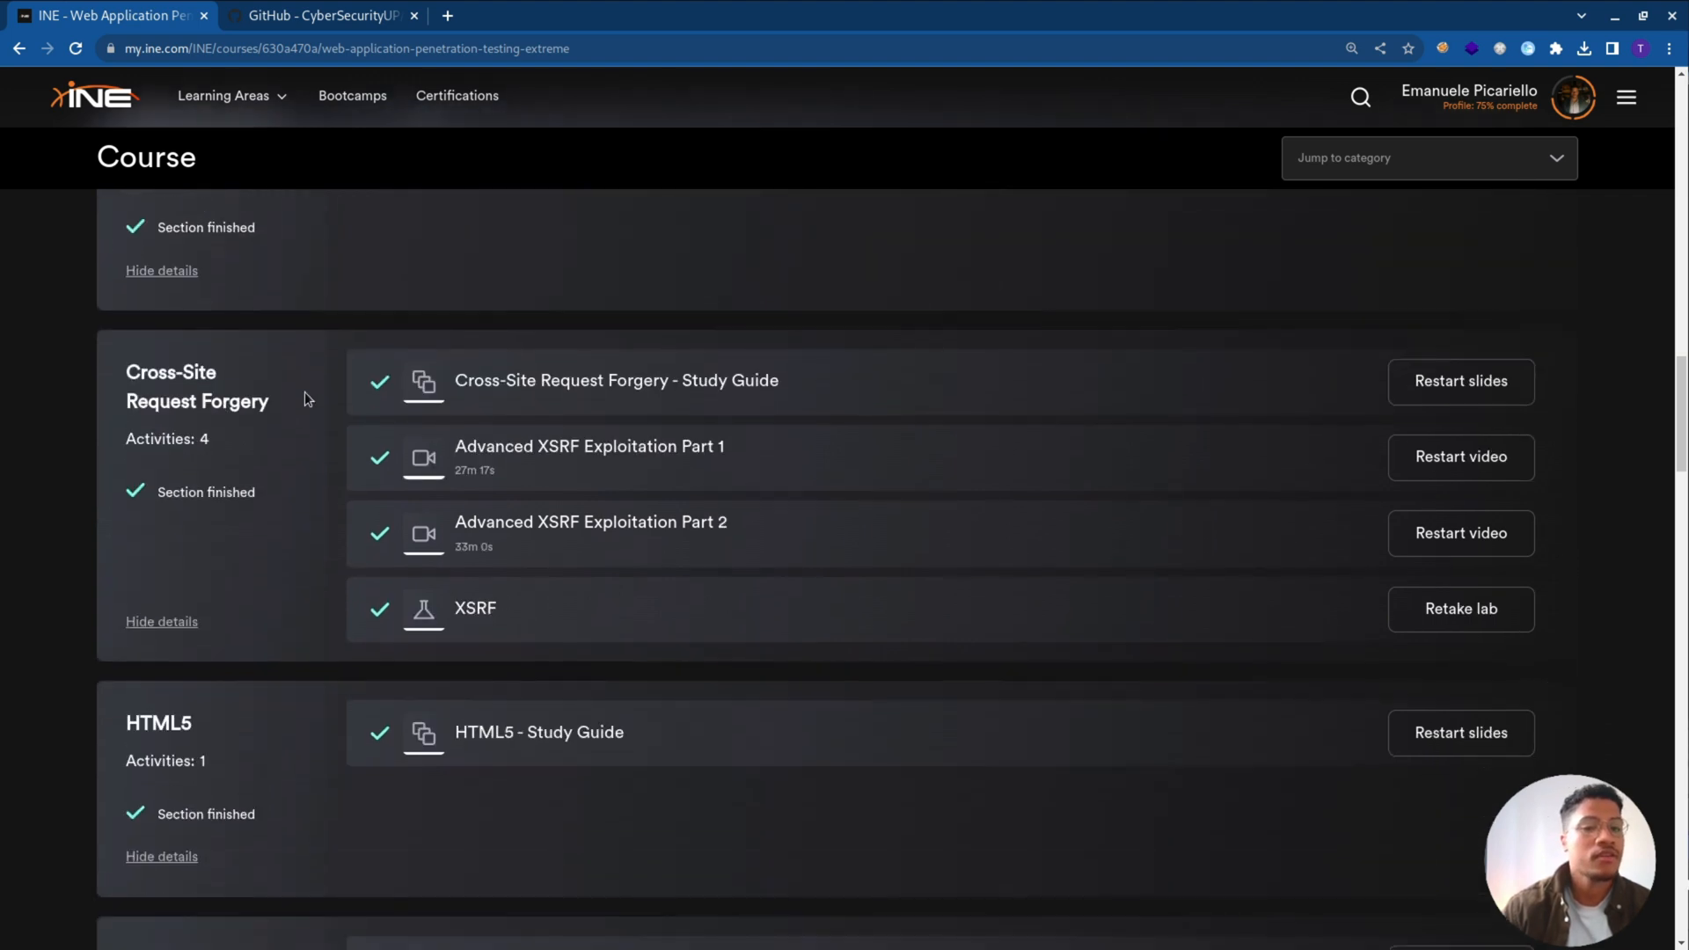
mouse_move(301, 419)
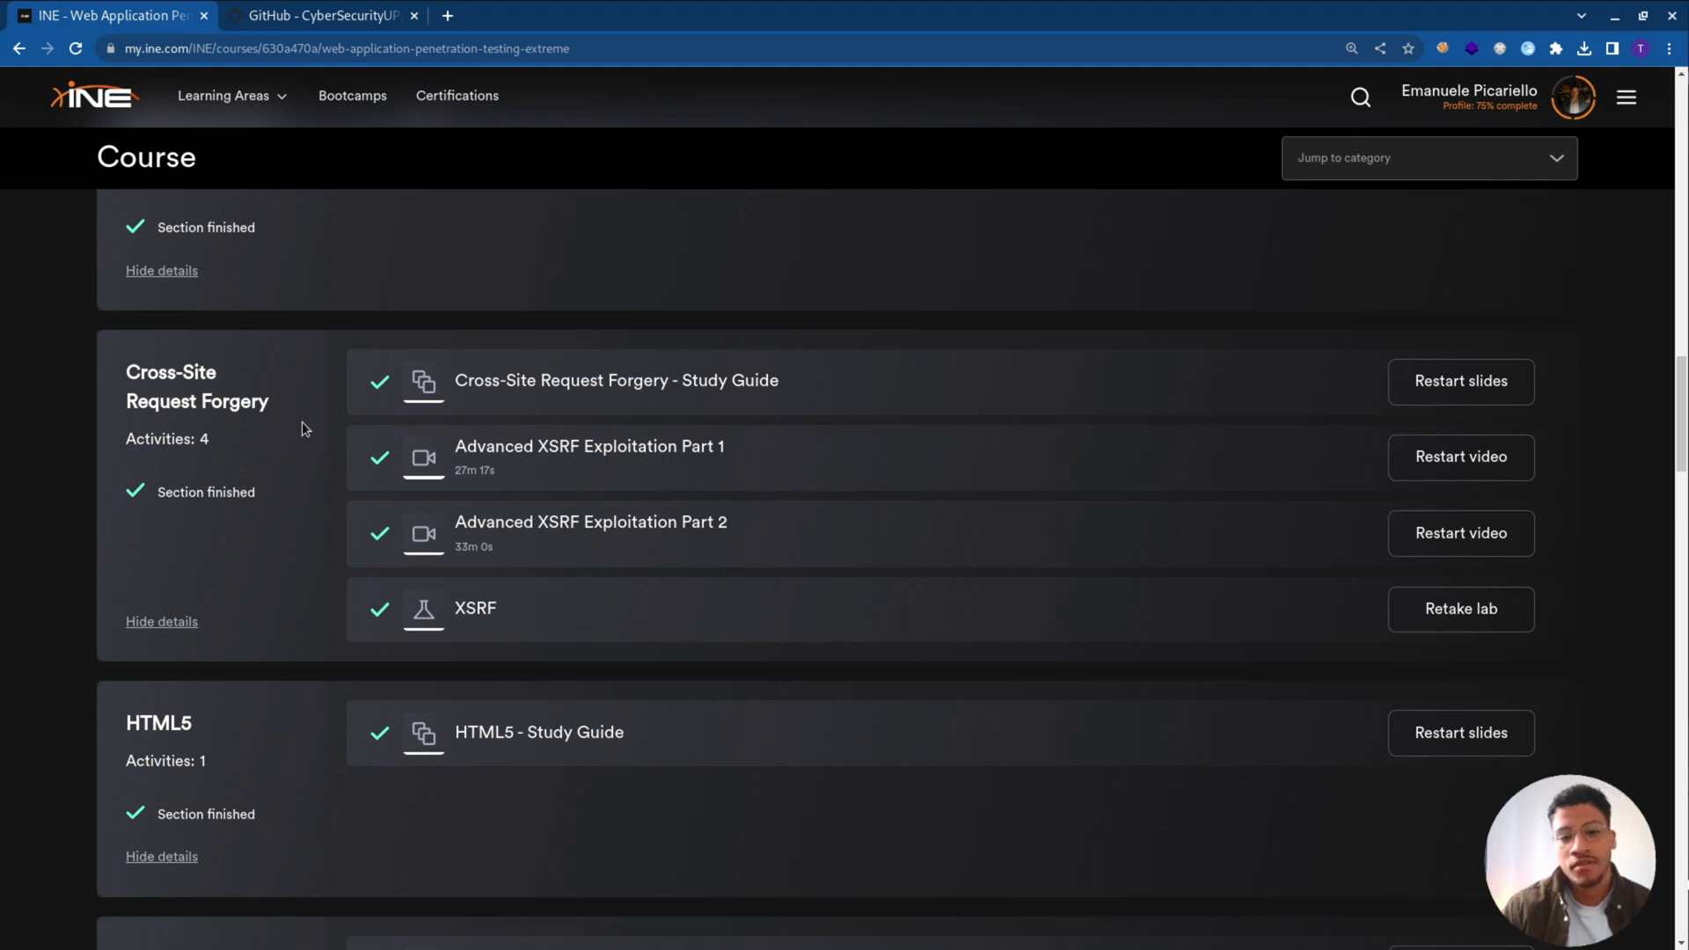
scroll(down, 3)
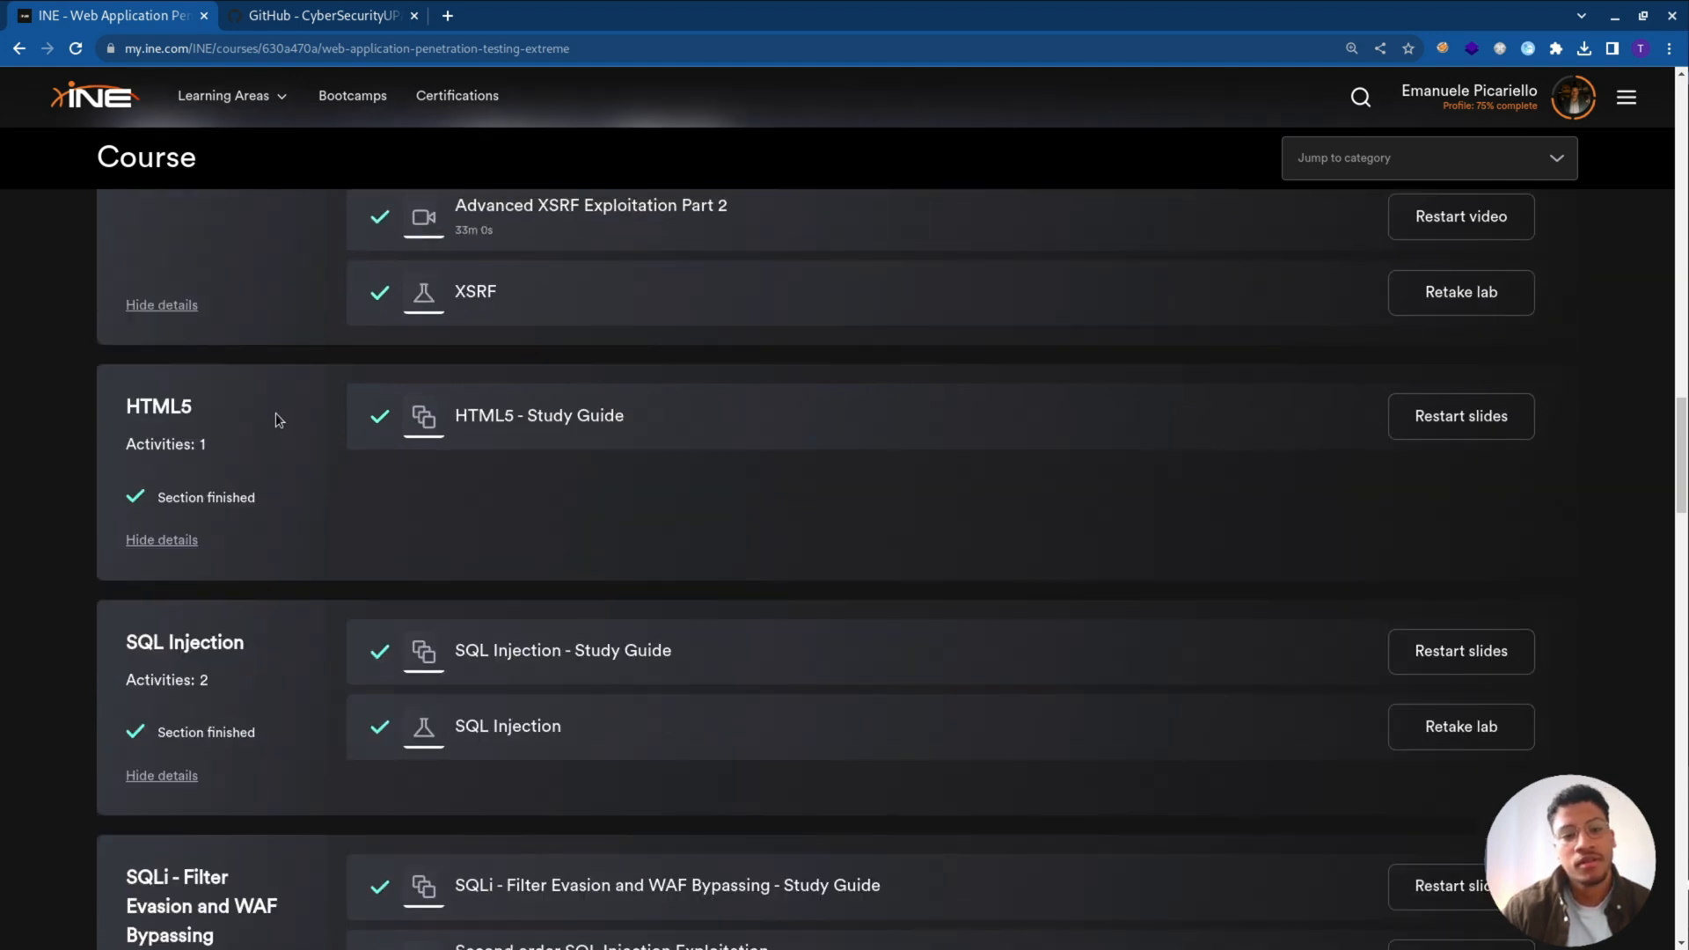
scroll(down, 3)
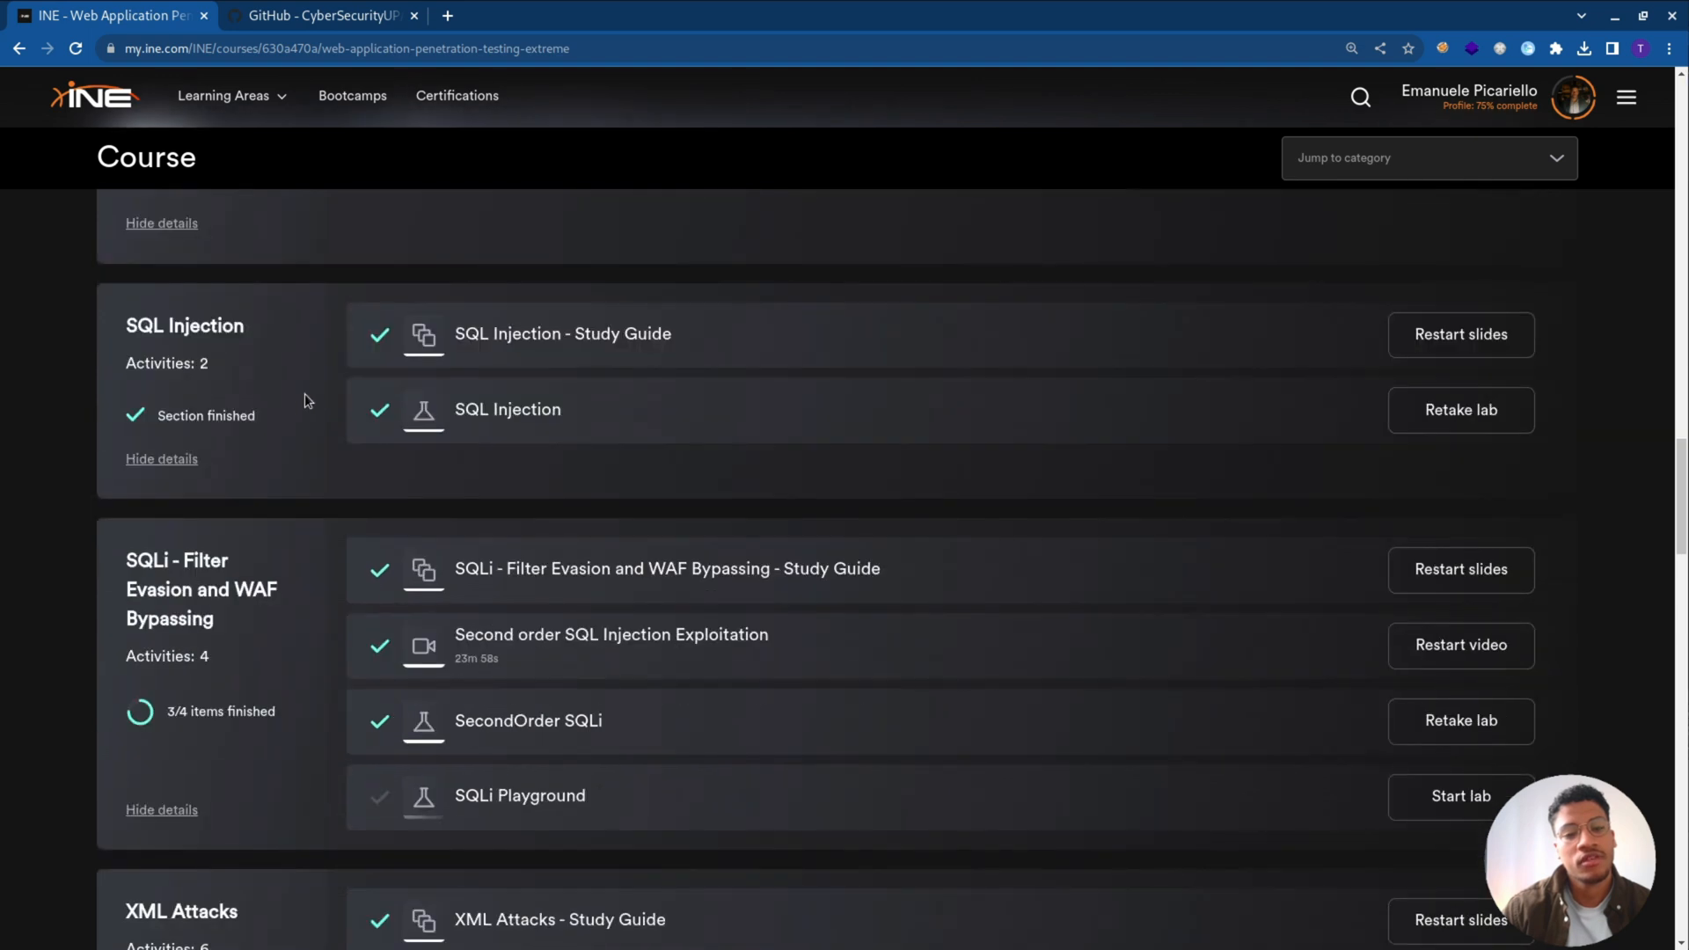
mouse_move(273, 369)
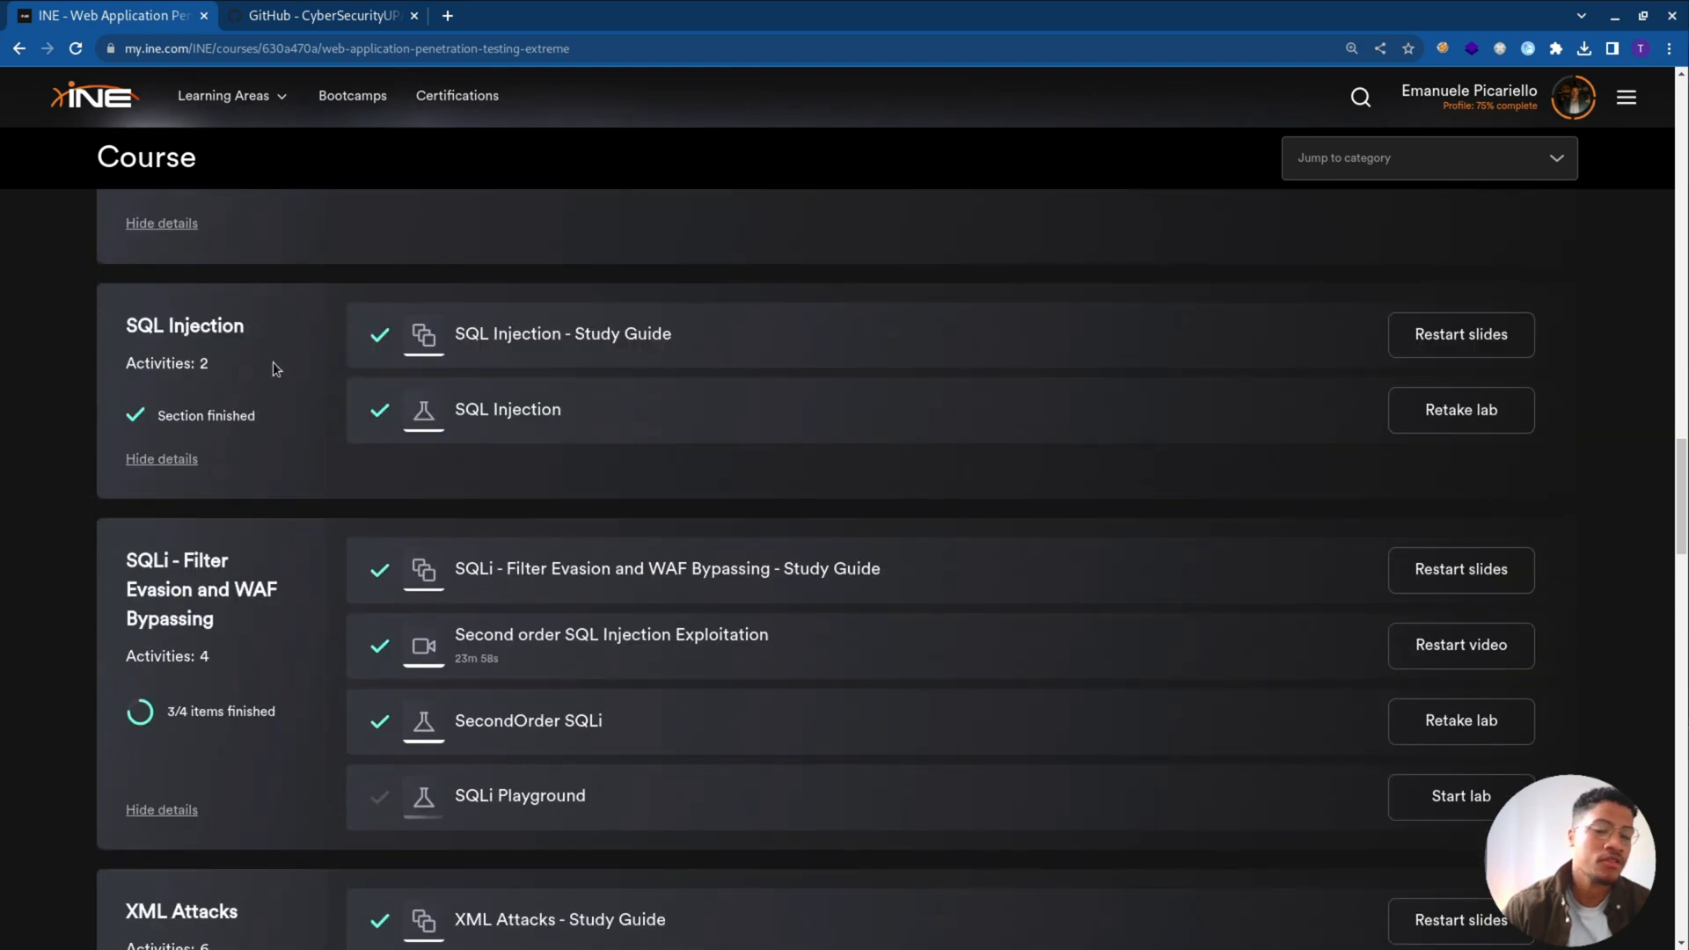
scroll(down, 3)
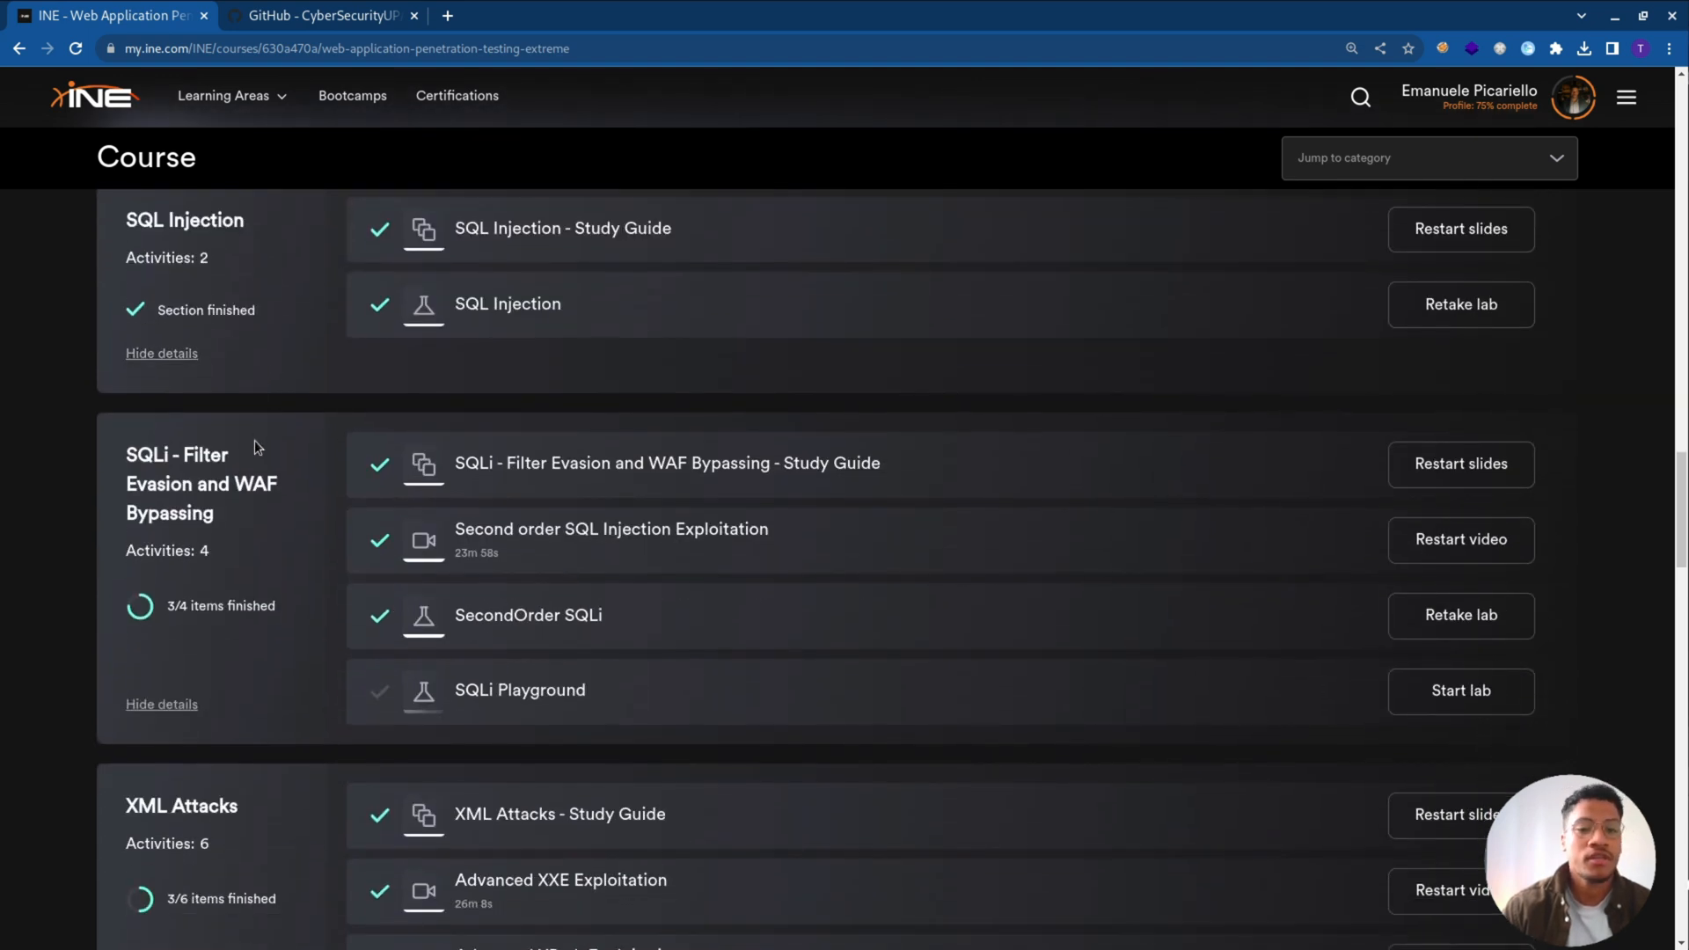
mouse_move(297, 427)
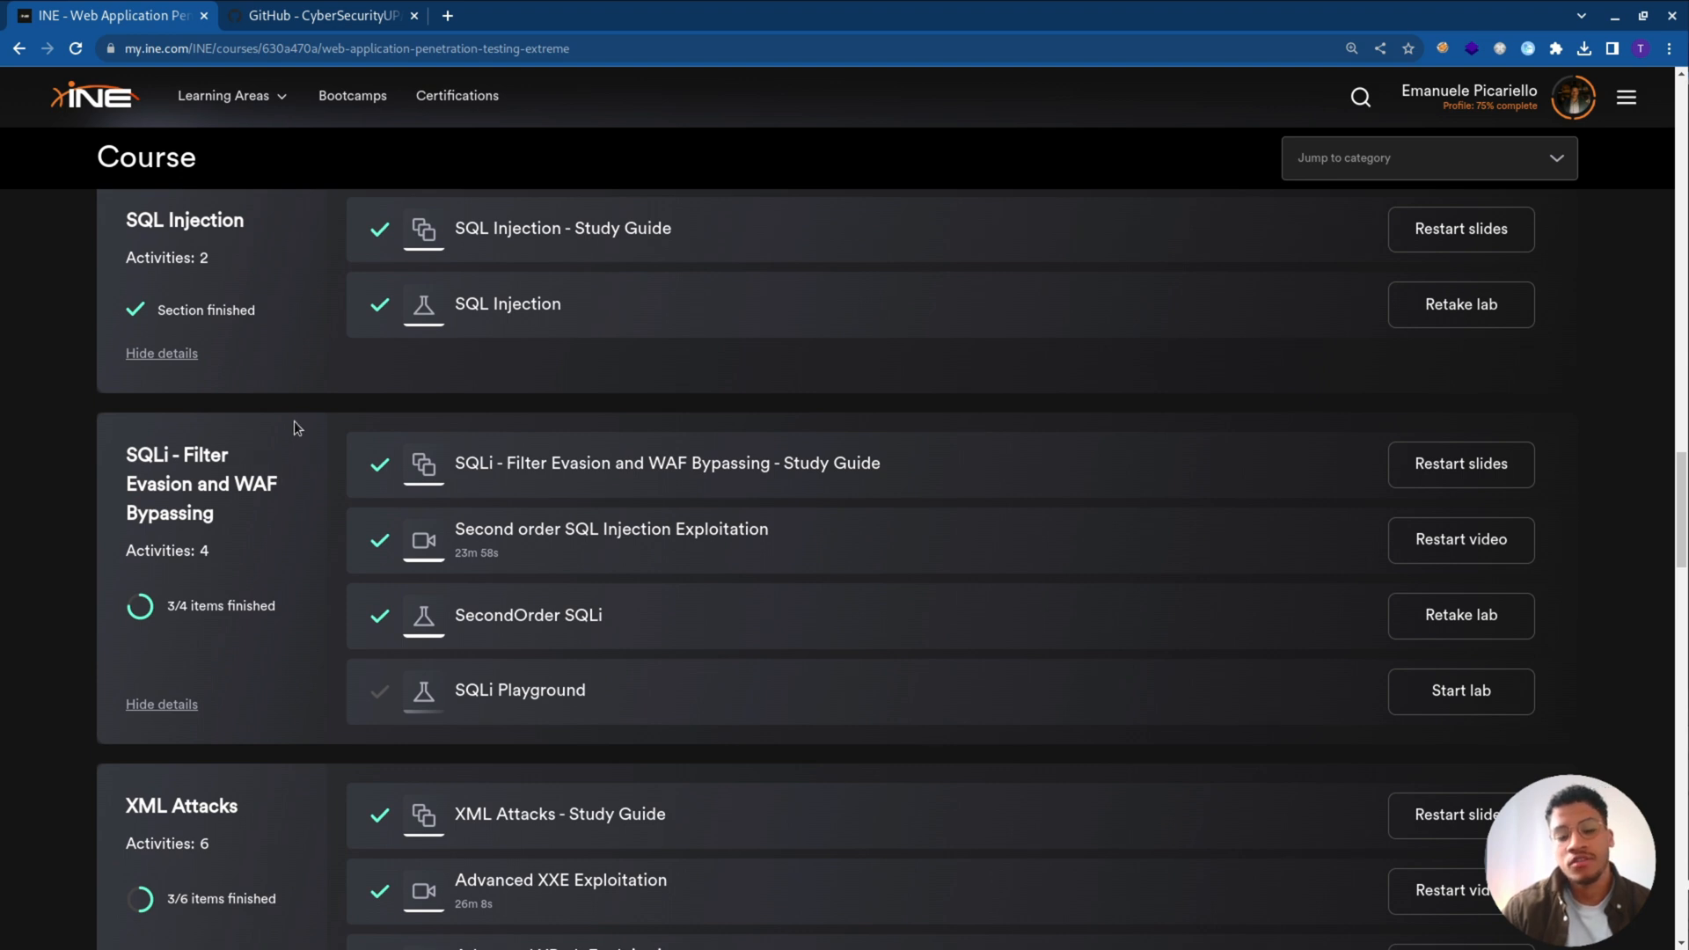
scroll(down, 3)
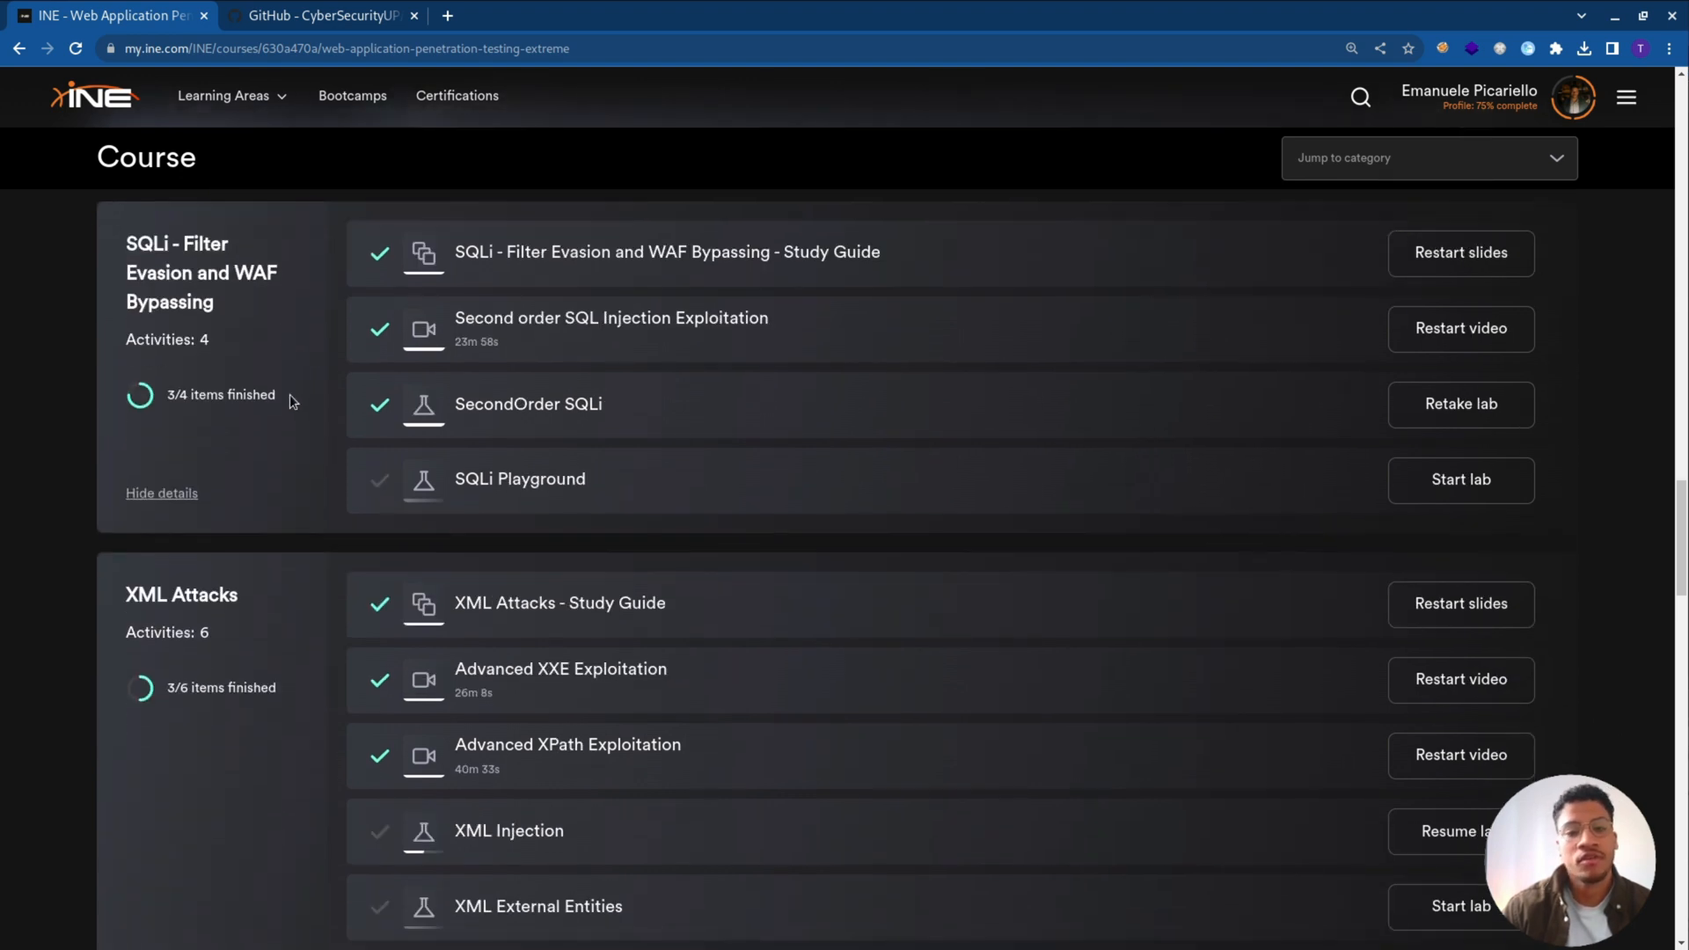
mouse_move(297, 419)
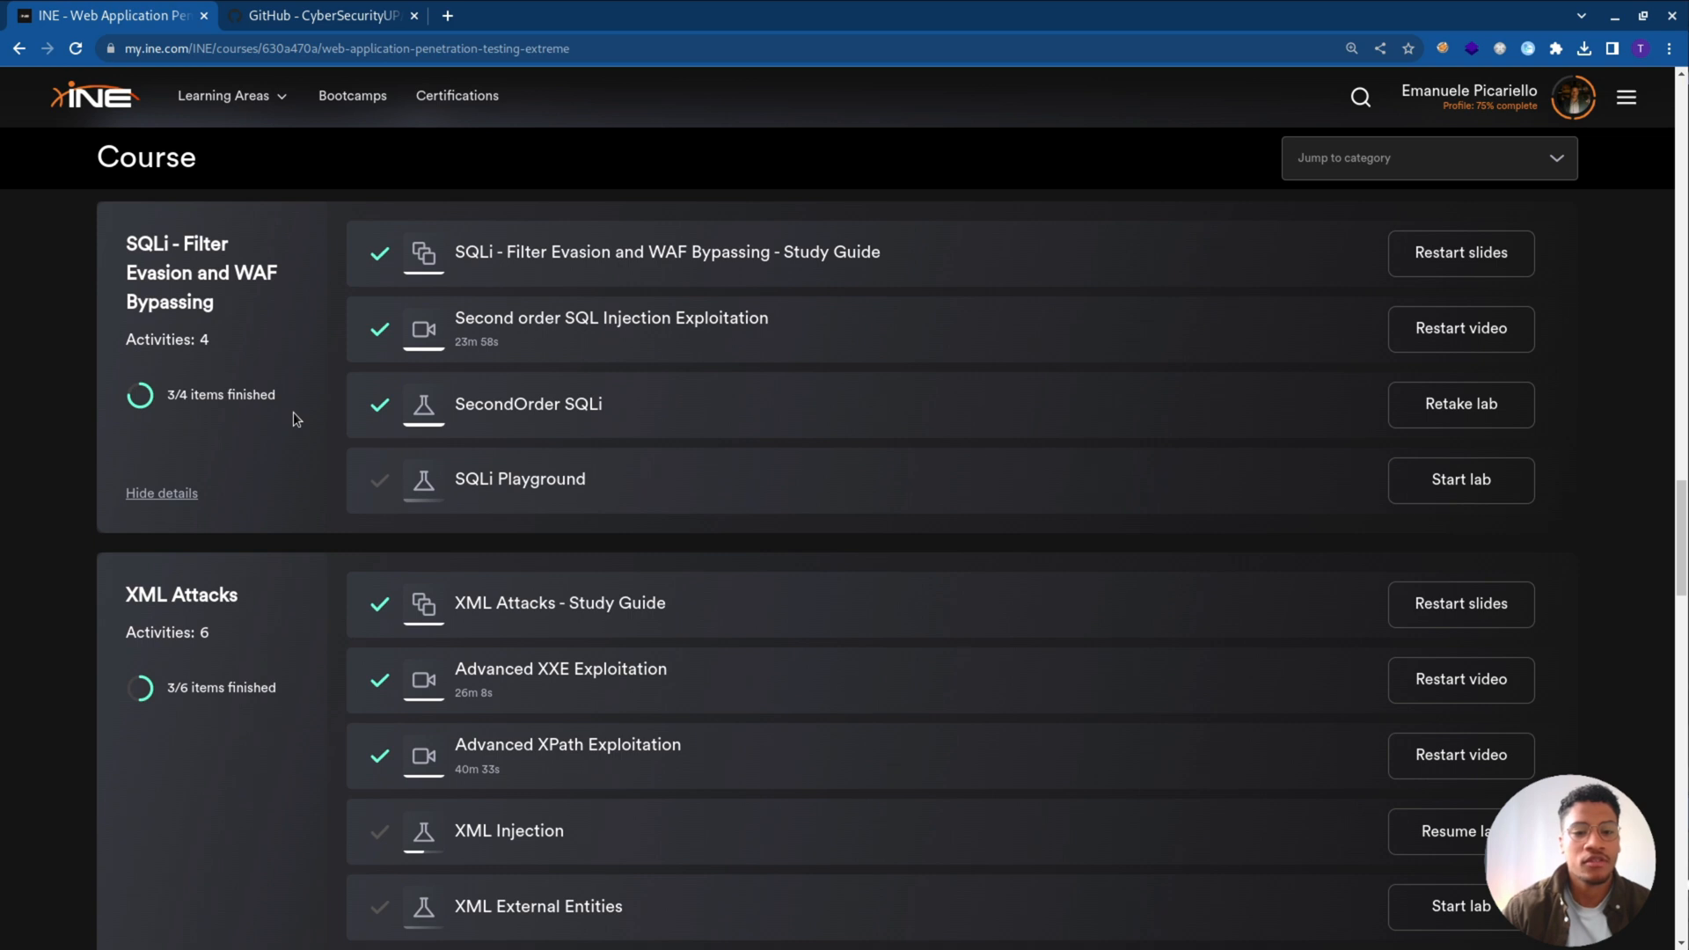
scroll(down, 3)
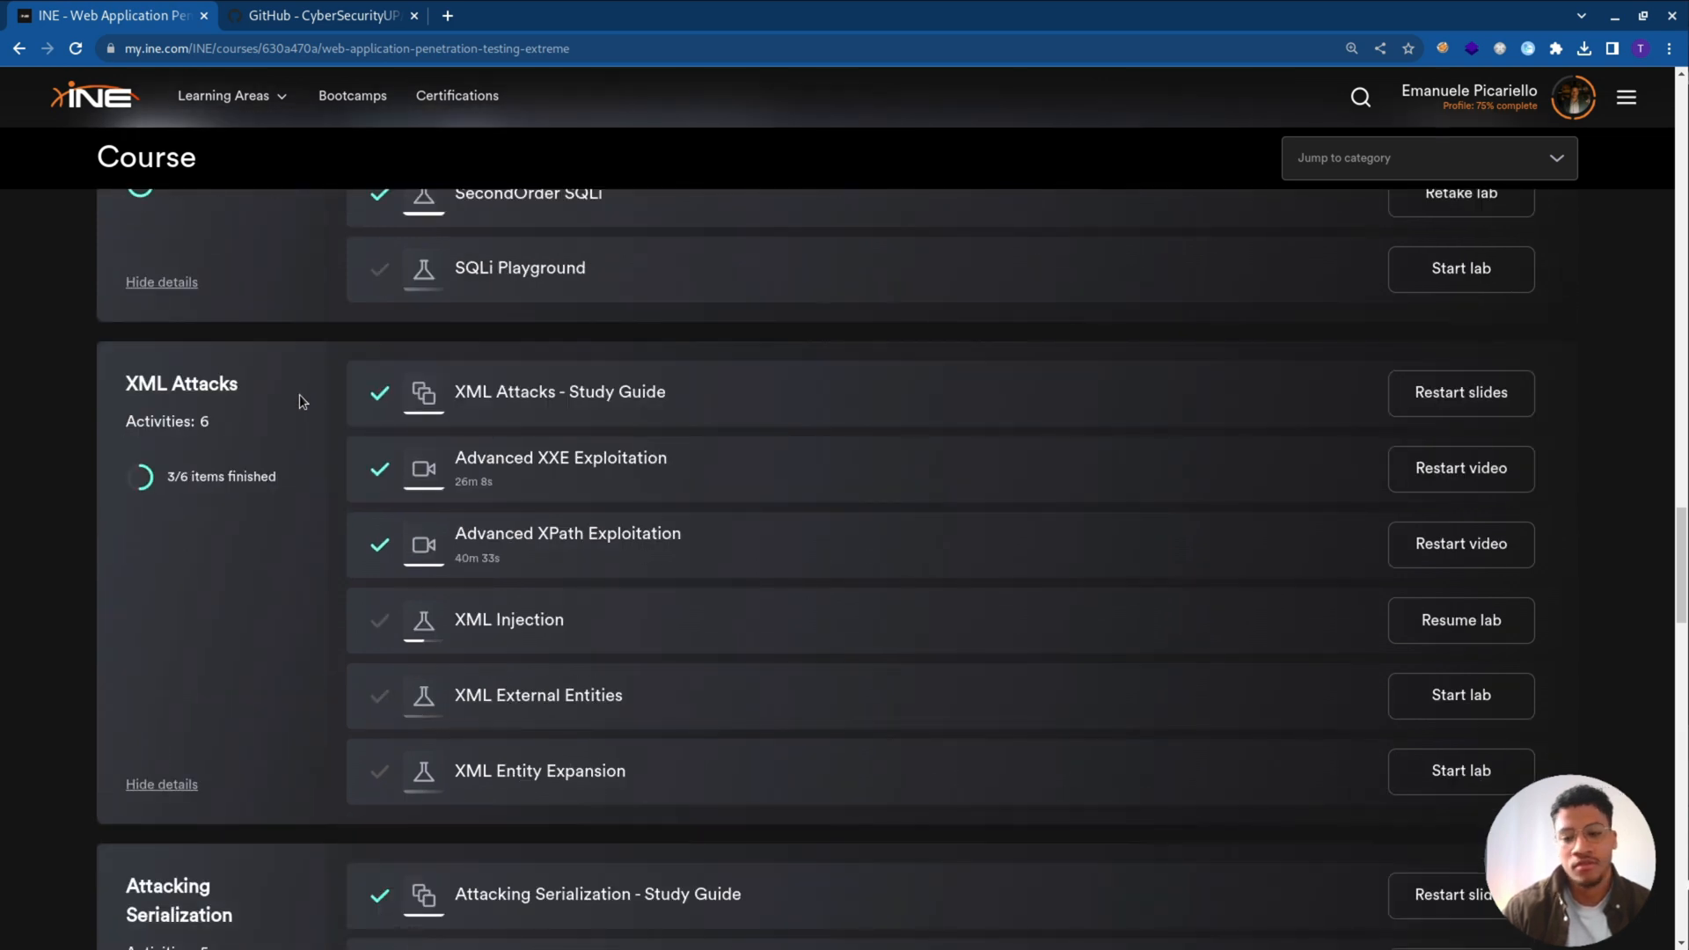
scroll(down, 3)
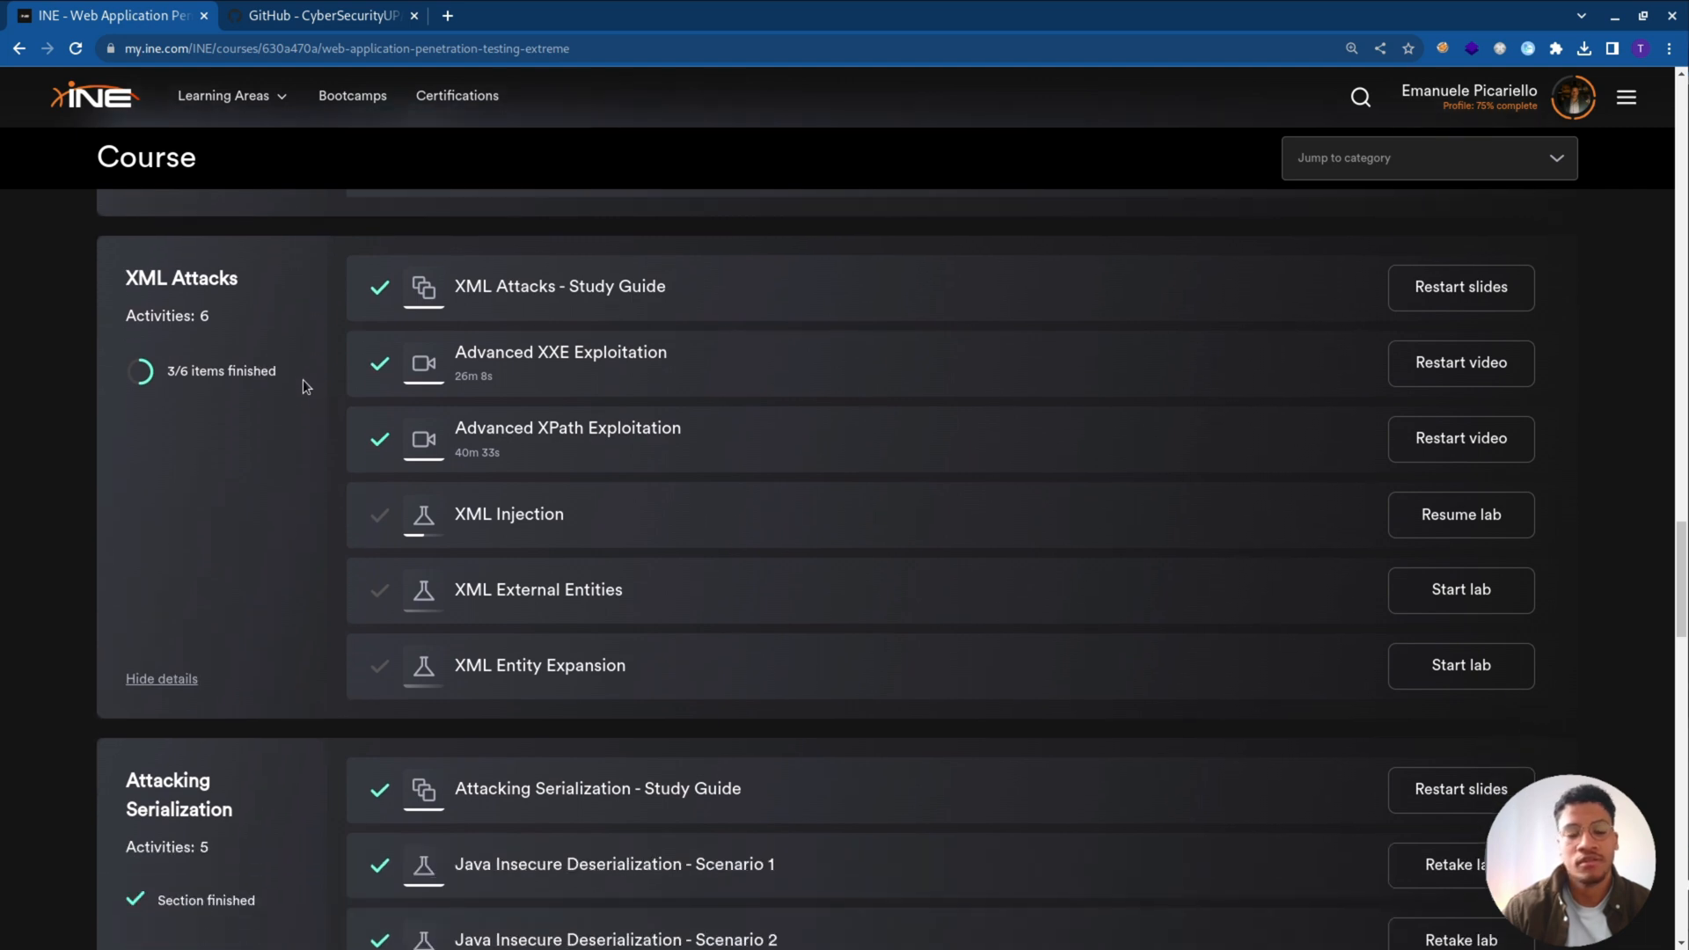
scroll(down, 3)
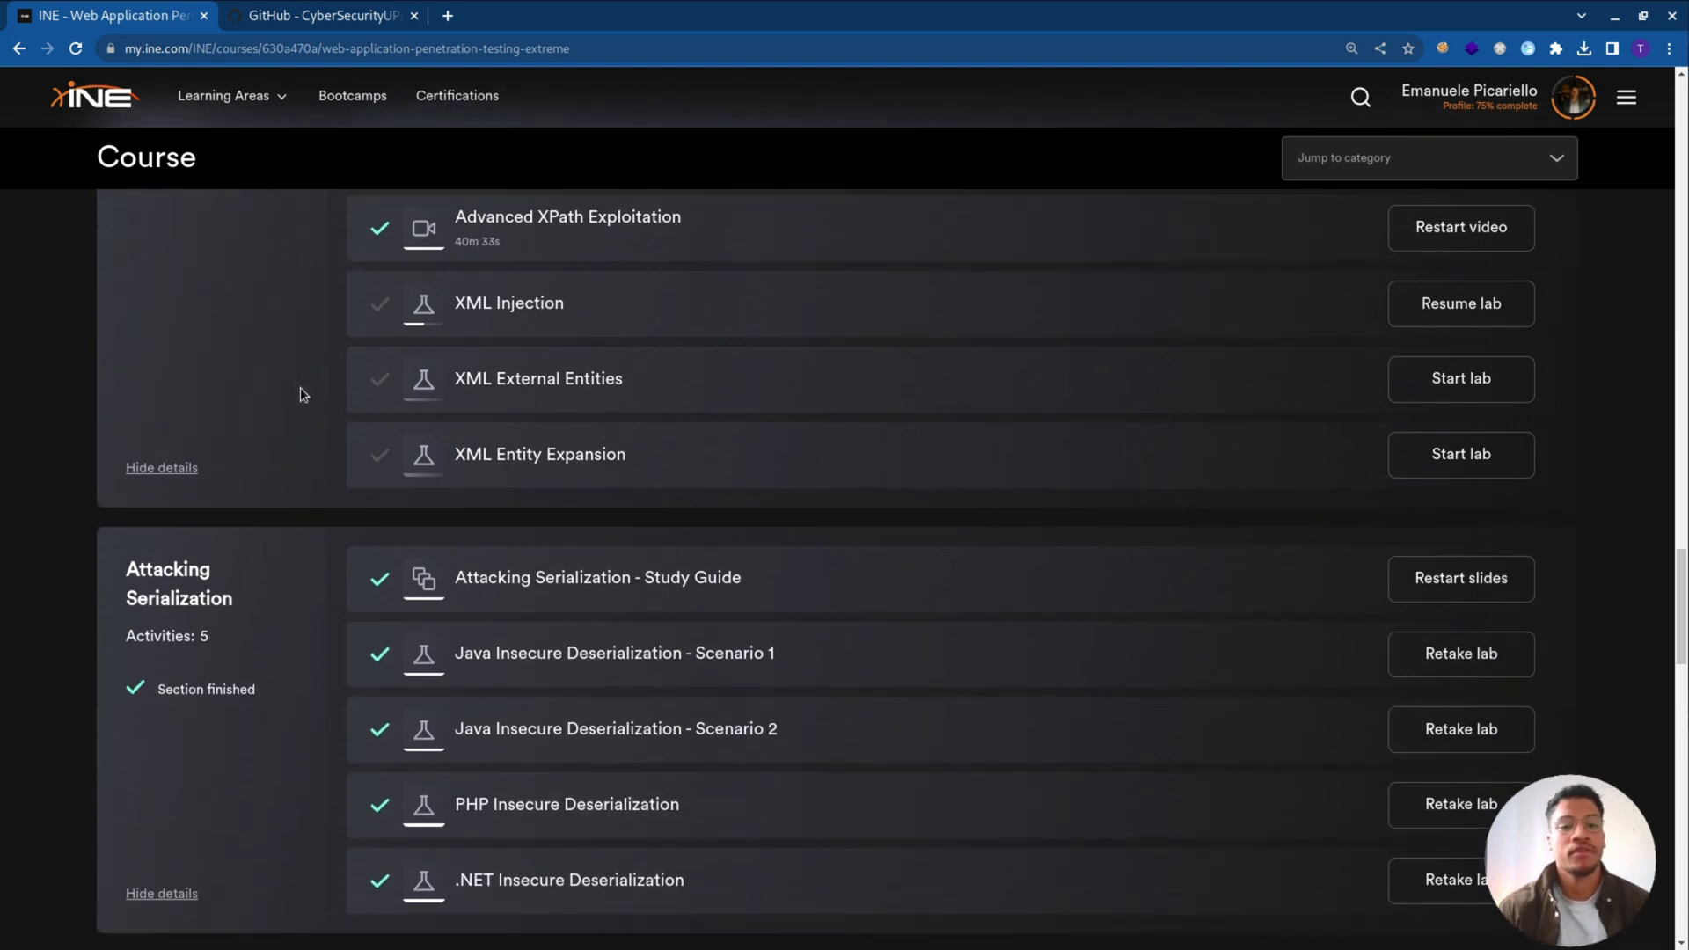
scroll(down, 3)
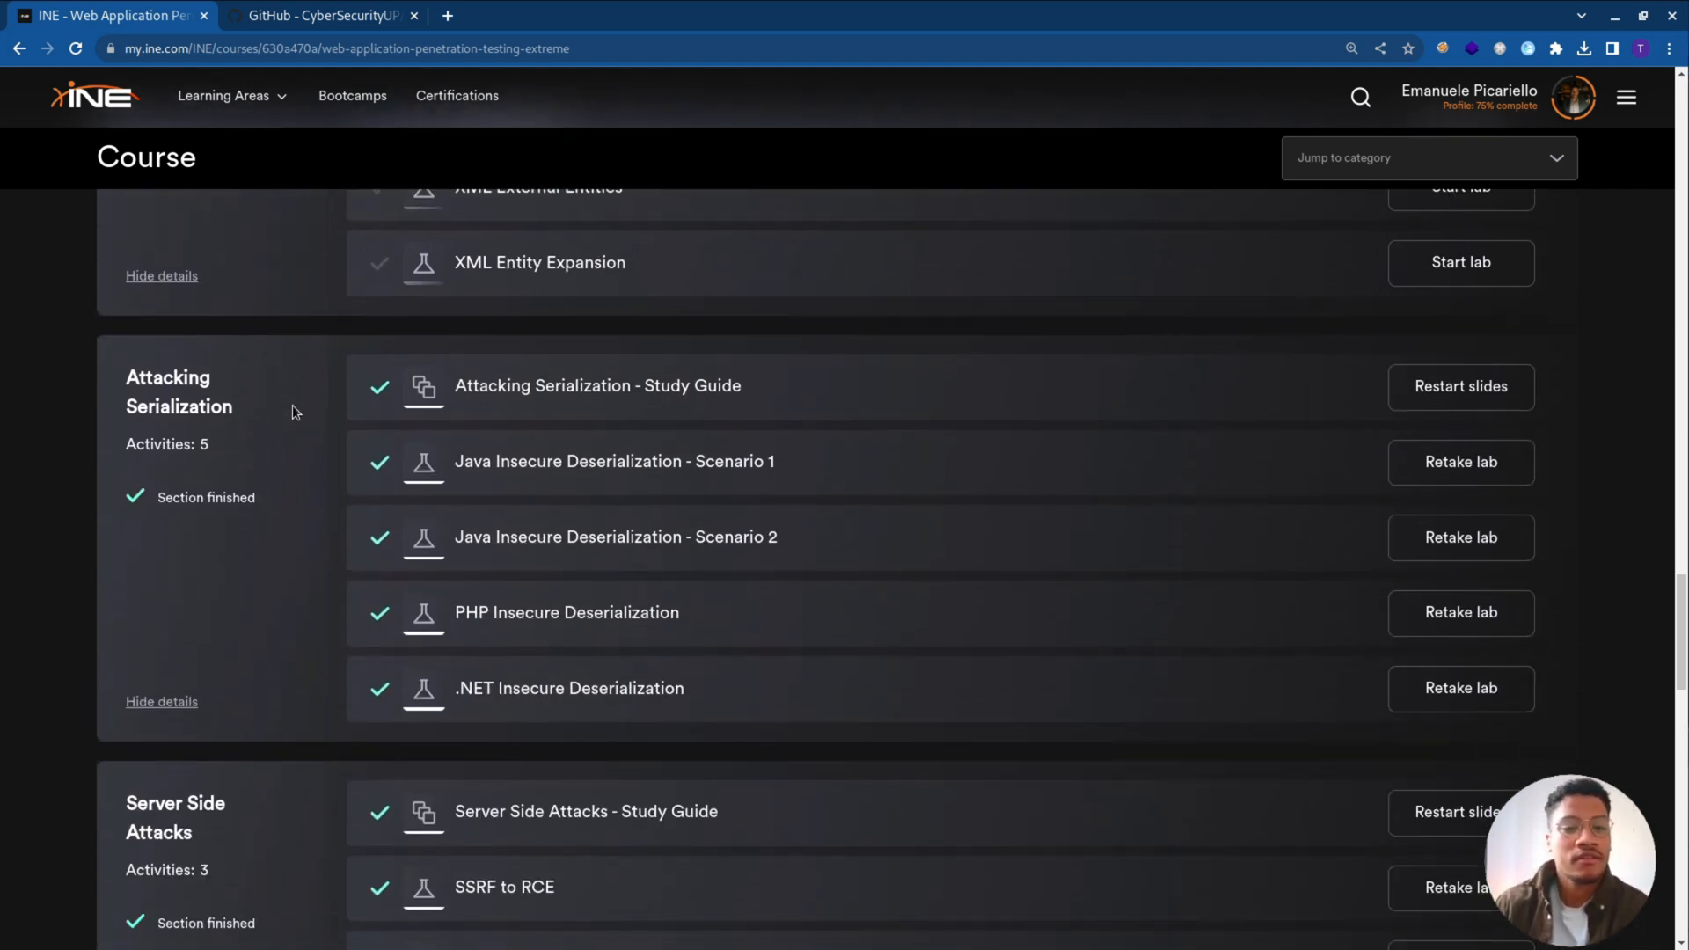
scroll(down, 3)
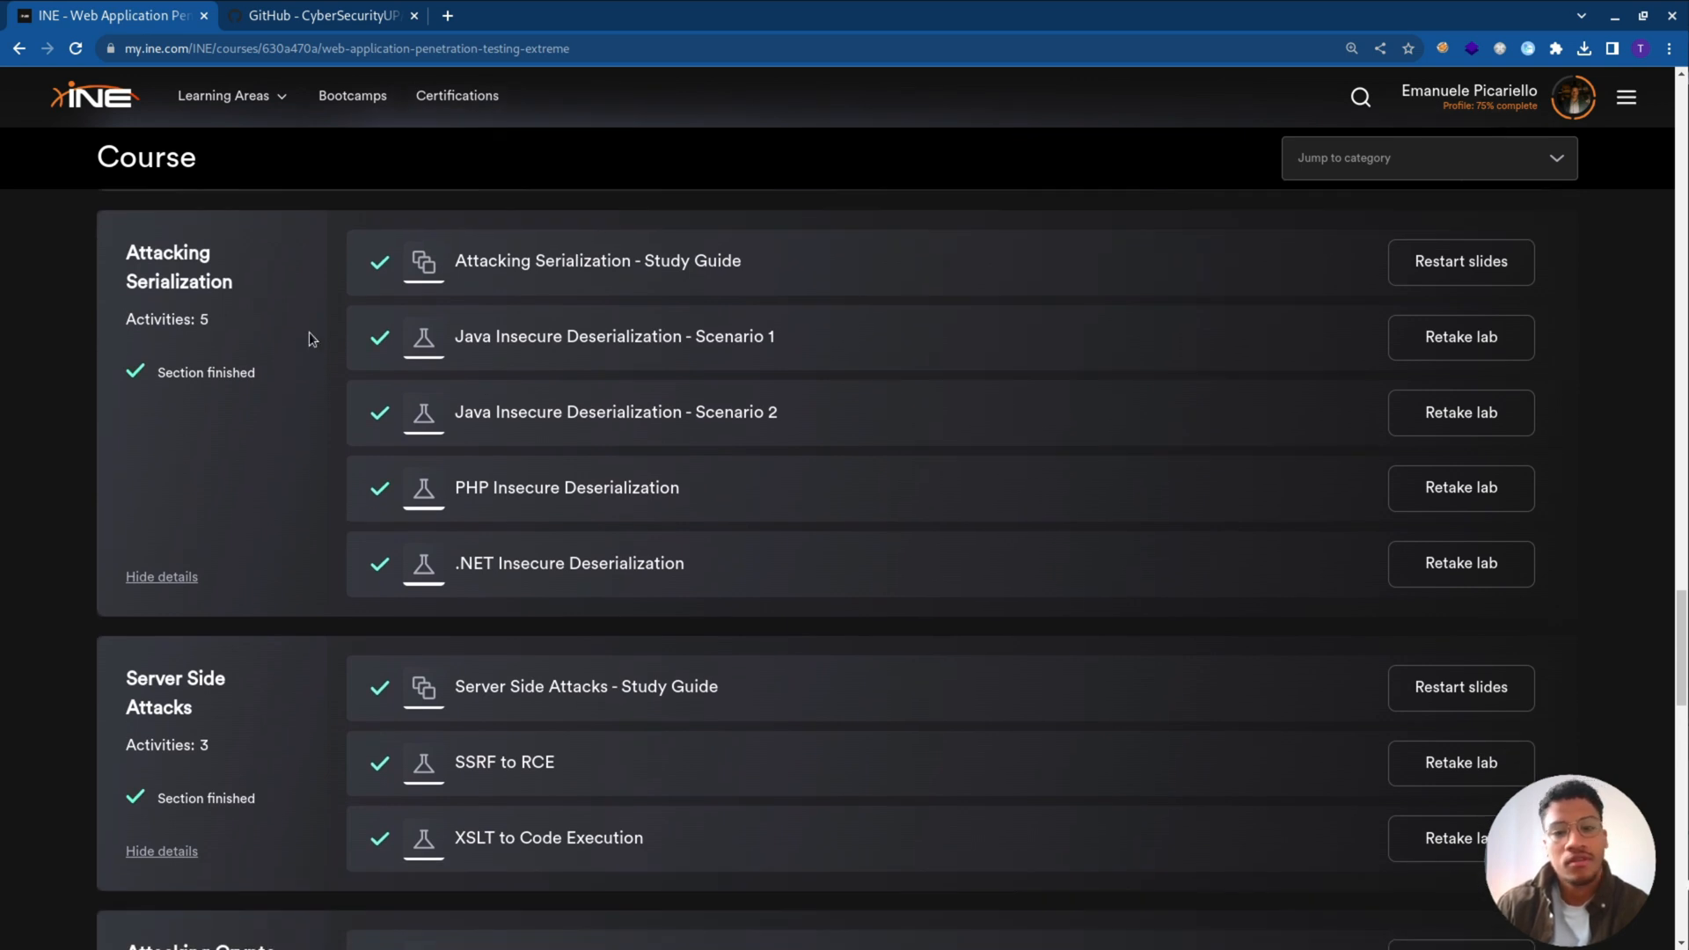
mouse_move(303, 367)
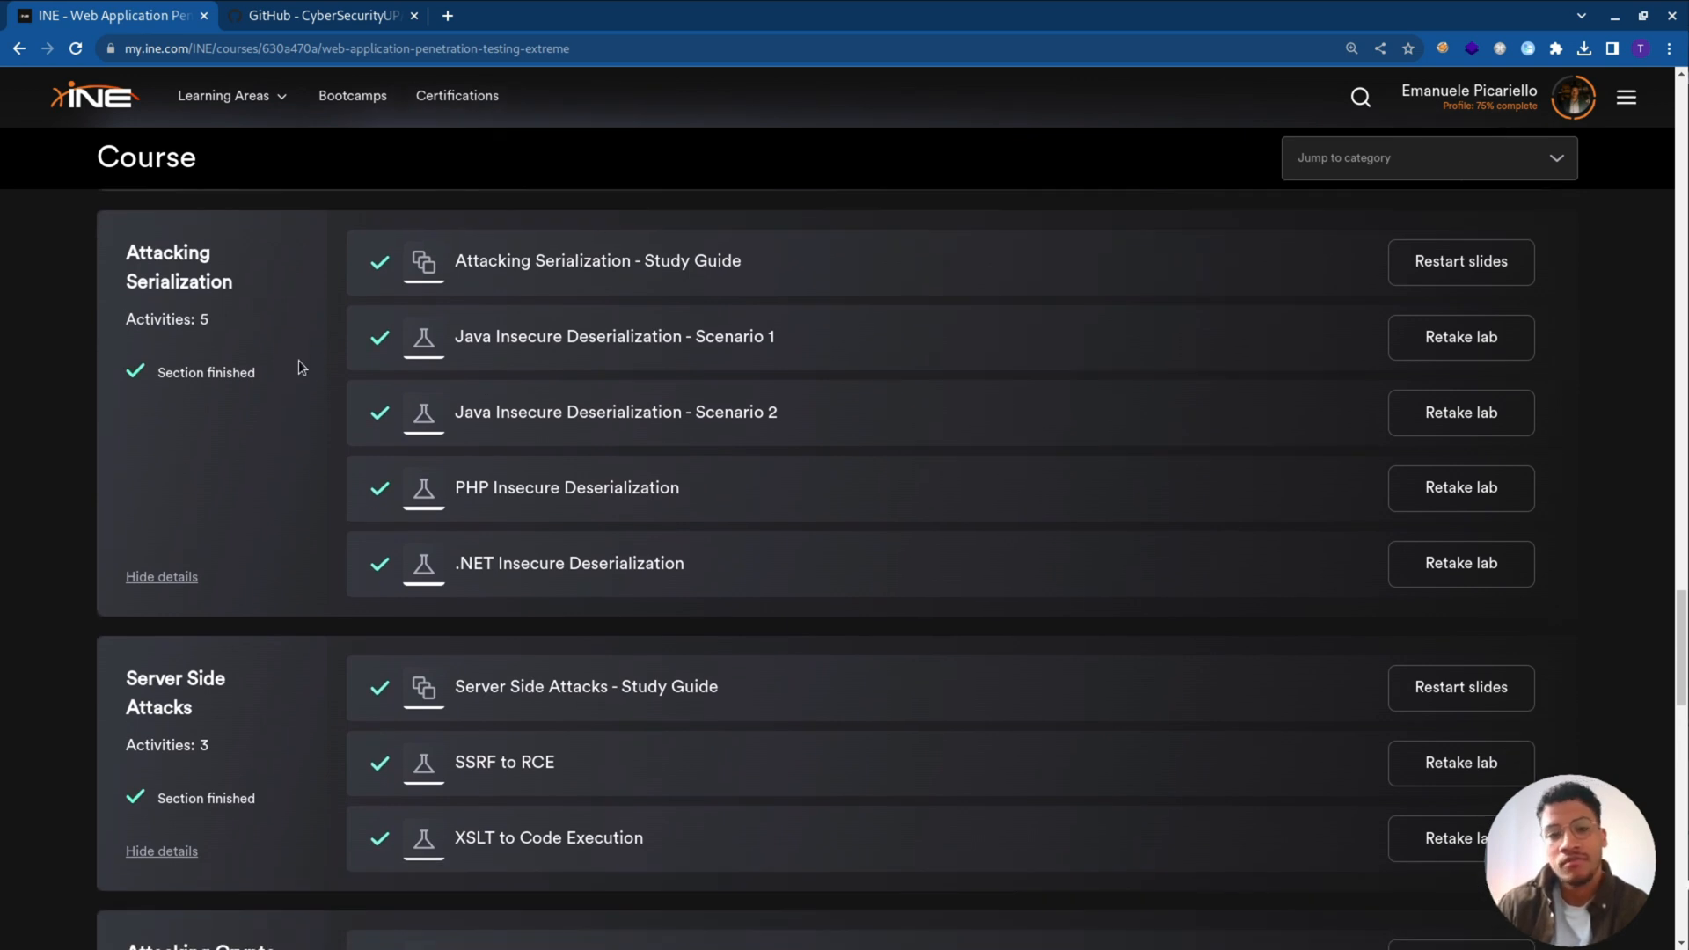
scroll(down, 3)
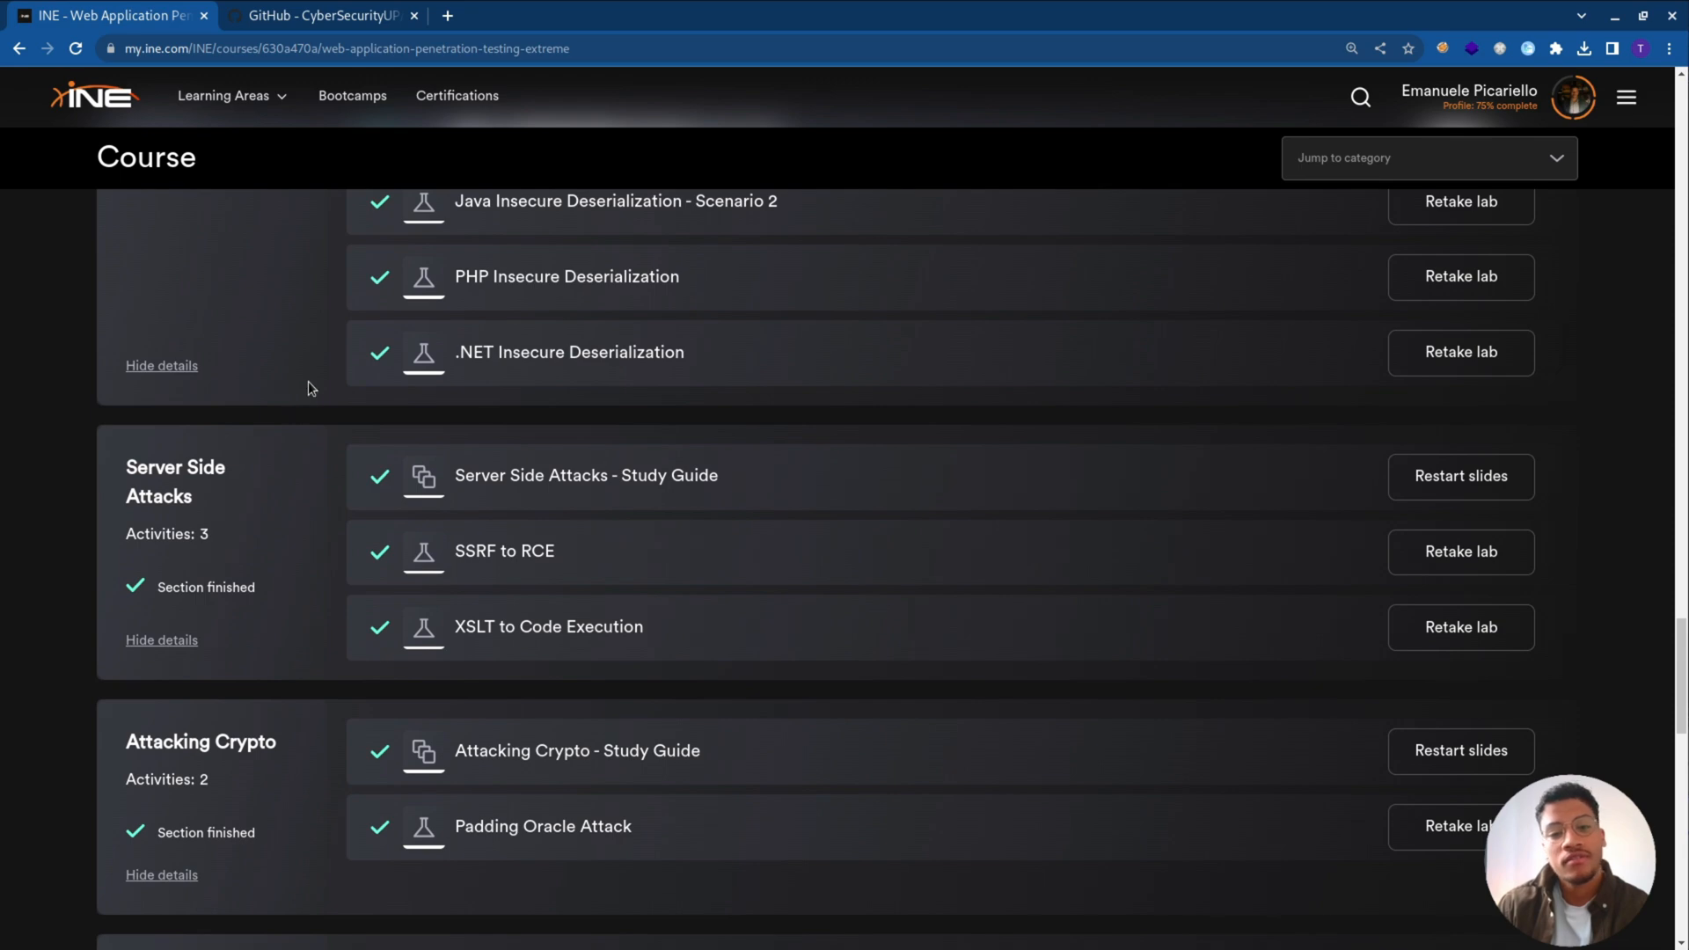
scroll(down, 3)
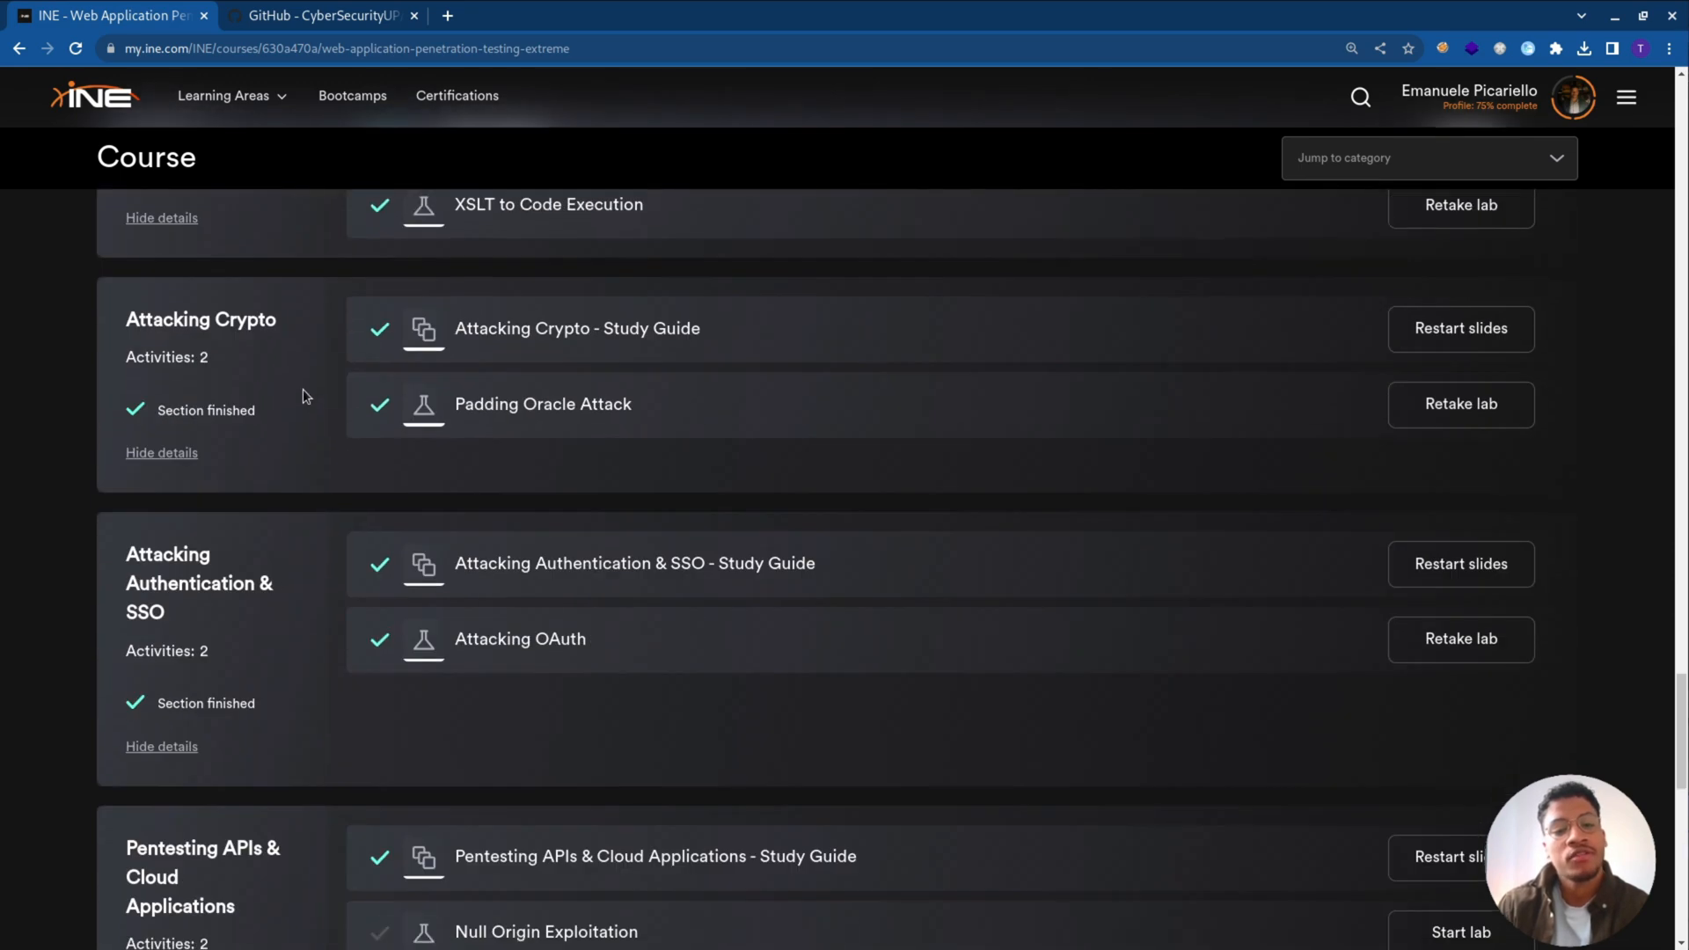
scroll(down, 3)
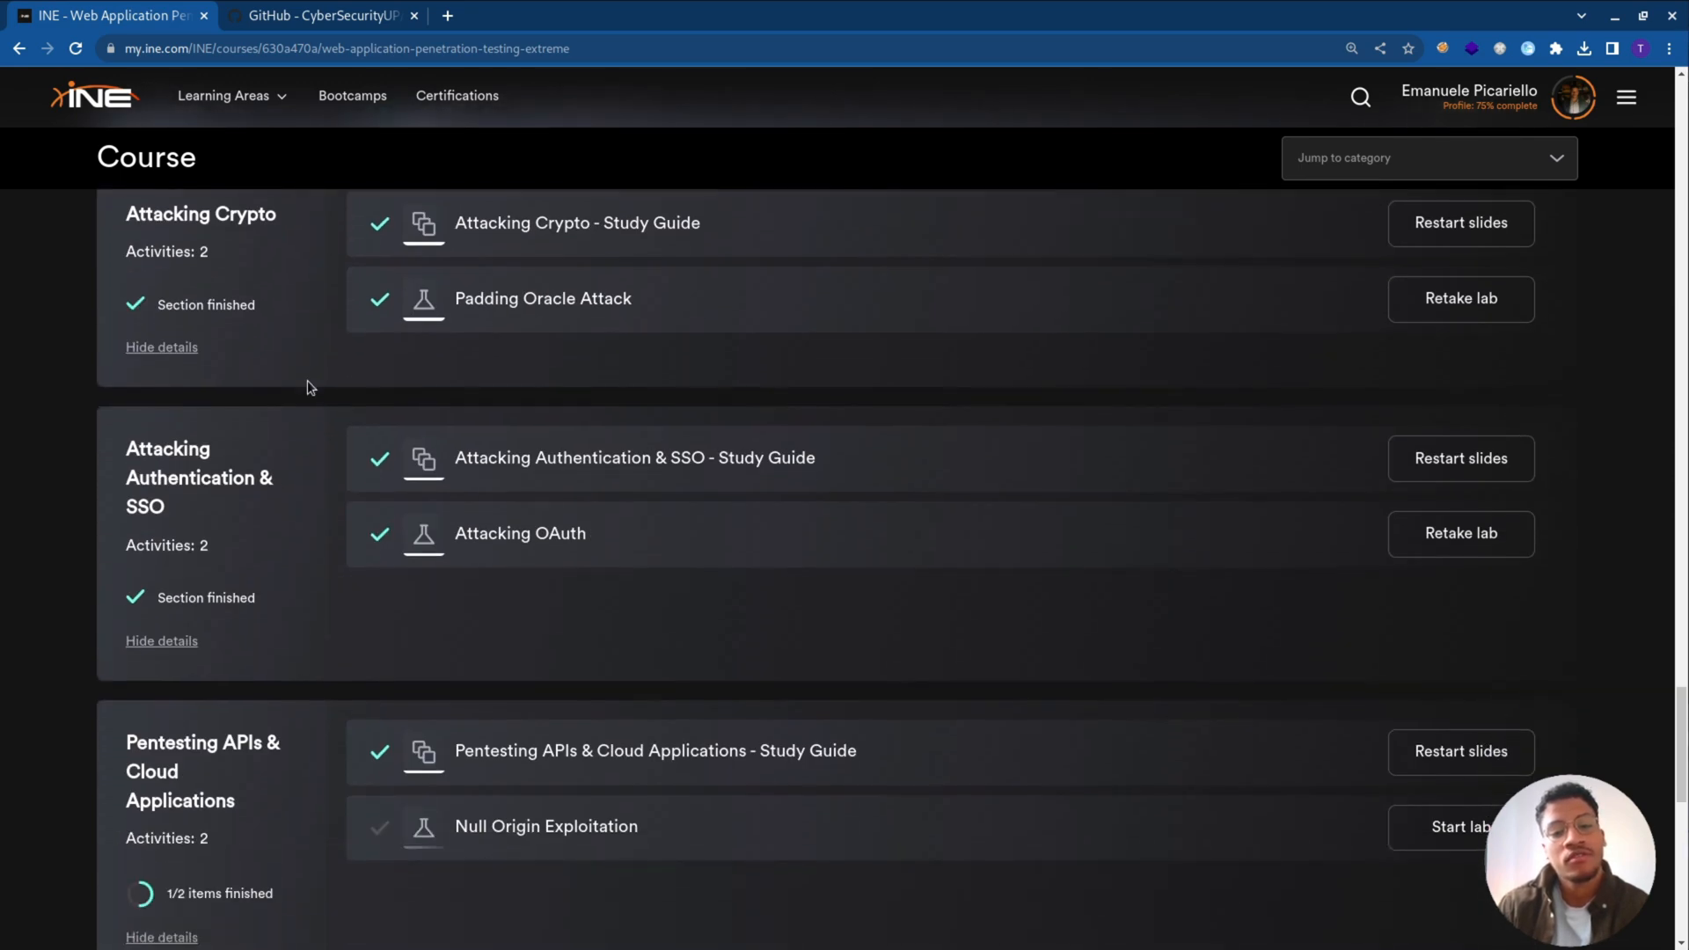
scroll(down, 3)
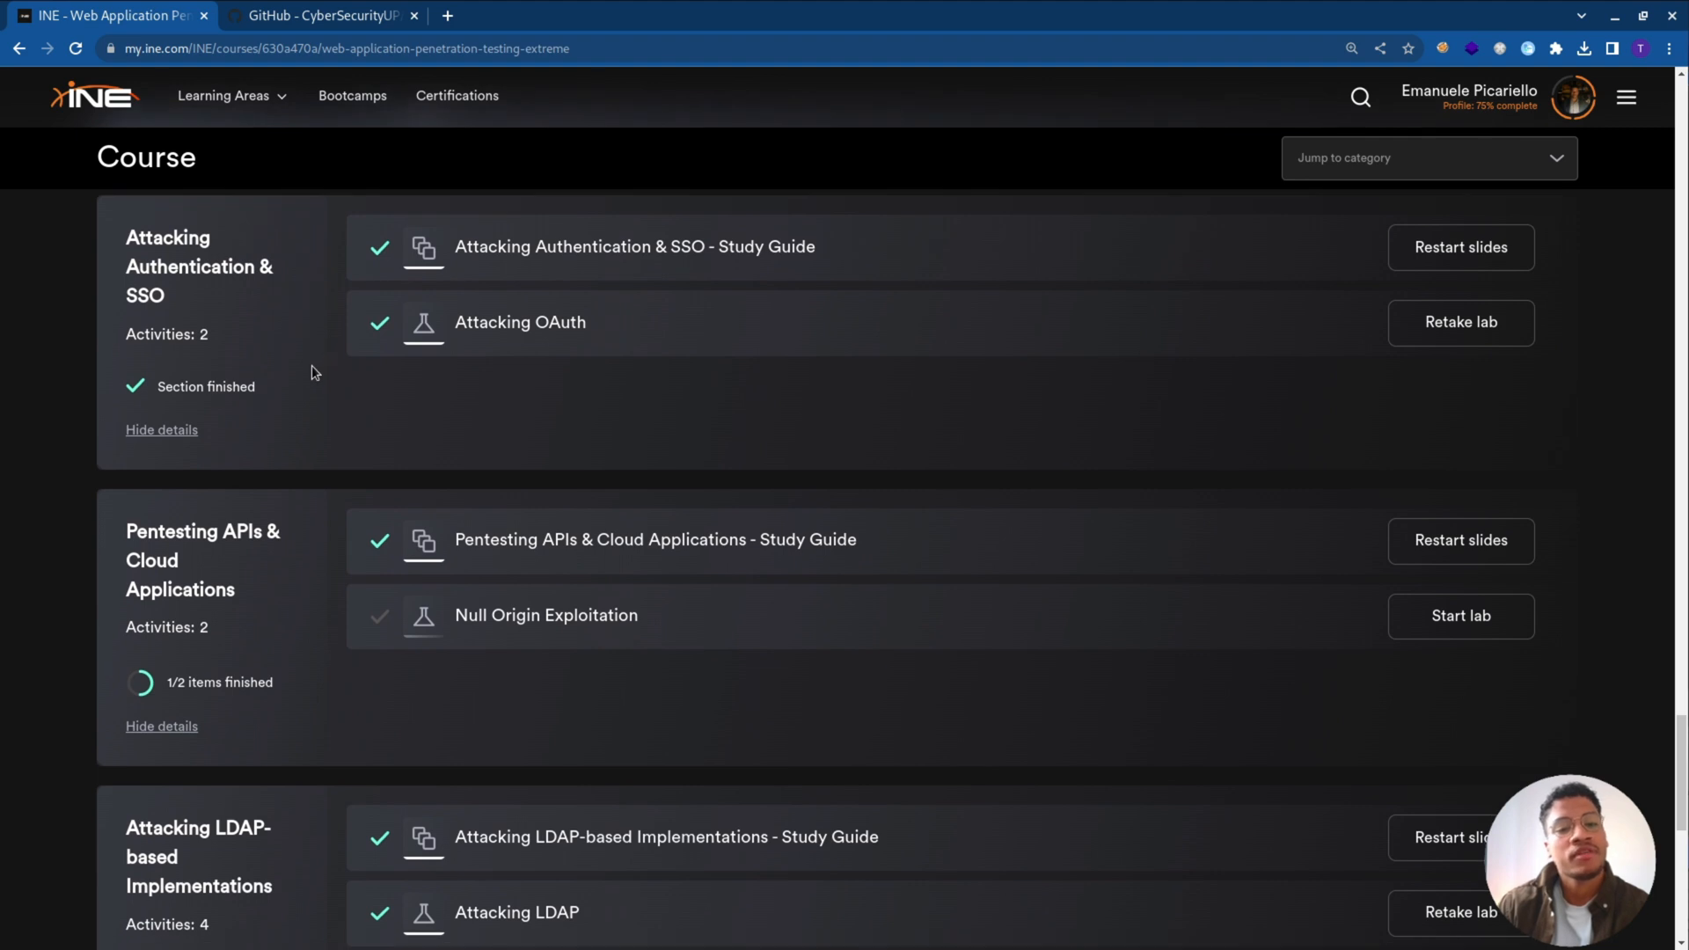
scroll(down, 3)
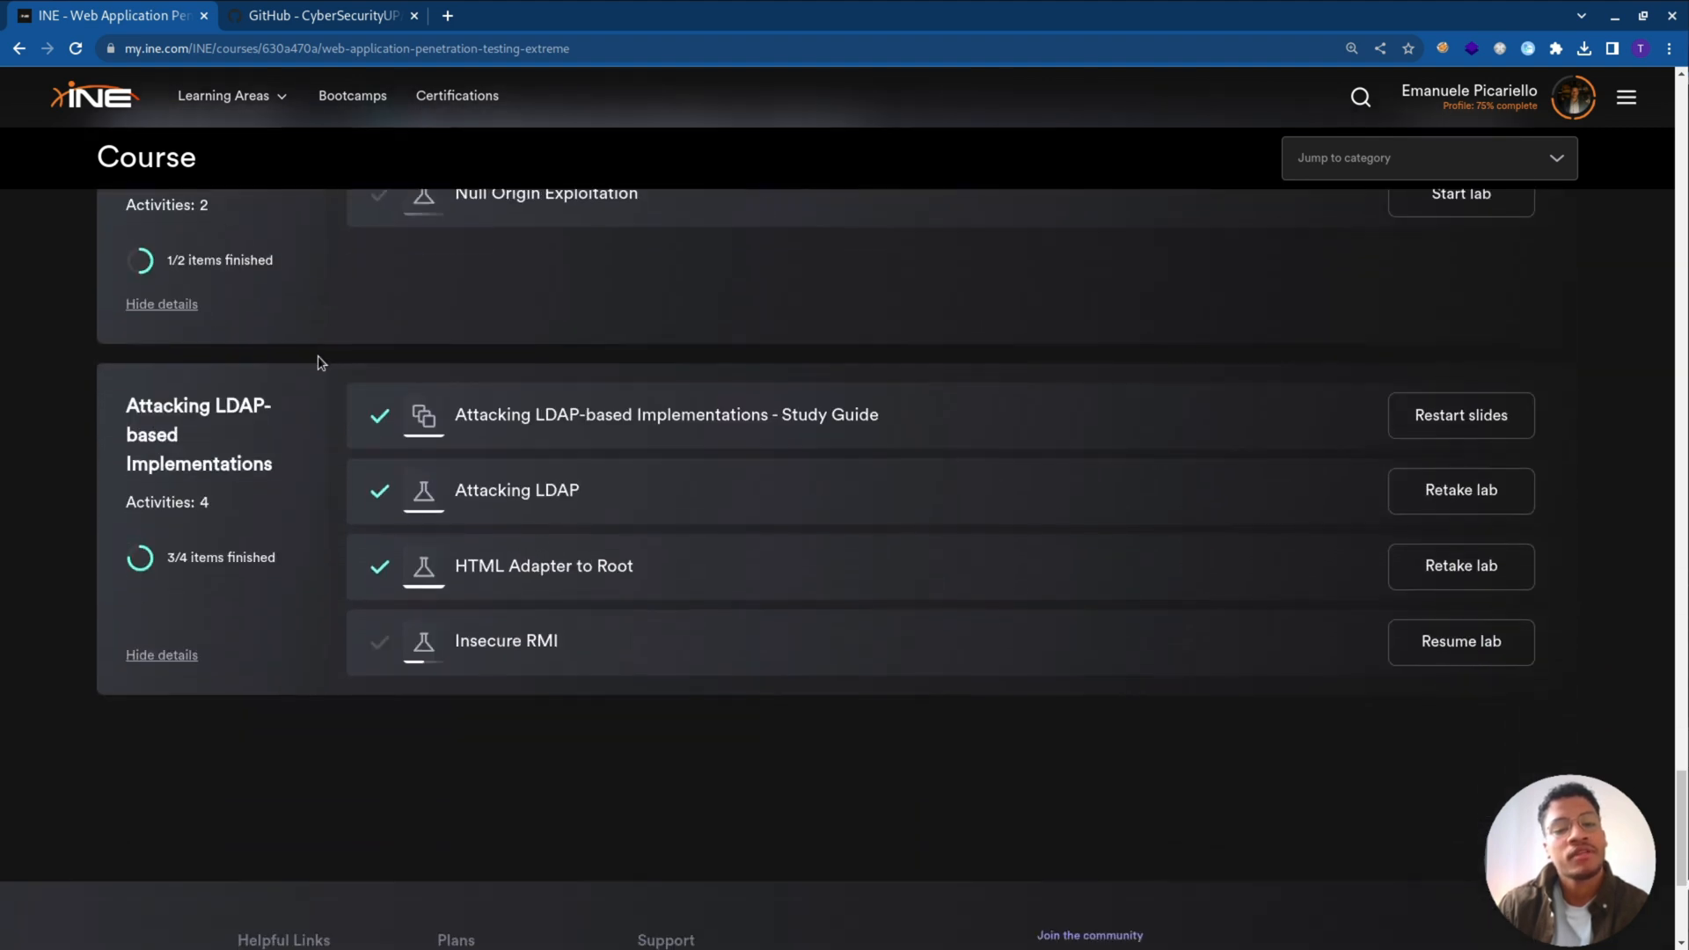
mouse_move(326, 391)
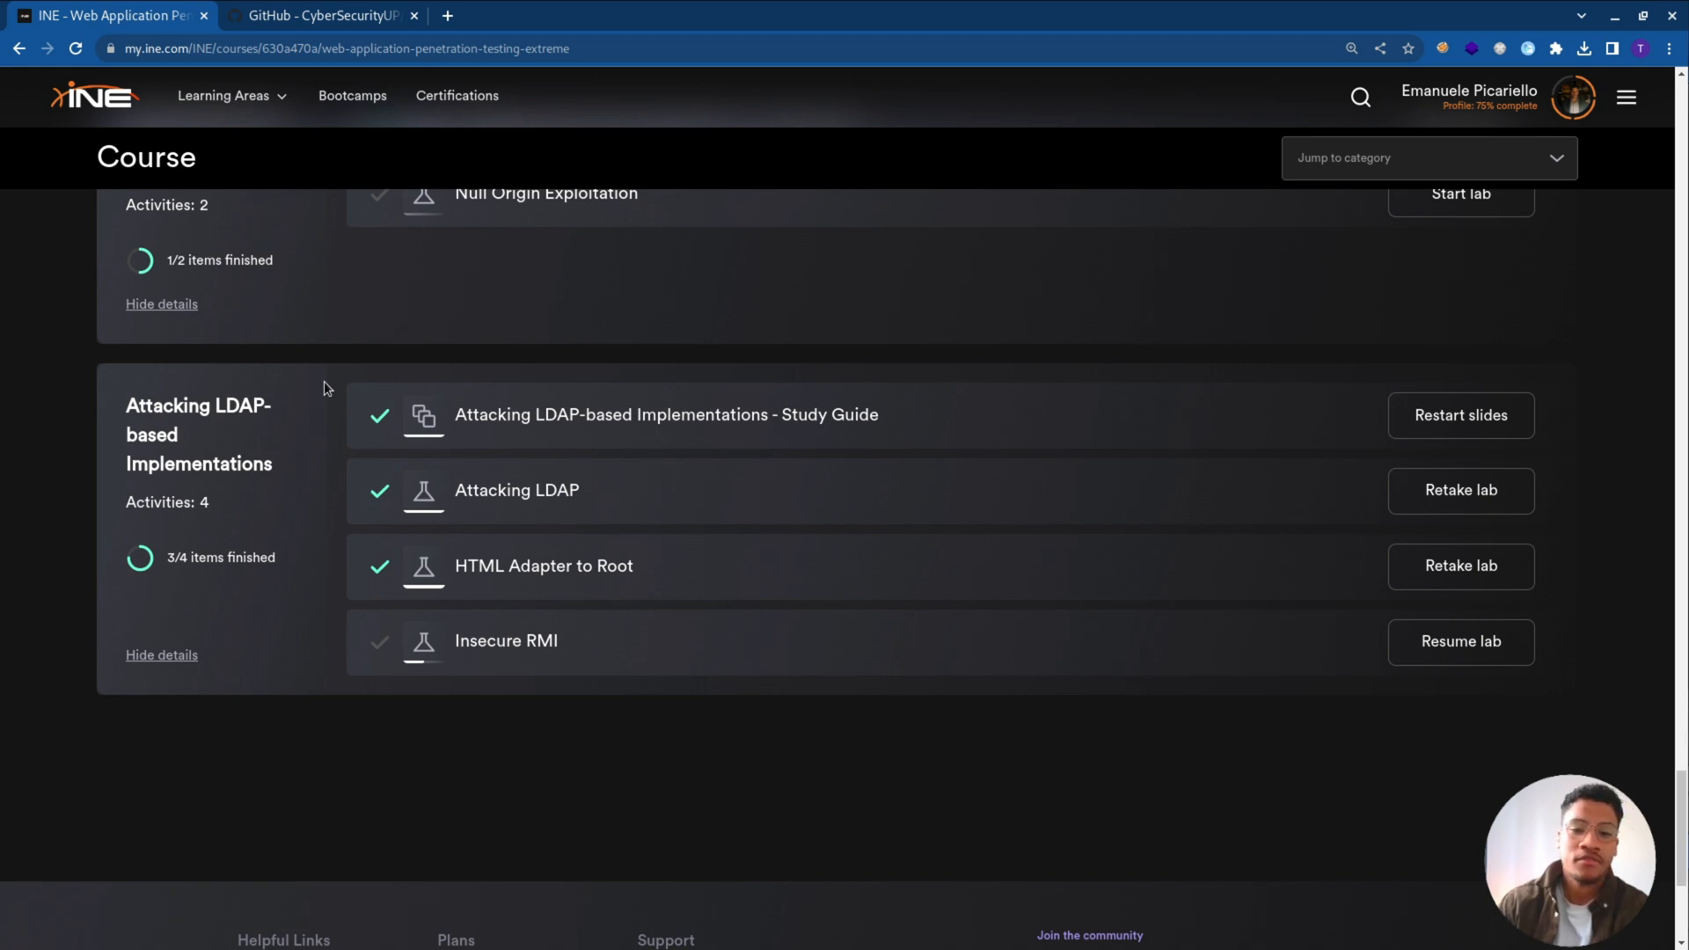
scroll(down, 3)
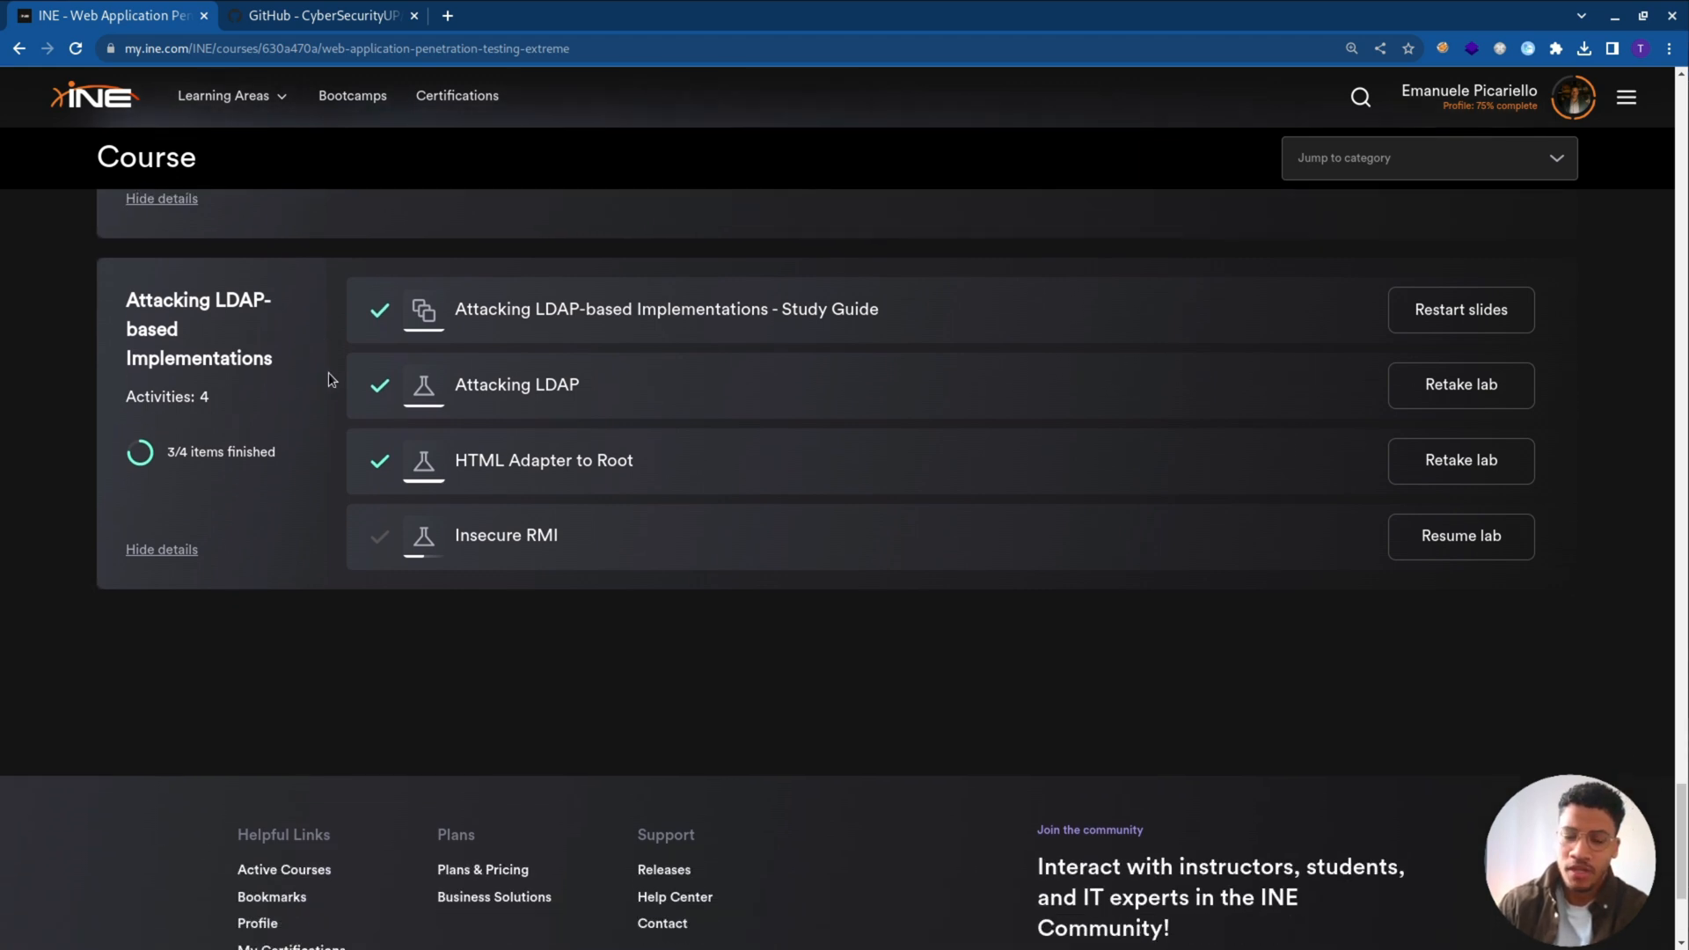
scroll(up, 3)
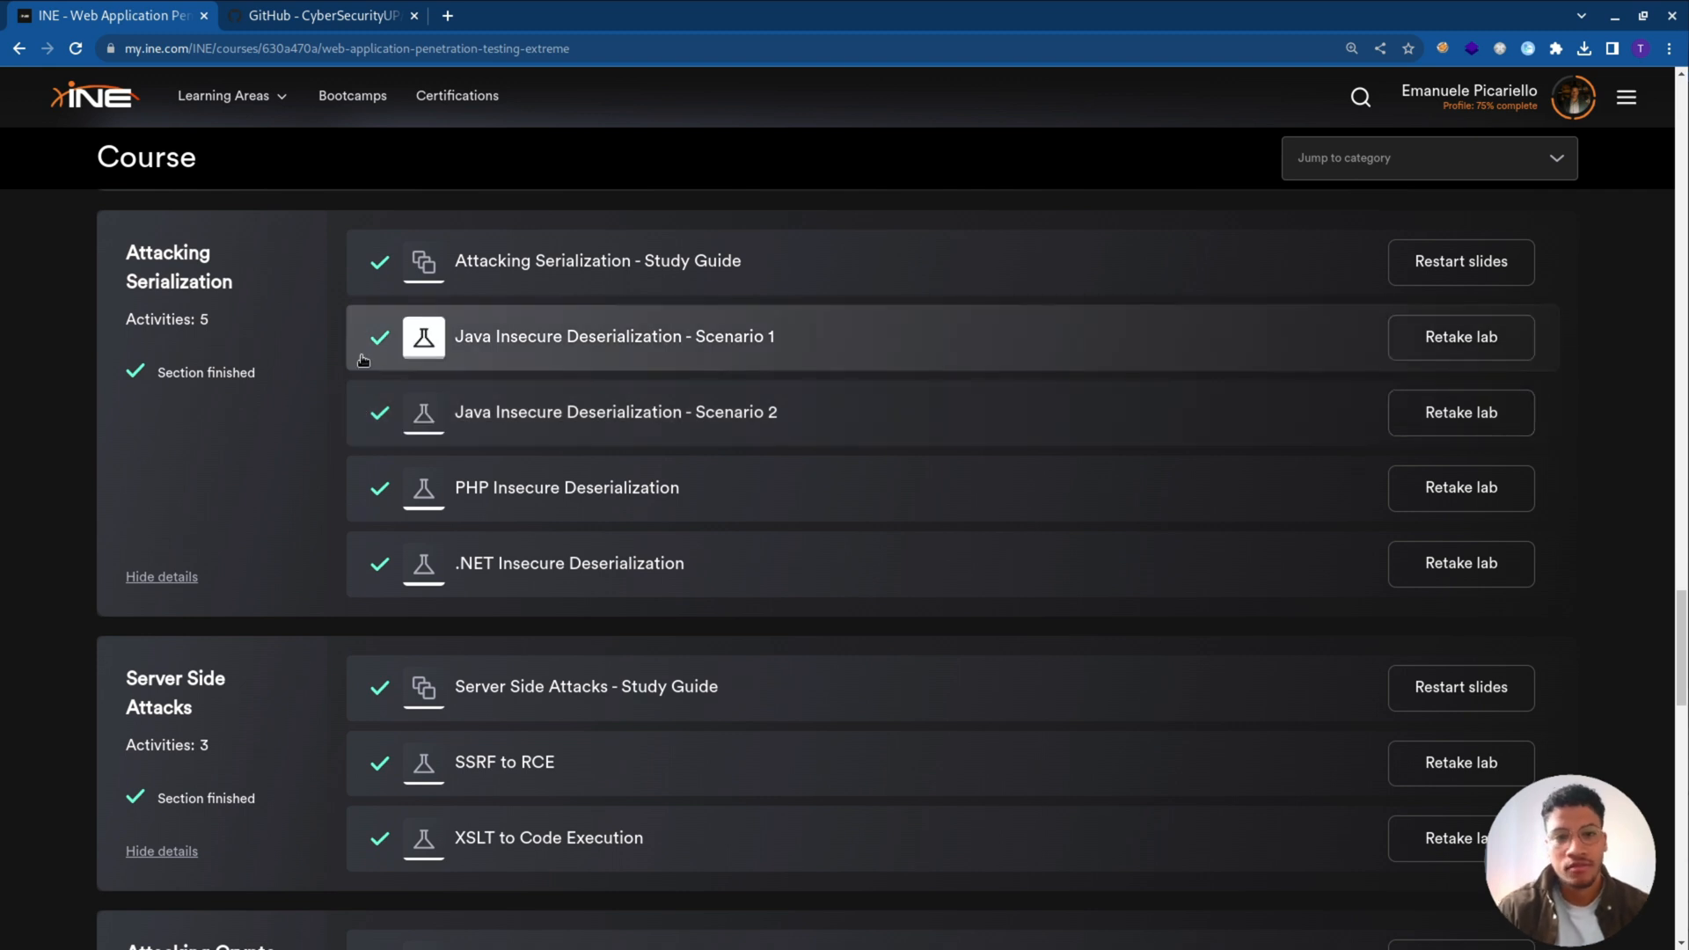
mouse_move(501, 507)
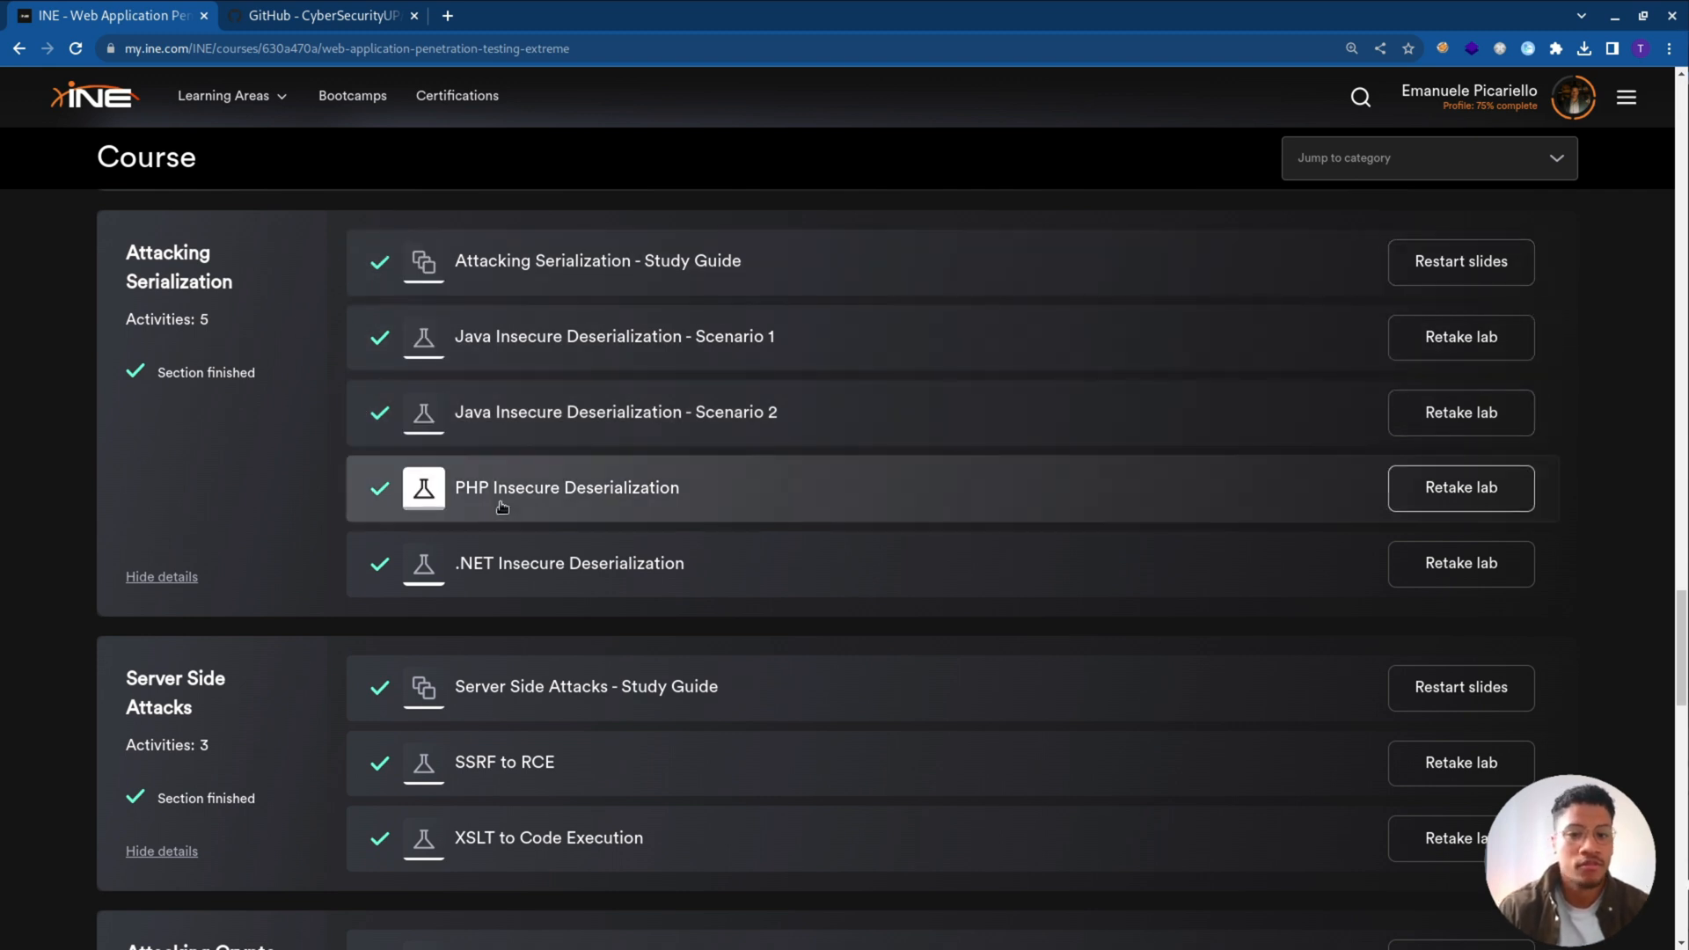
mouse_move(377, 173)
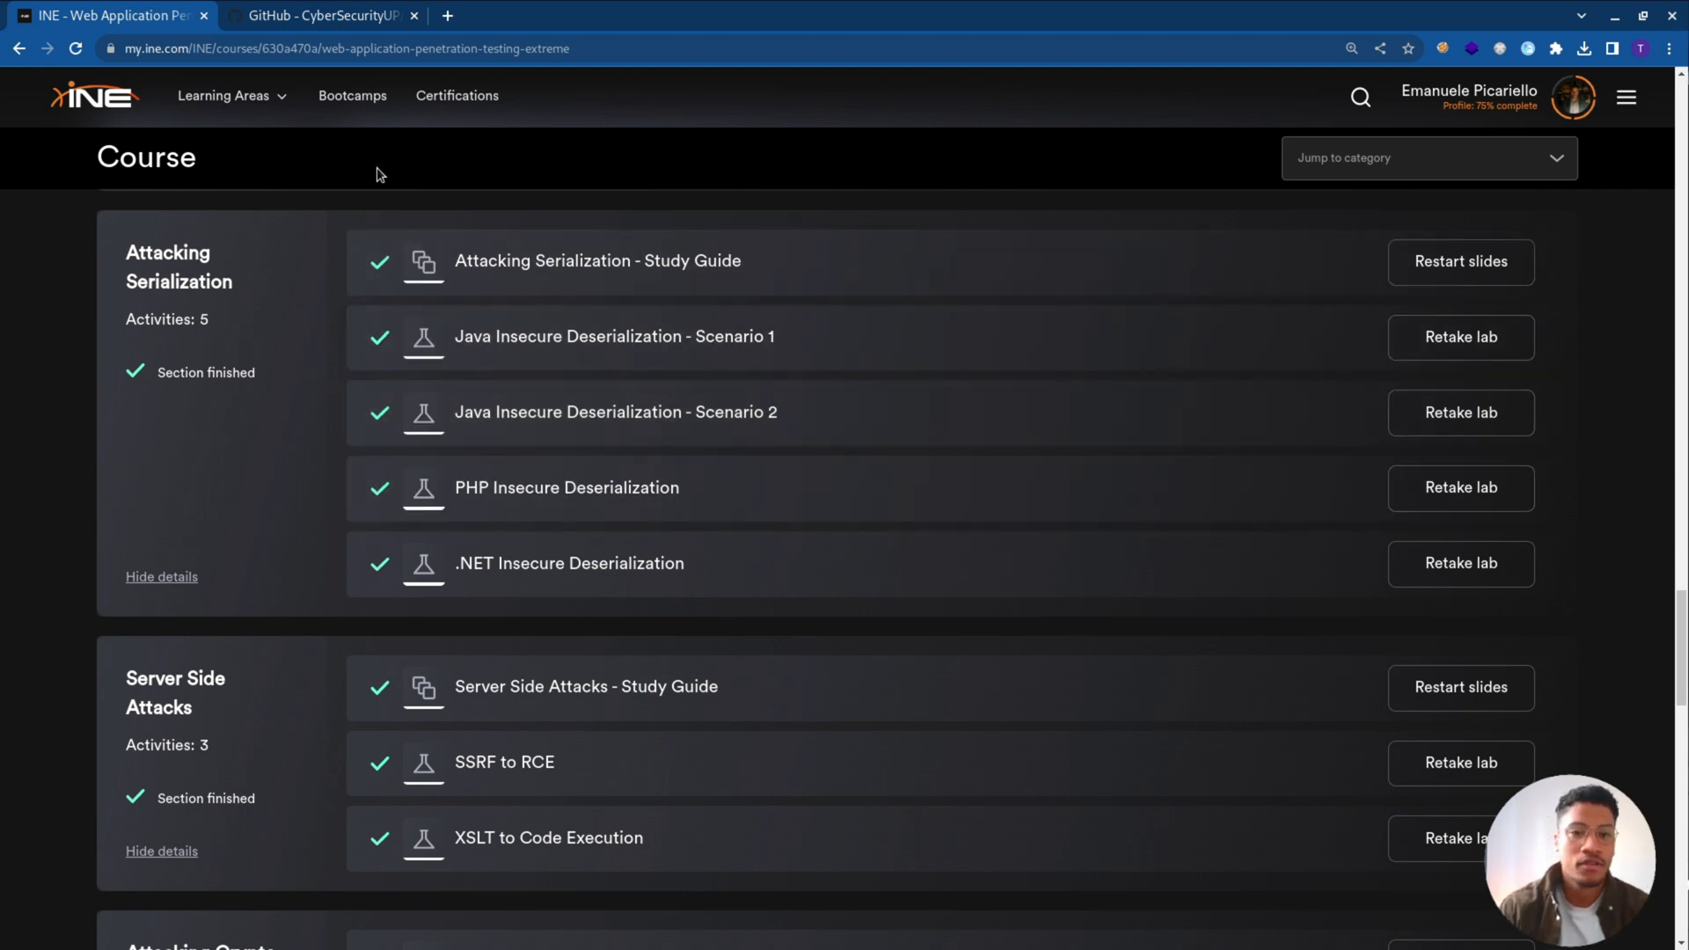
Switch to the GitHub eWPTX-Preparation repository and browse its README resource links.
click(322, 15)
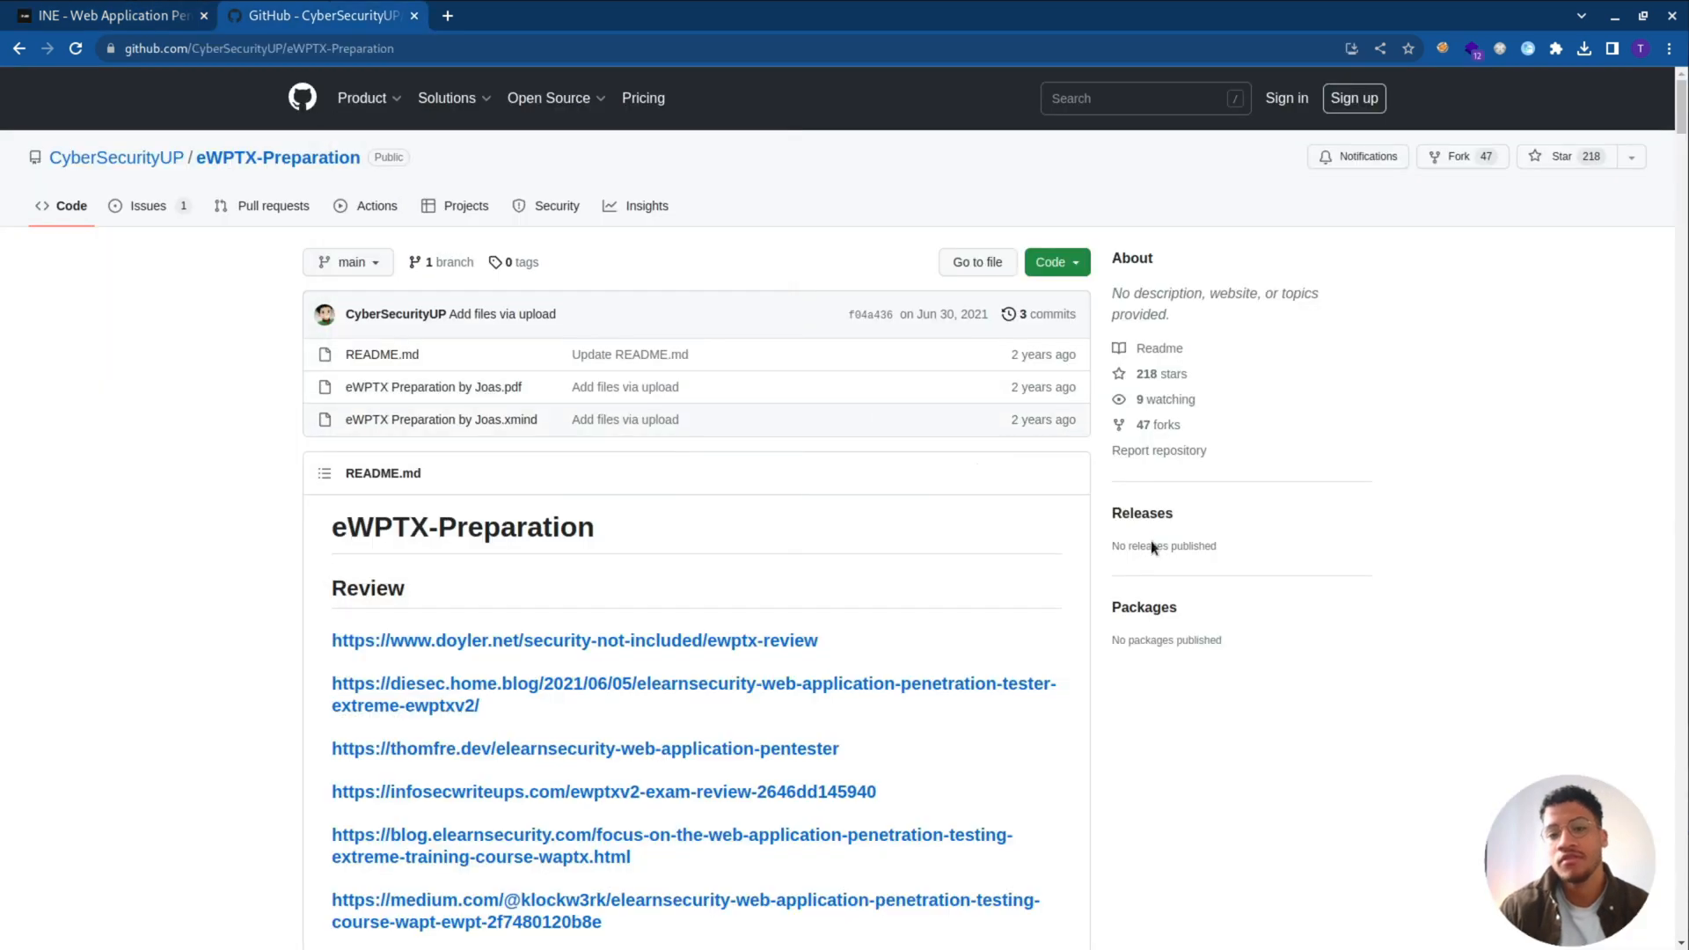
scroll(down, 3)
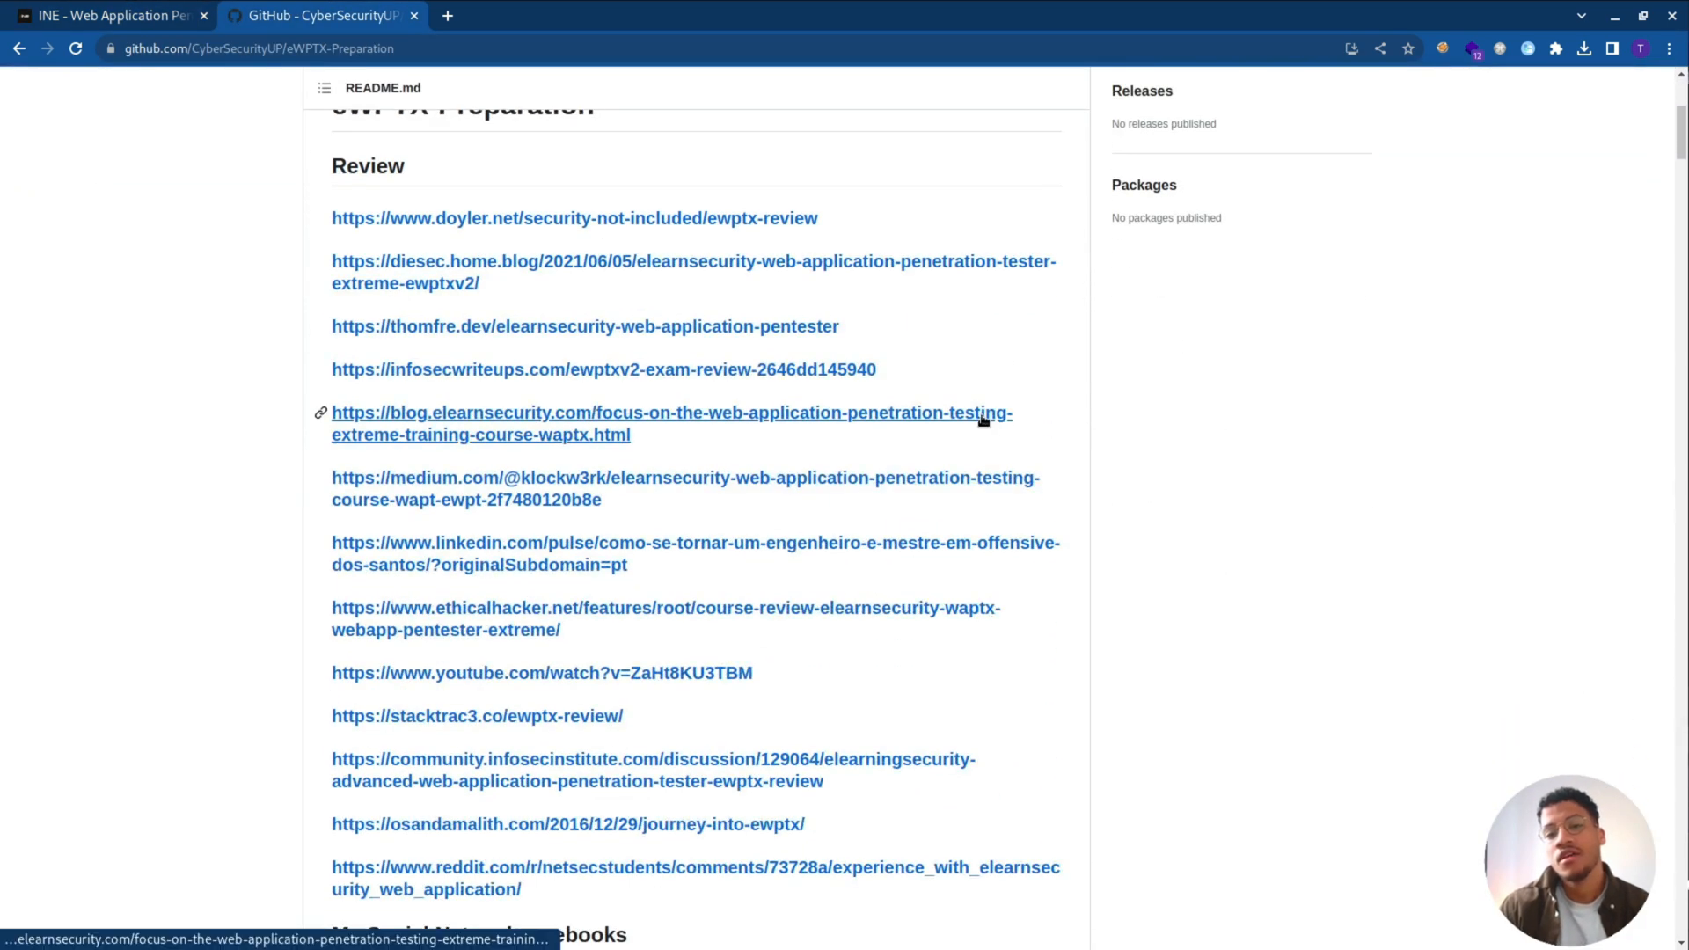
scroll(down, 3)
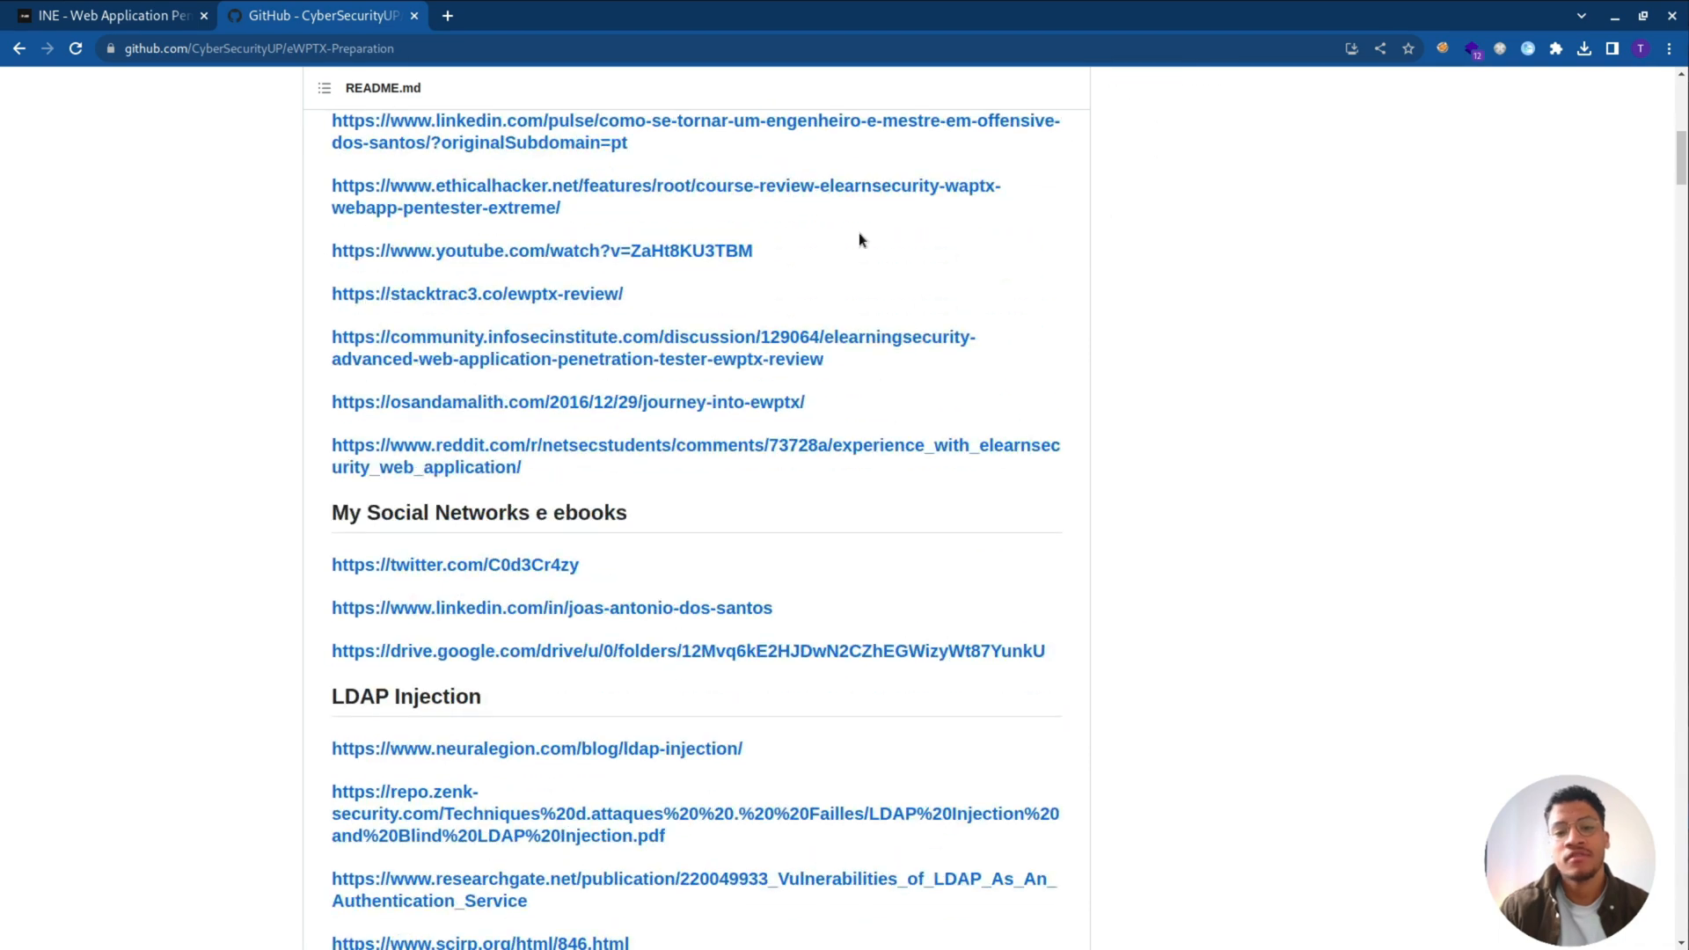
scroll(up, 3)
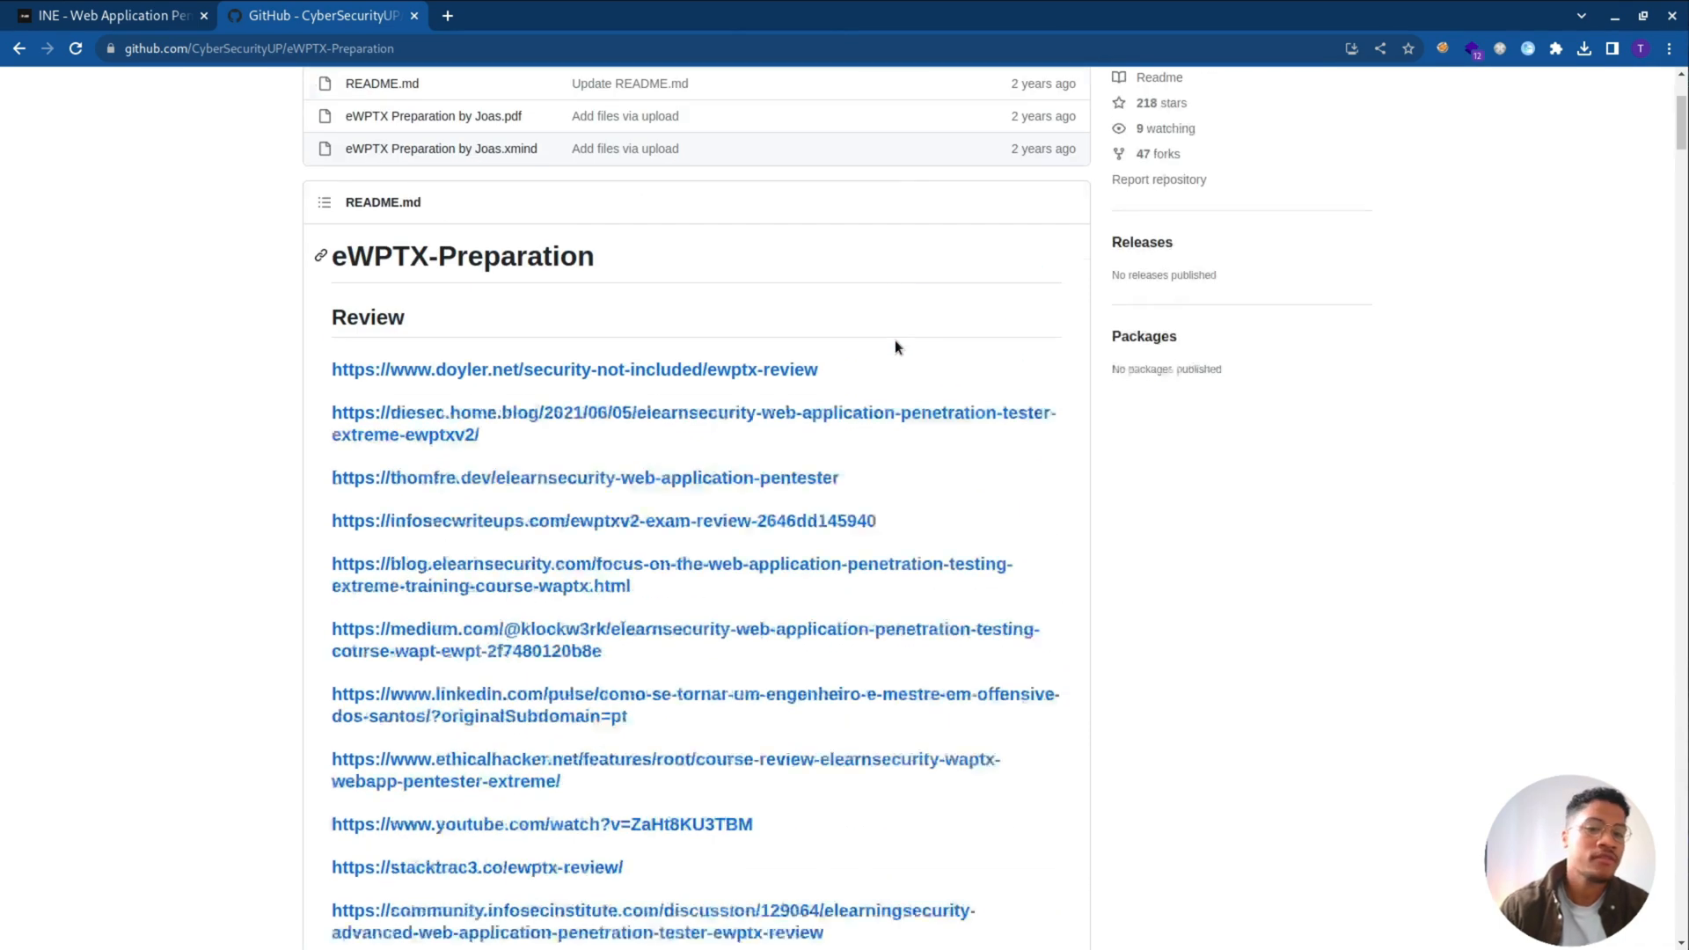
scroll(down, 3)
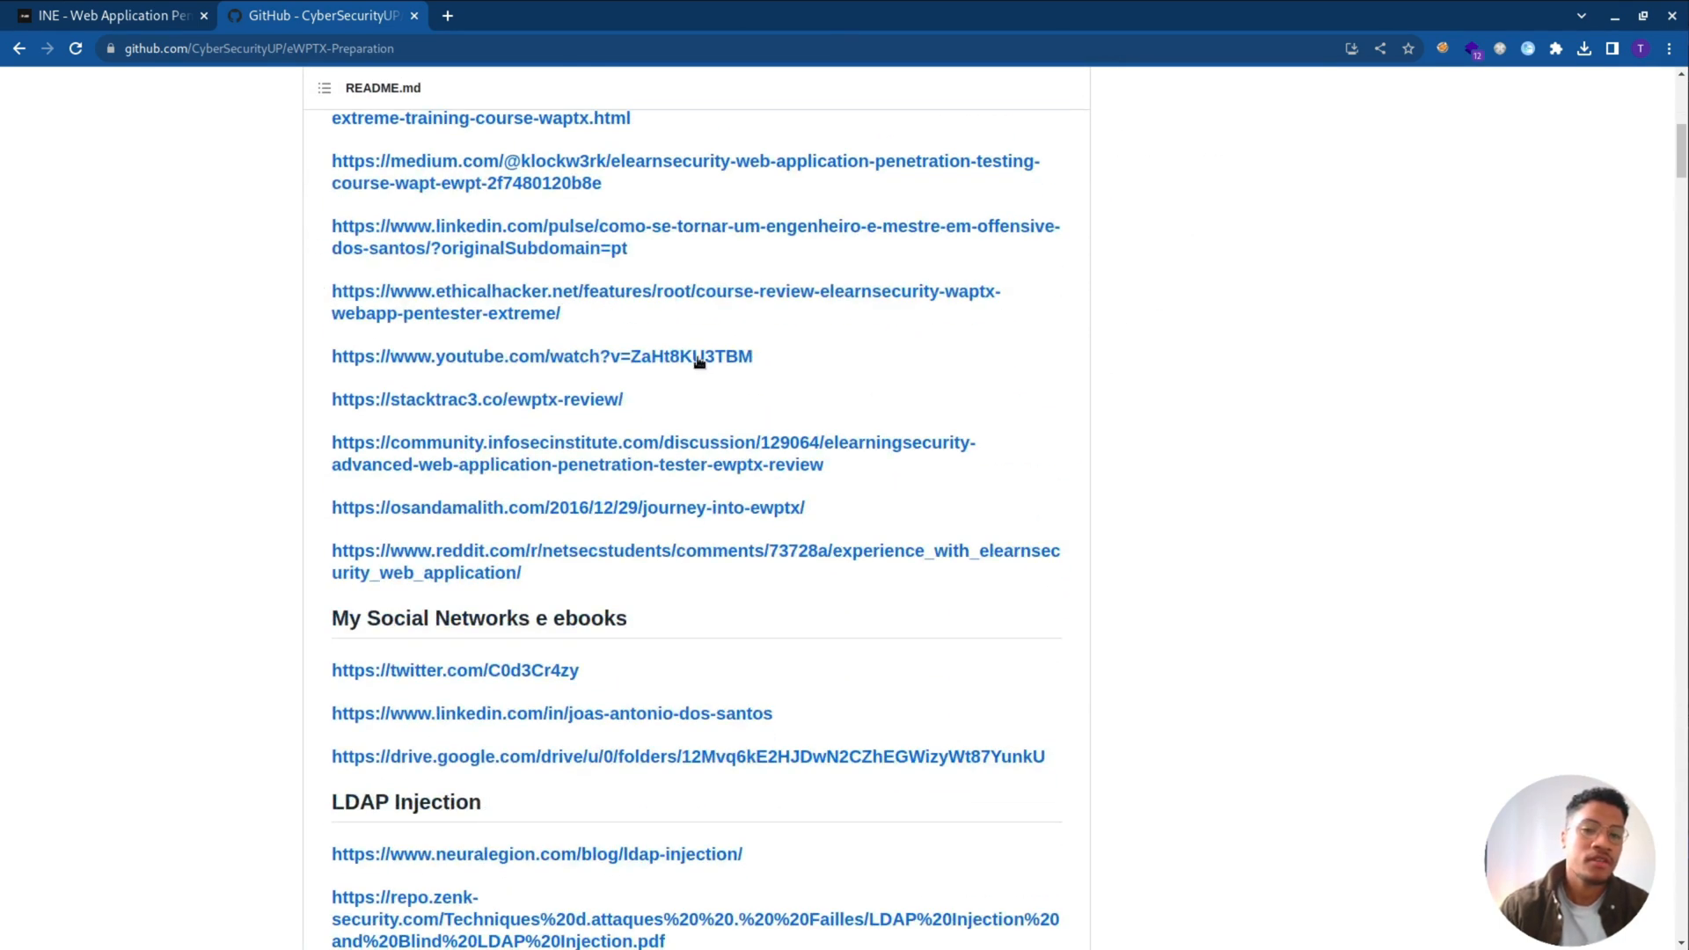
Glance back at the INE syllabus, then scroll GitHub links through LDAP Injection and Encoding sections.
click(108, 15)
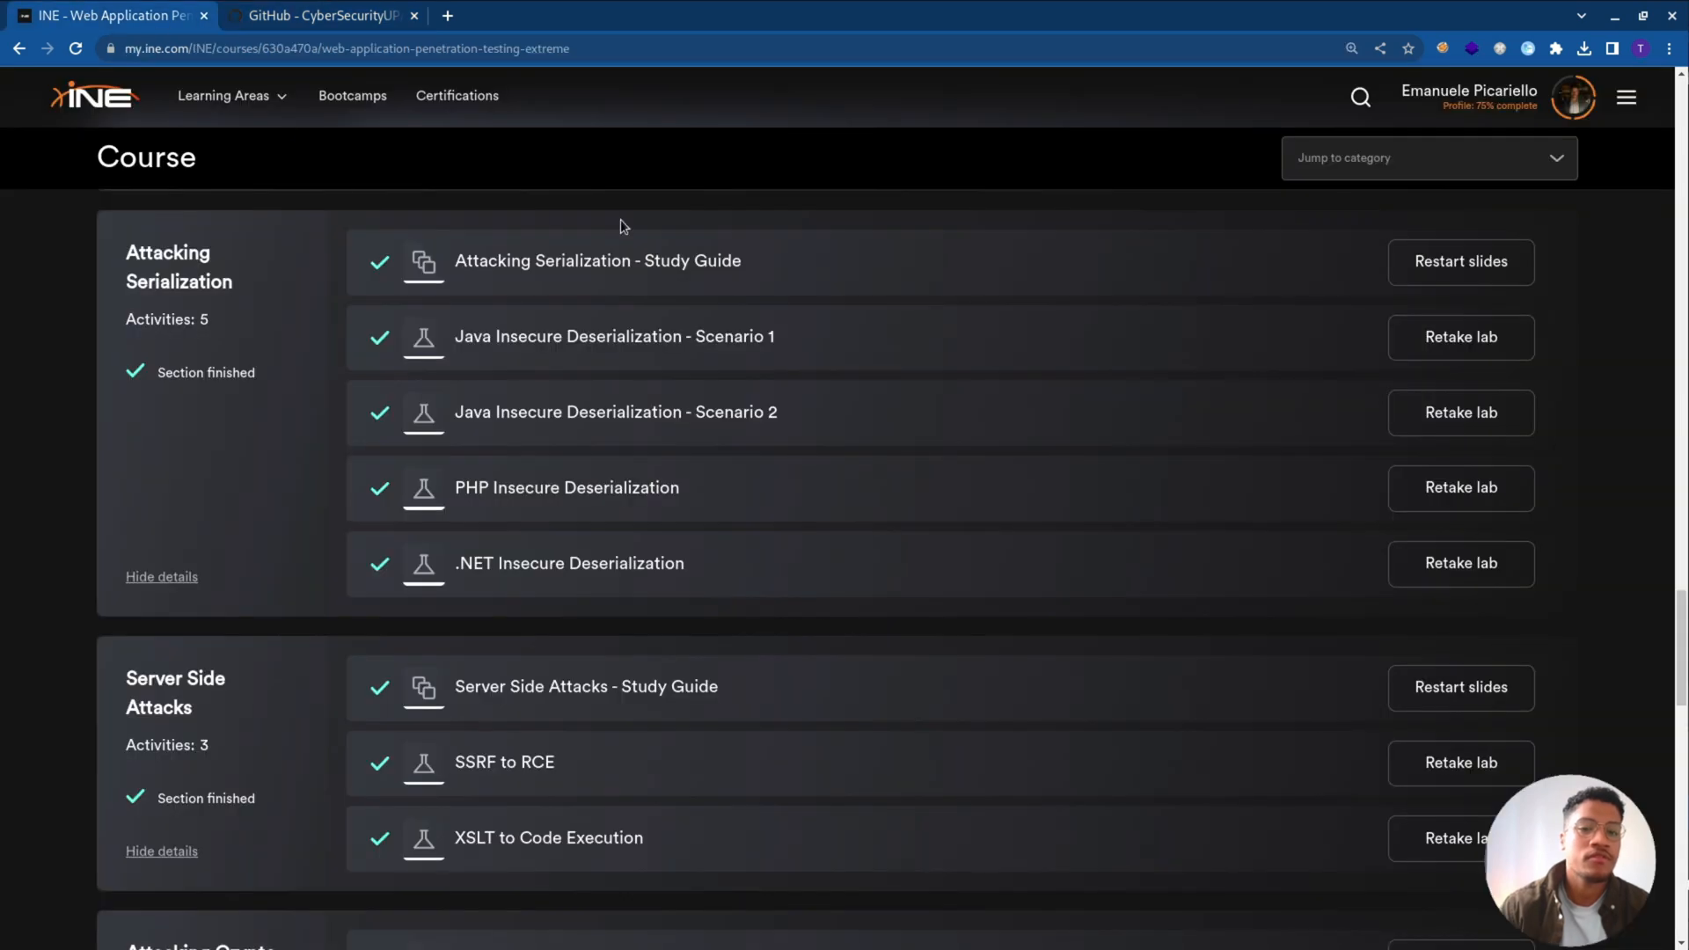
scroll(down, 3)
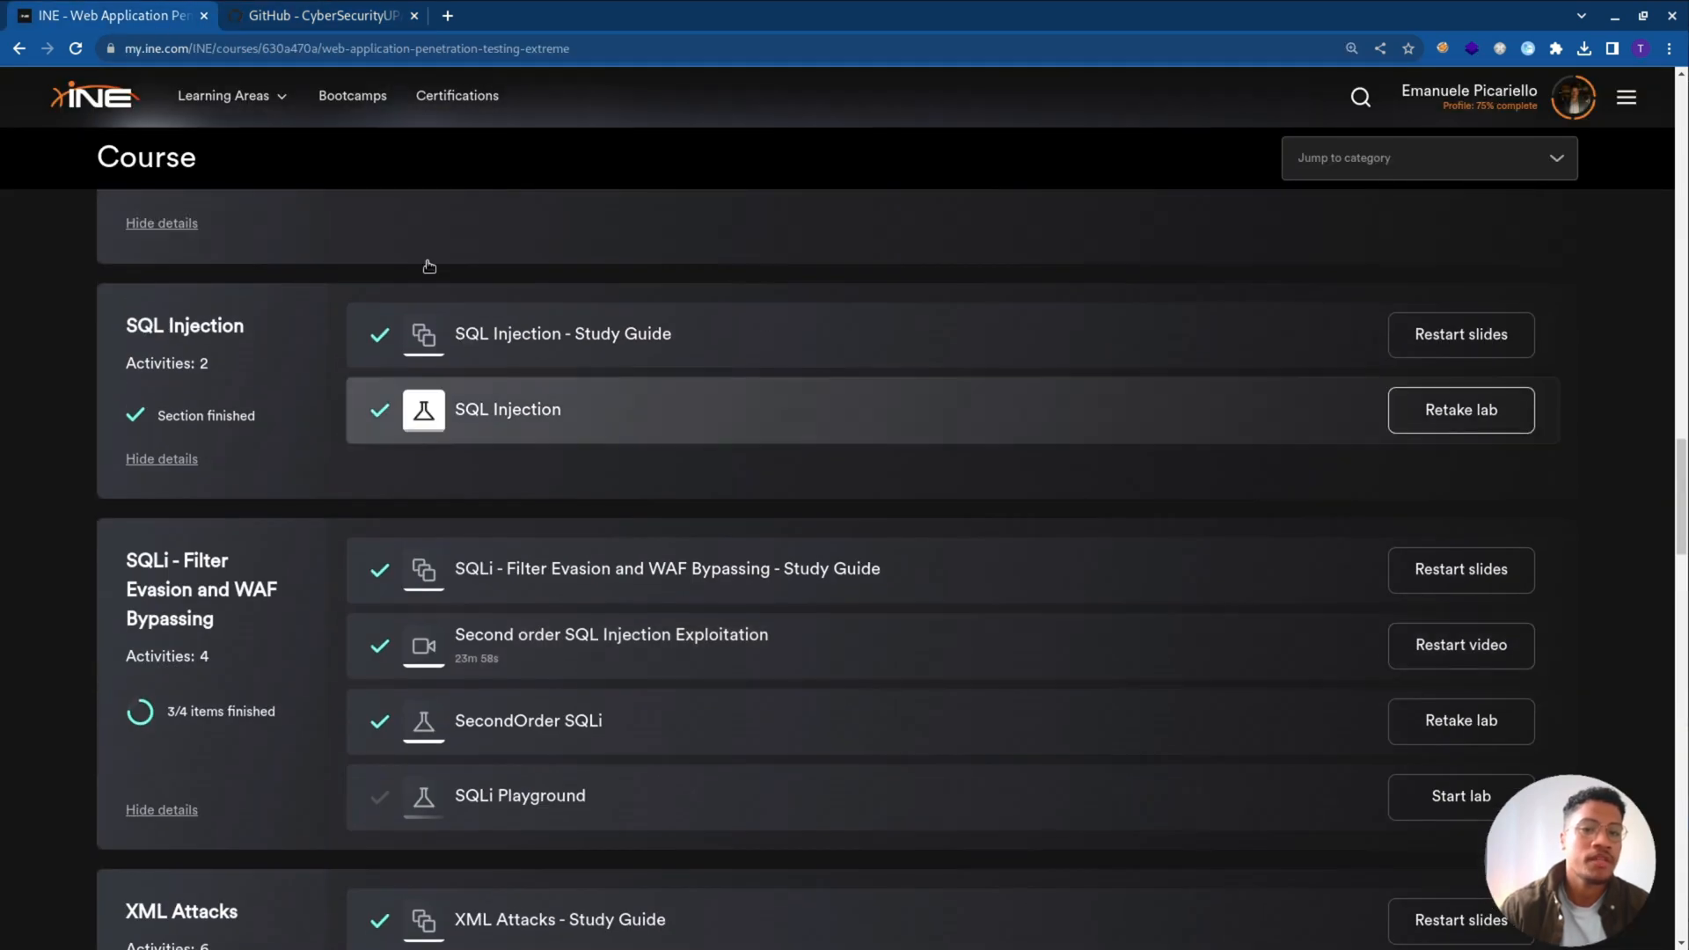
click(322, 15)
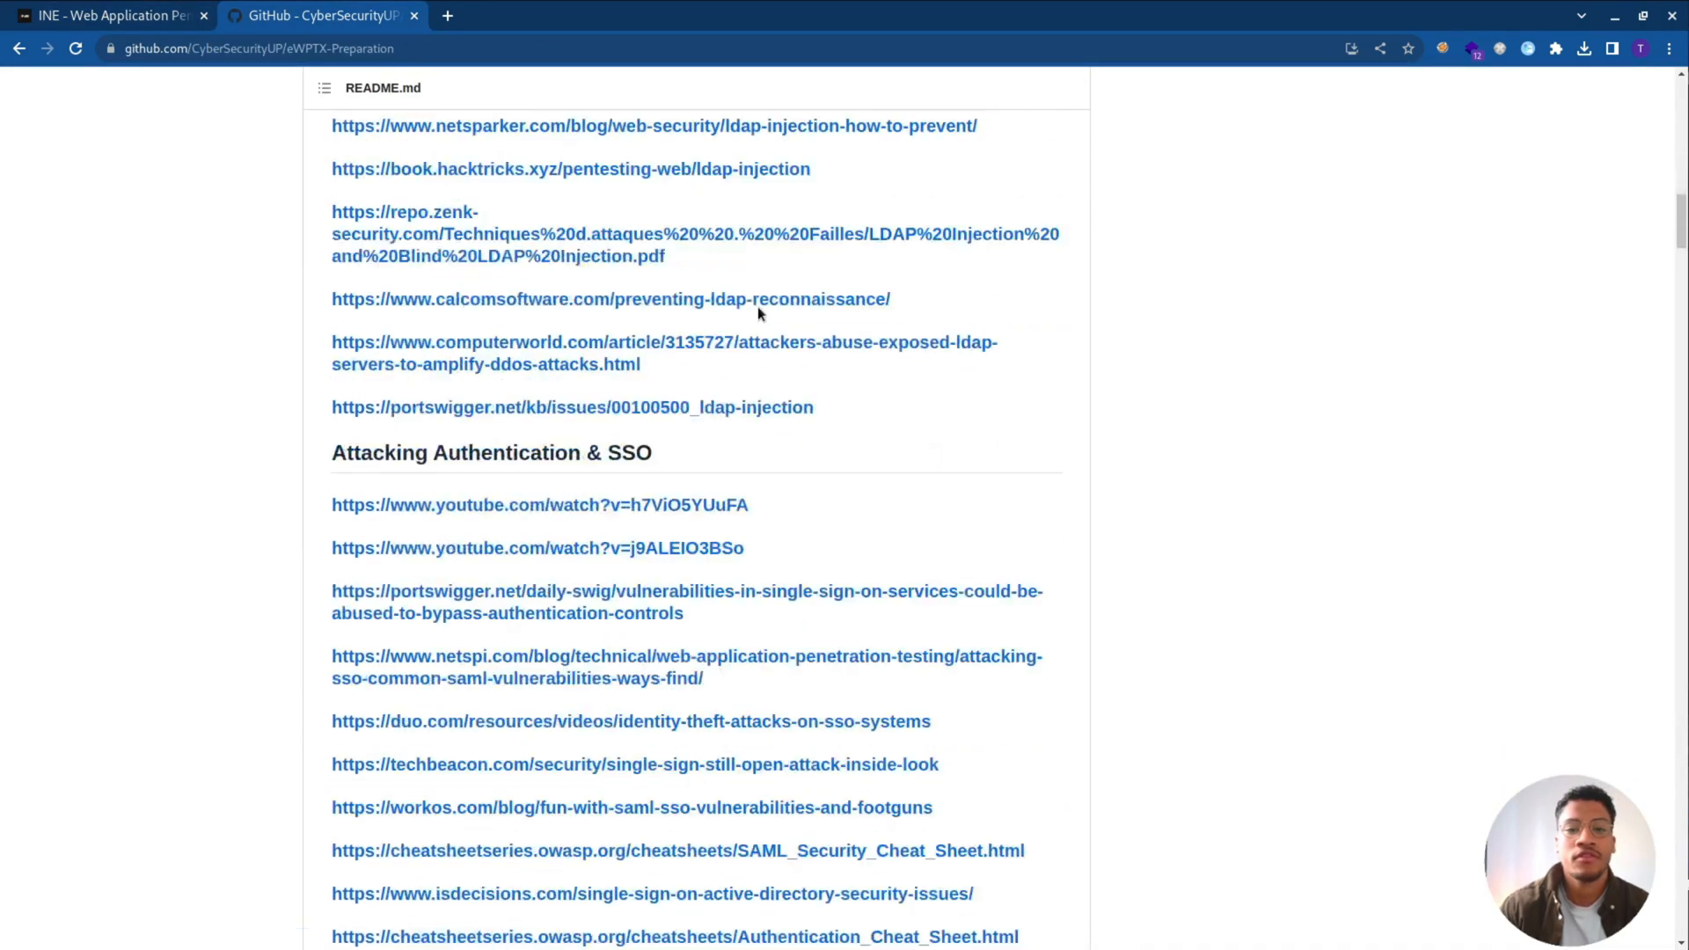
scroll(down, 3)
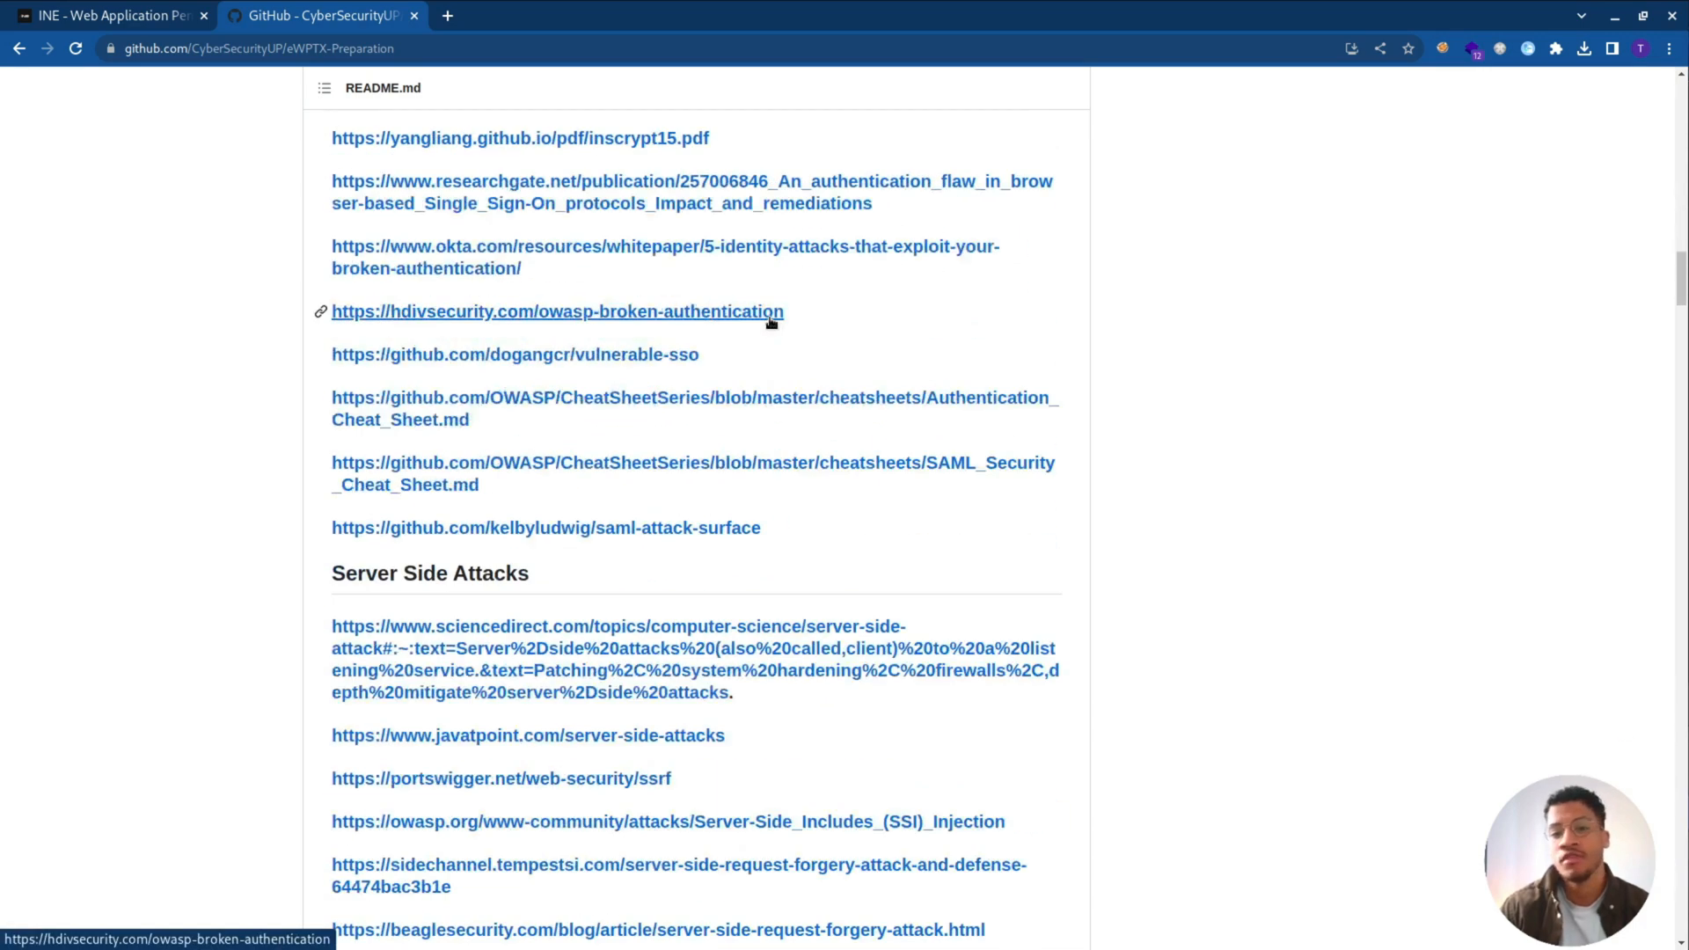
scroll(down, 3)
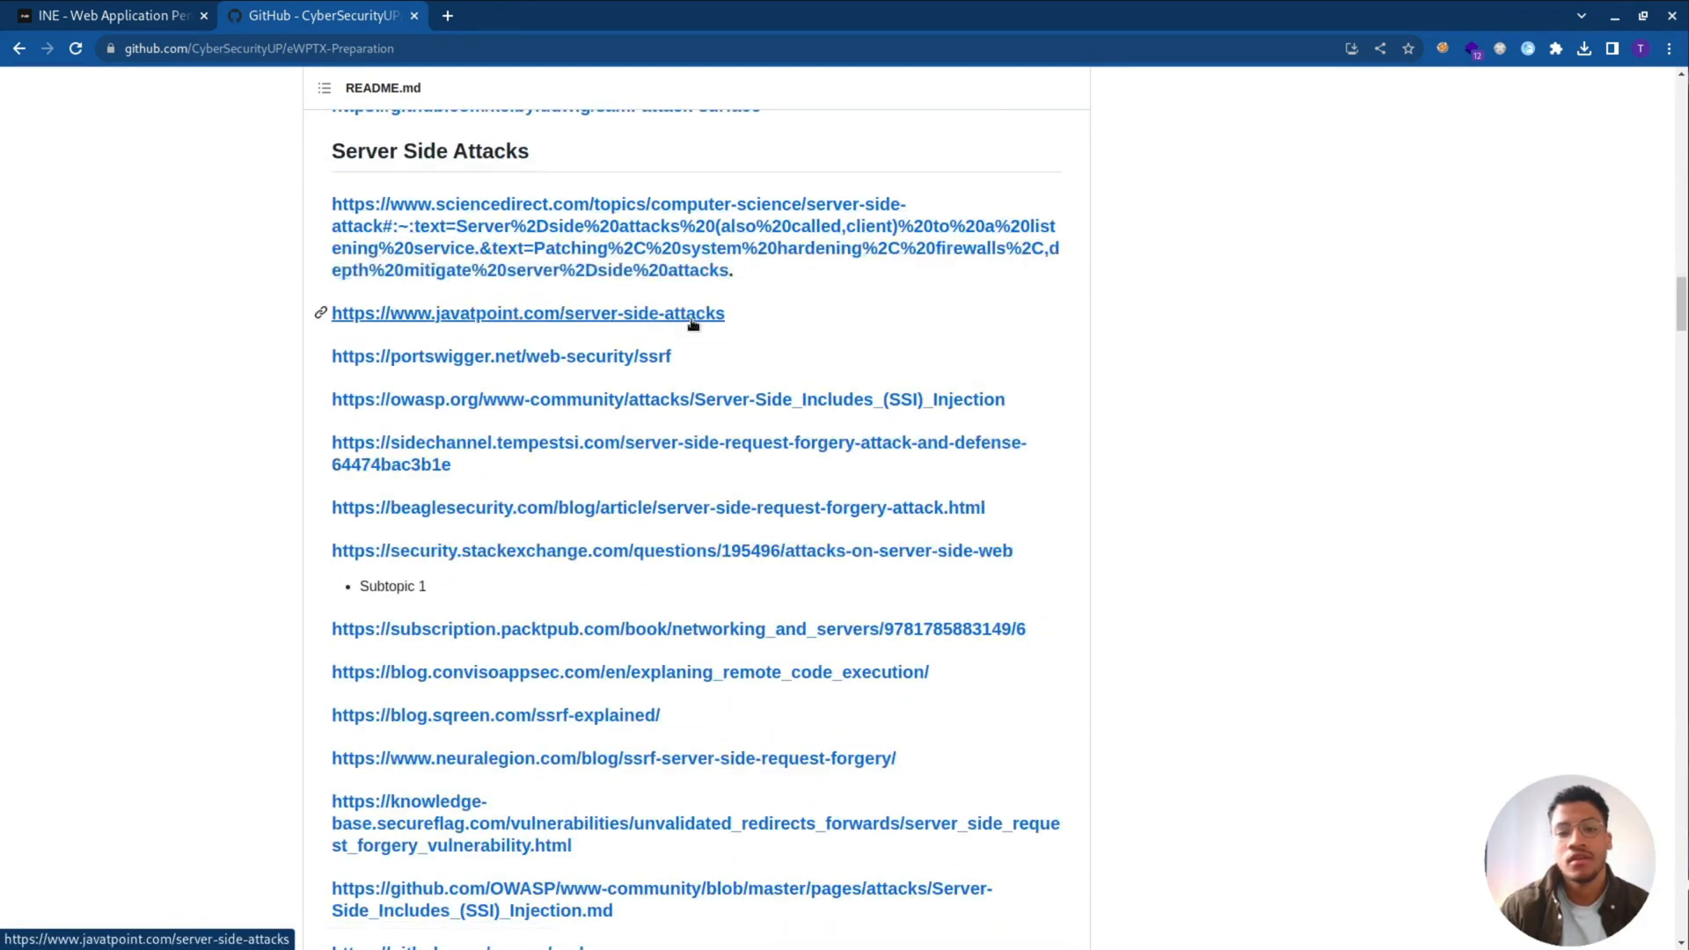
scroll(down, 3)
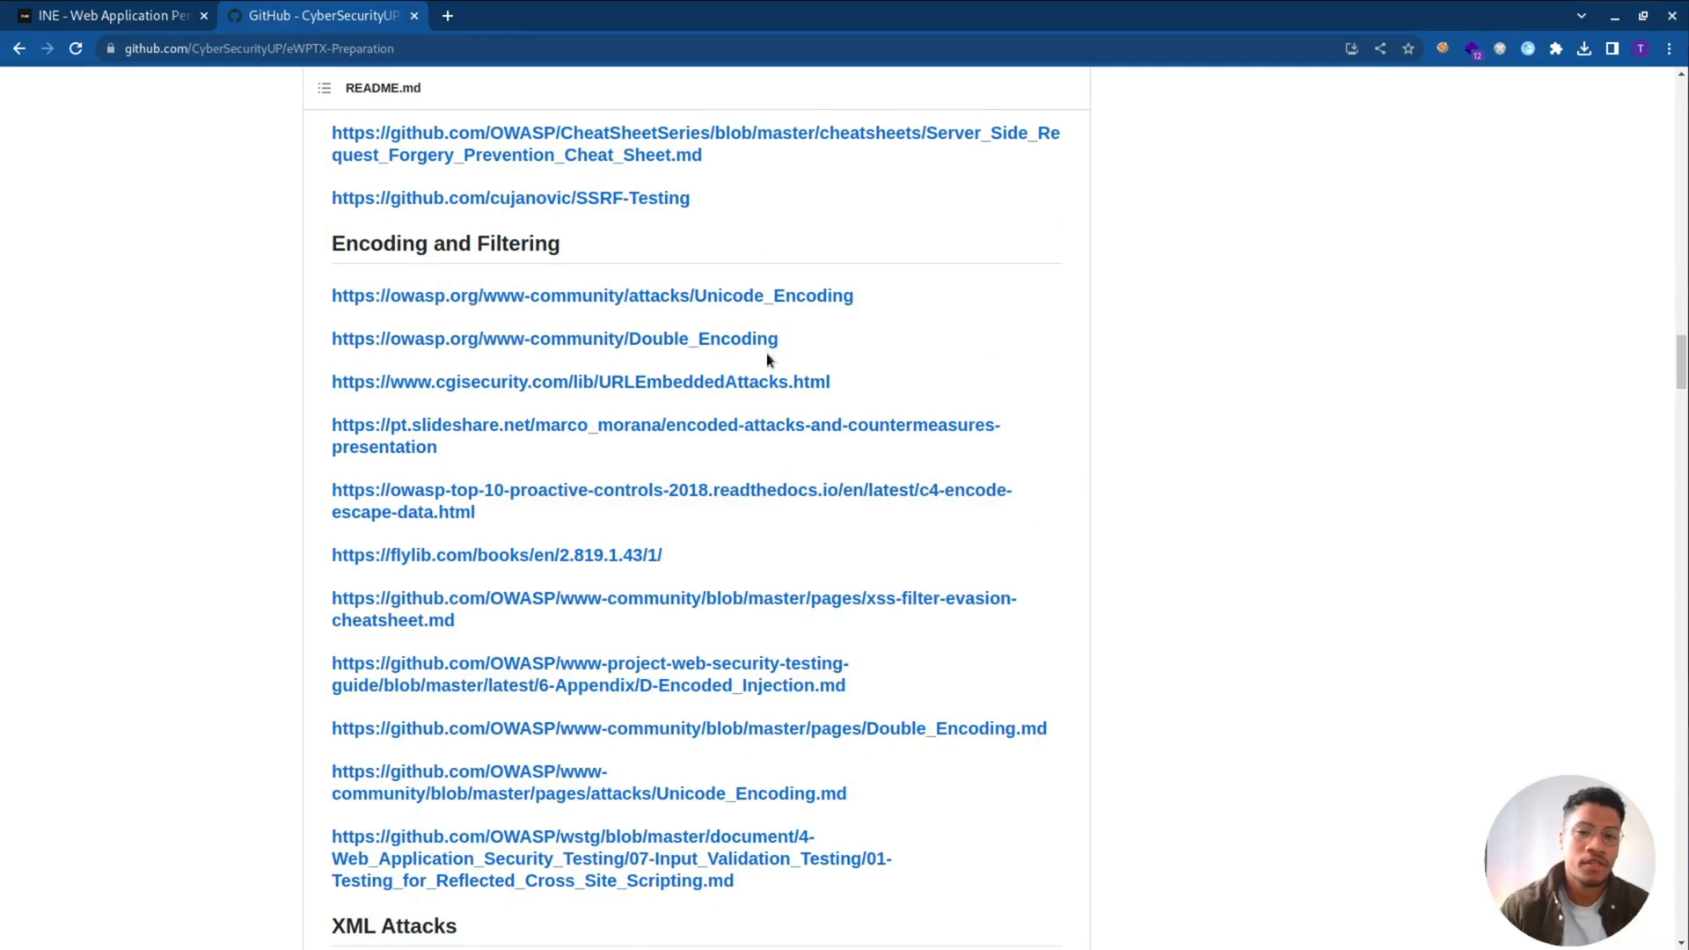
mouse_move(1140, 378)
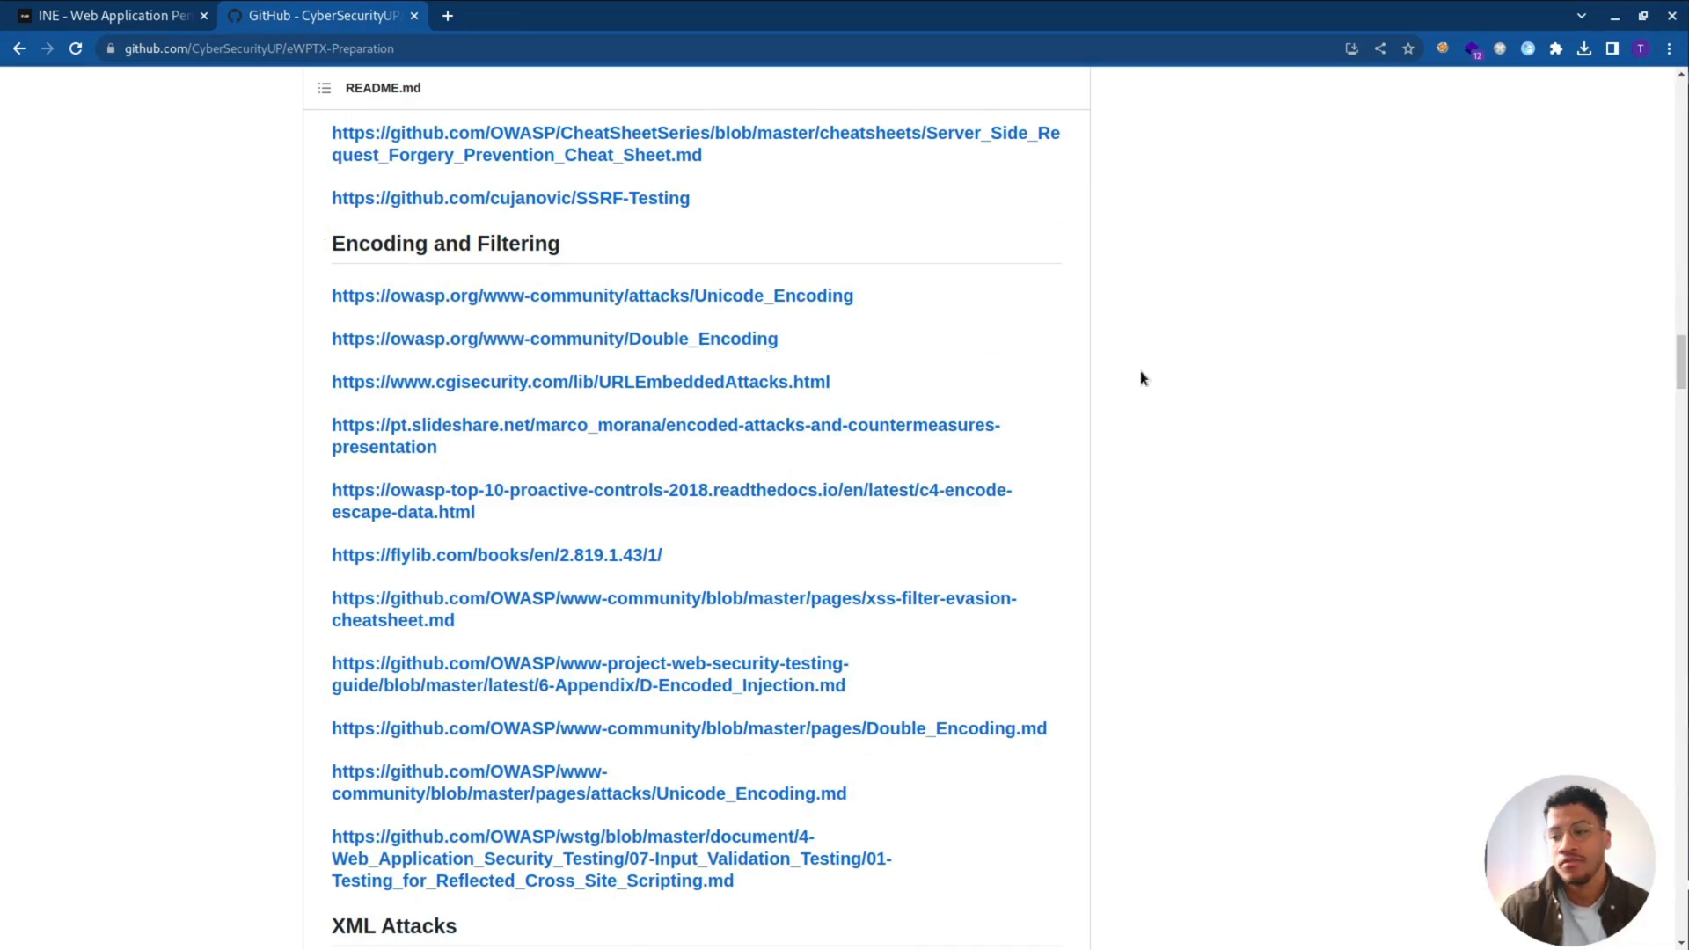